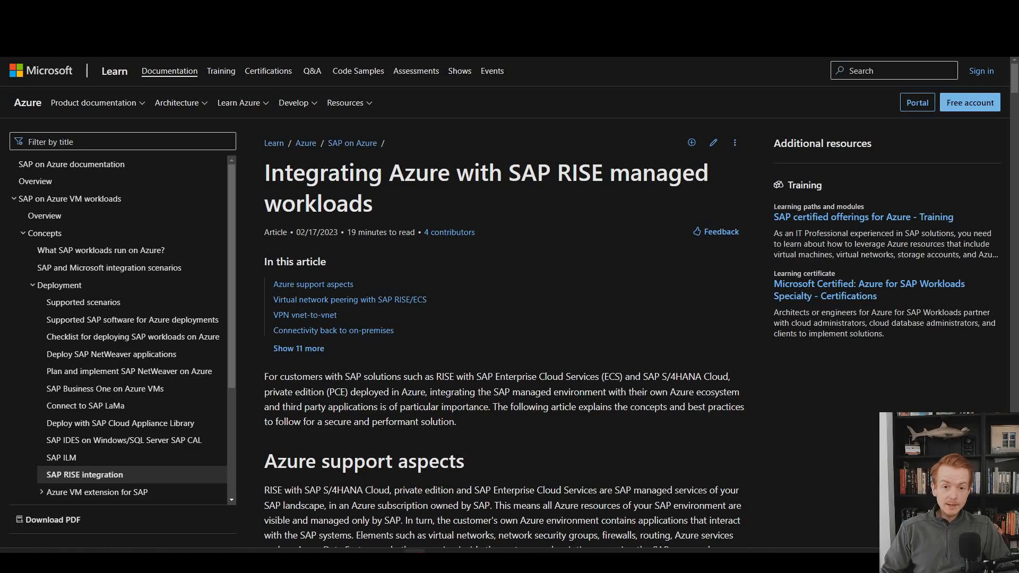
mouse_move(514, 175)
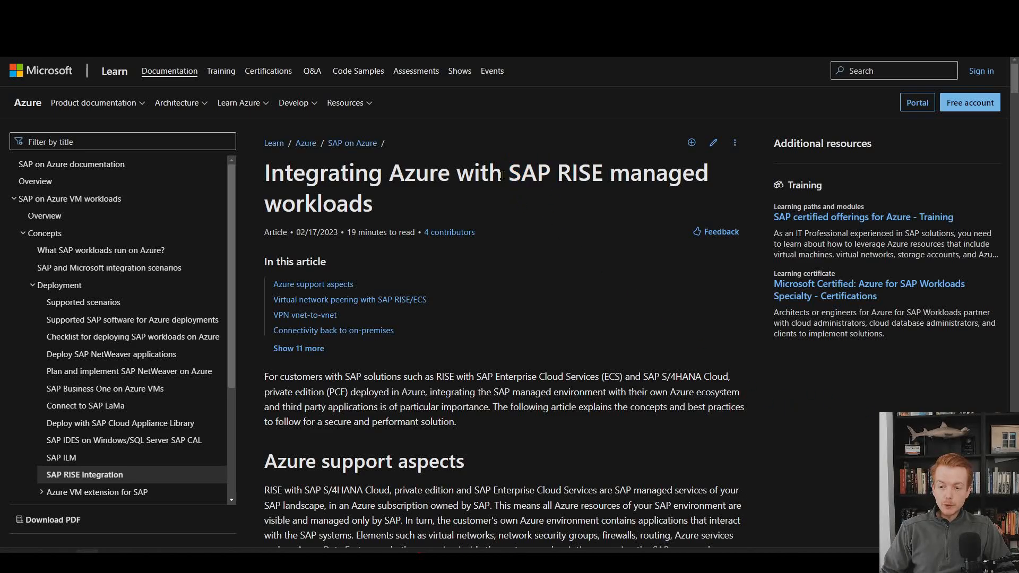
Highlight the phrase SAP RISE in the Microsoft Learn article title.
double_click(554, 172)
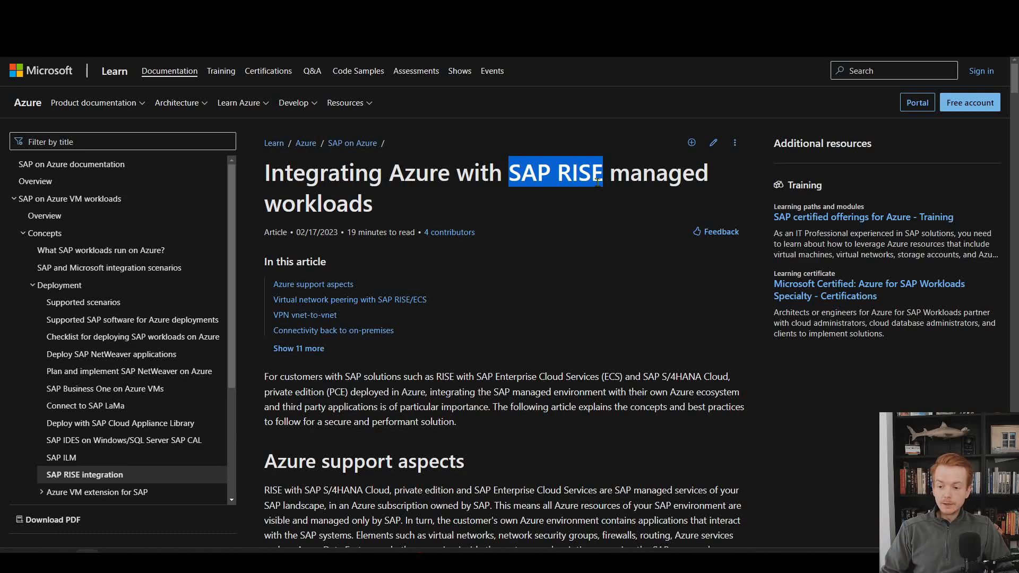
mouse_move(573, 277)
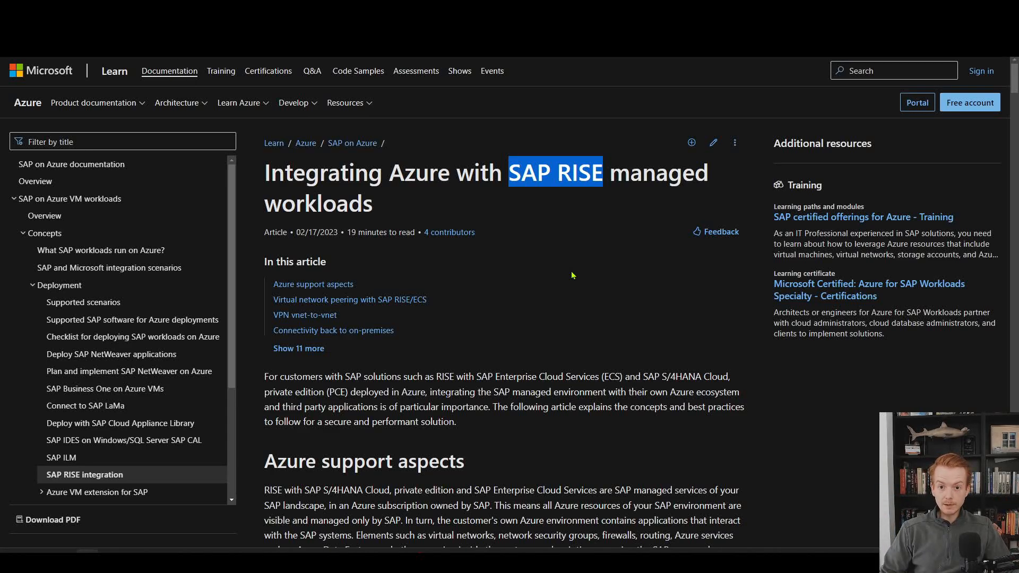
mouse_move(561, 276)
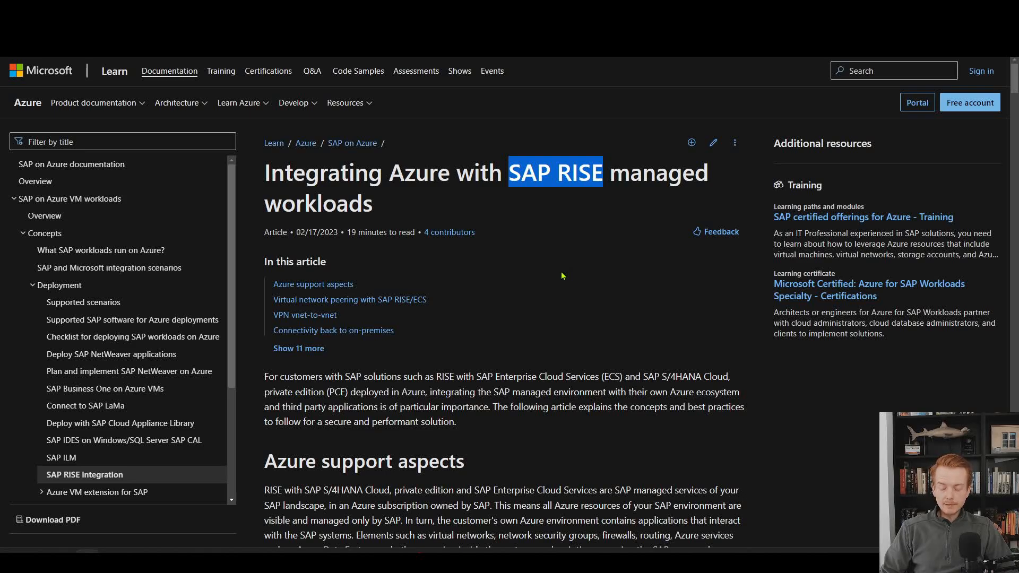
Scroll to the Virtual network peering with SAP RISE/ECS section and its architecture diagram.
scroll(down, 3)
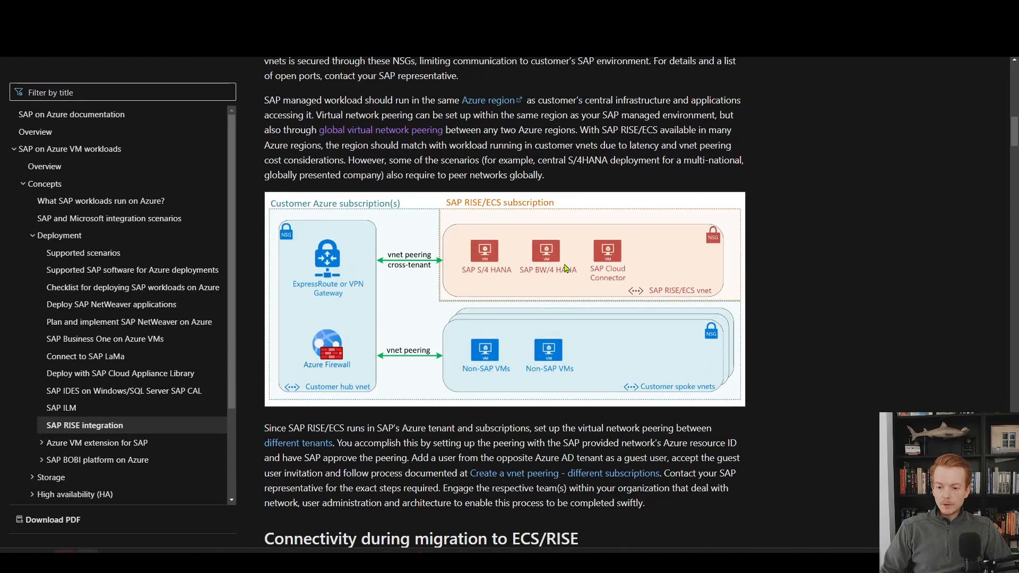
scroll(up, 3)
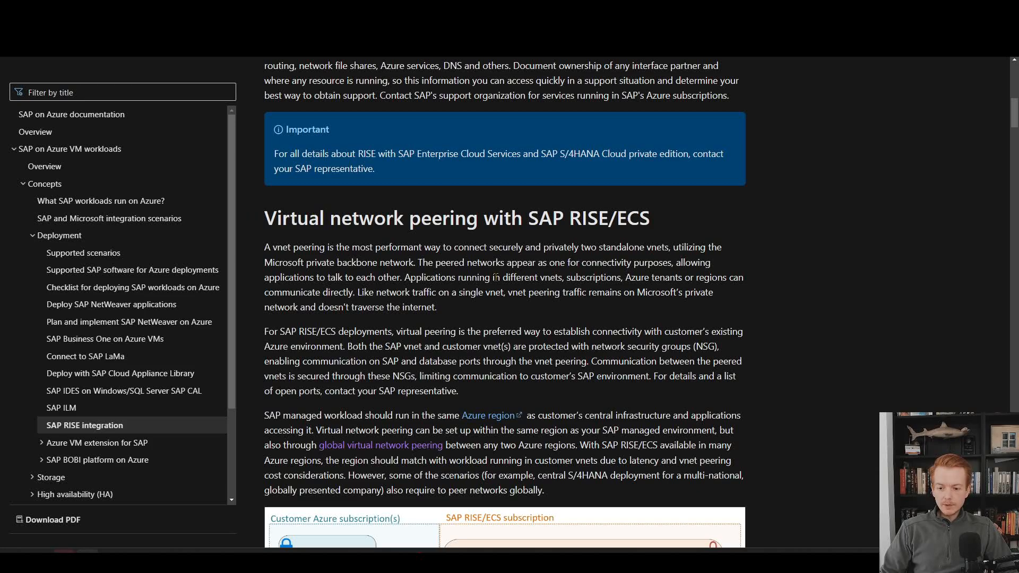
scroll(down, 3)
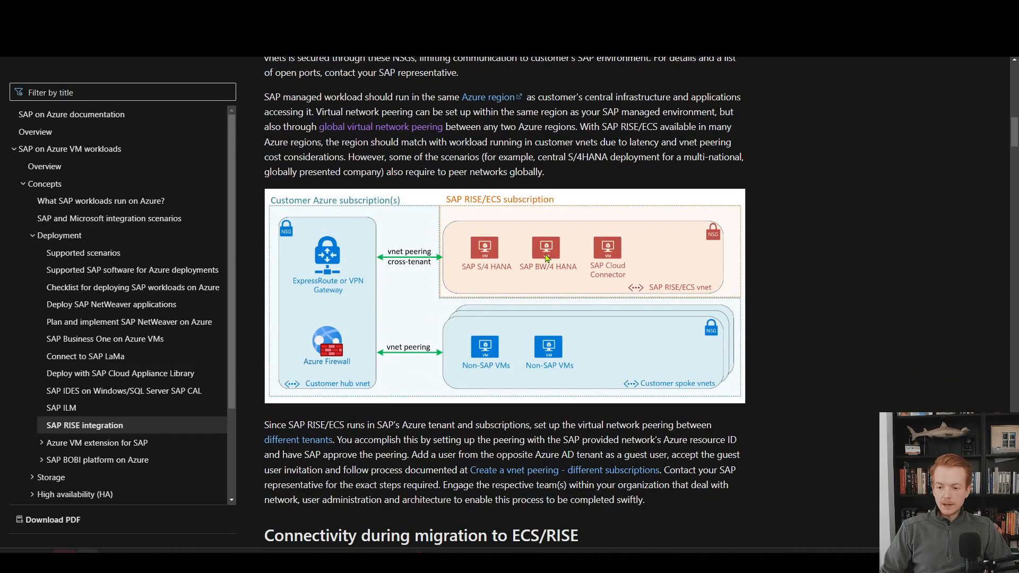
mouse_move(670, 228)
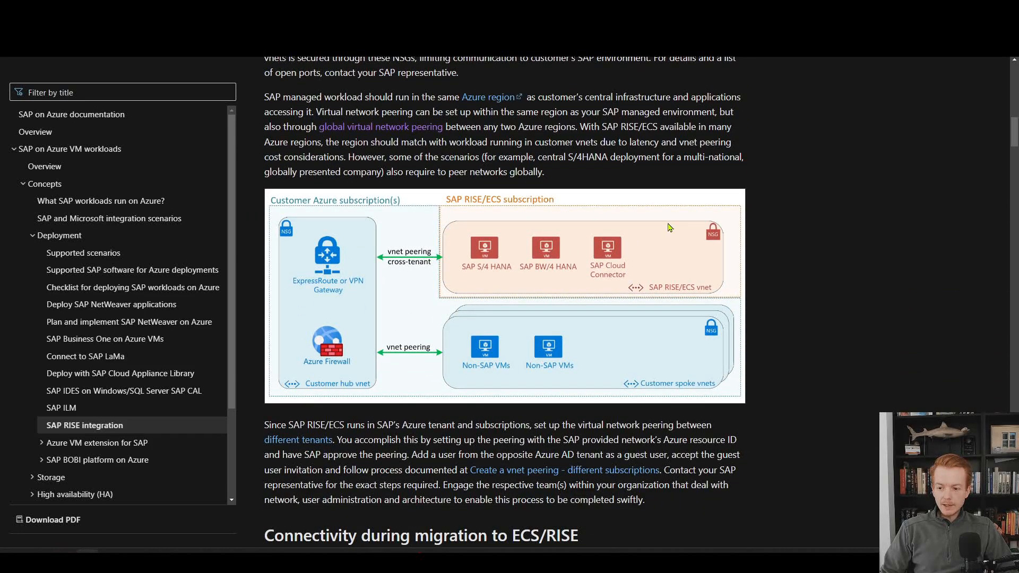
mouse_move(302, 244)
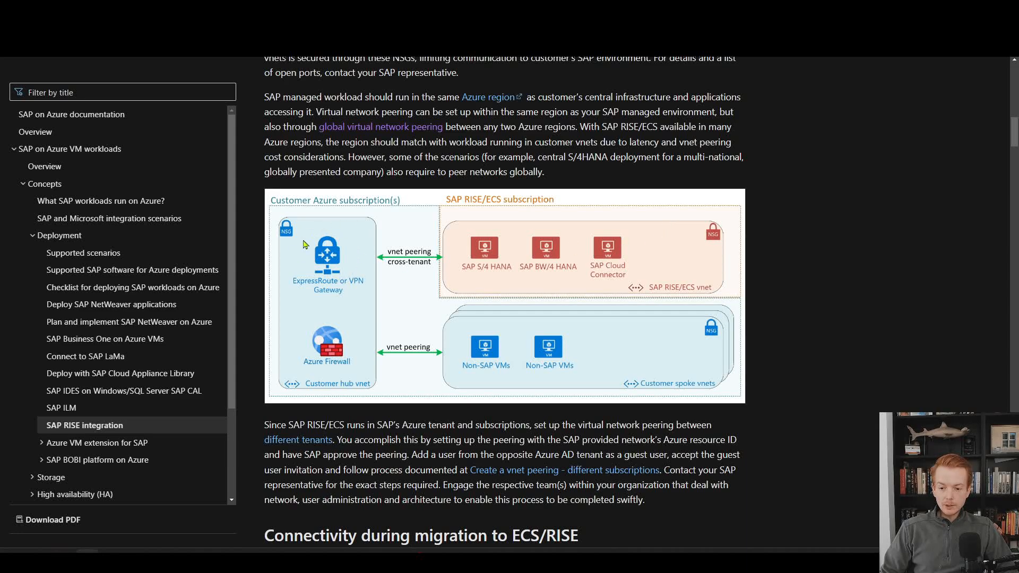
mouse_move(652, 377)
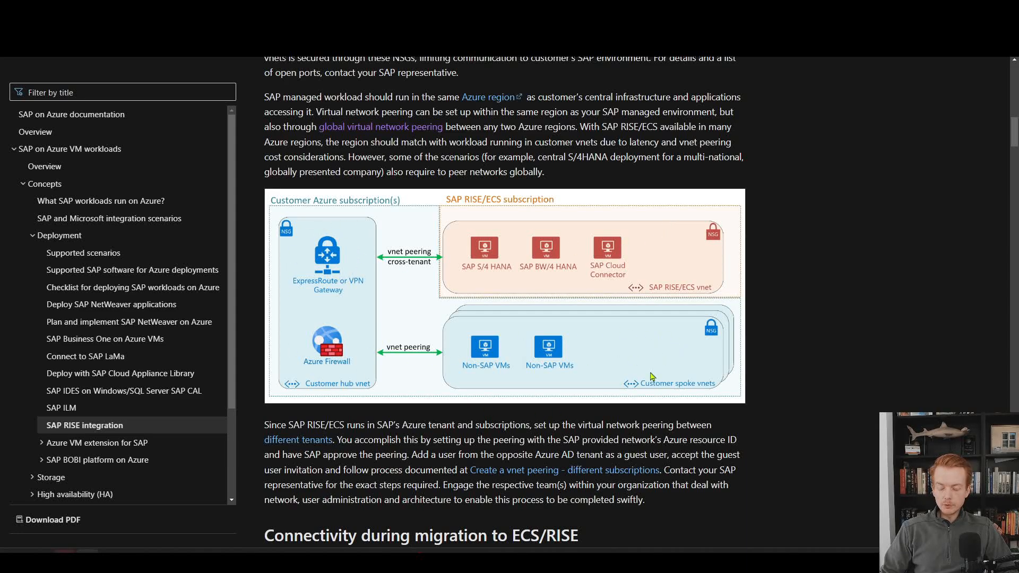
mouse_move(337, 256)
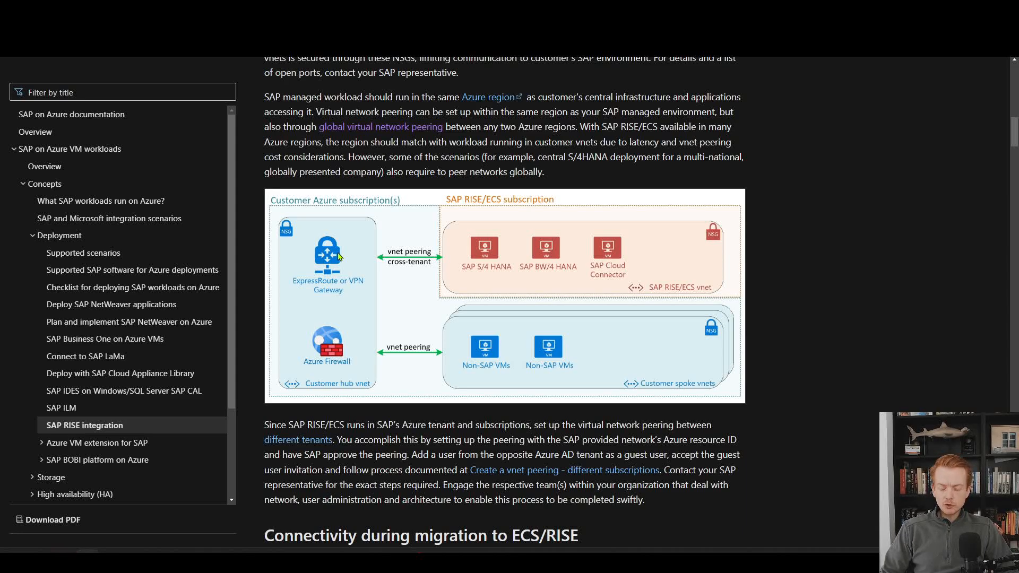
mouse_move(499, 260)
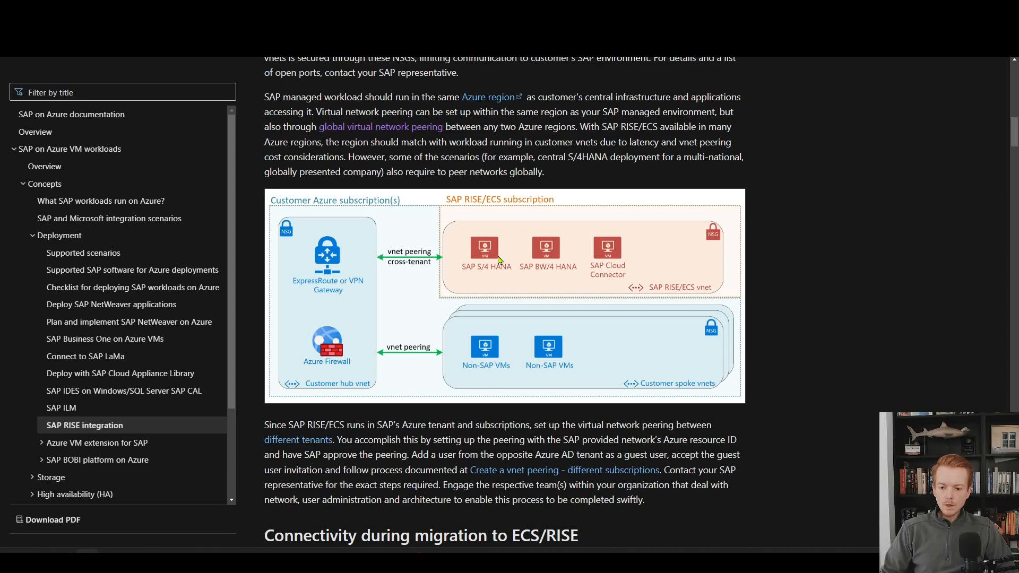
mouse_move(392, 262)
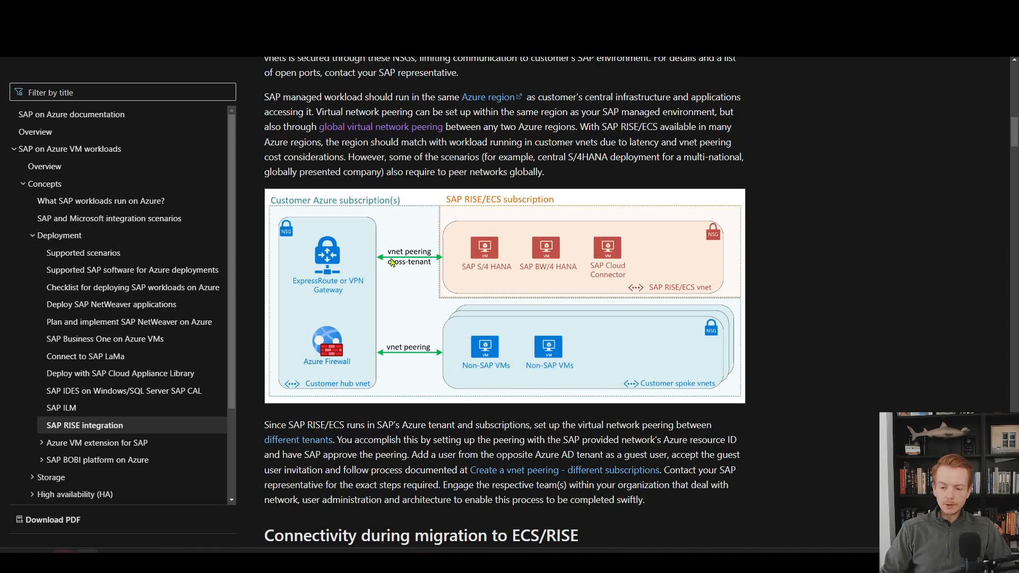
mouse_move(465, 264)
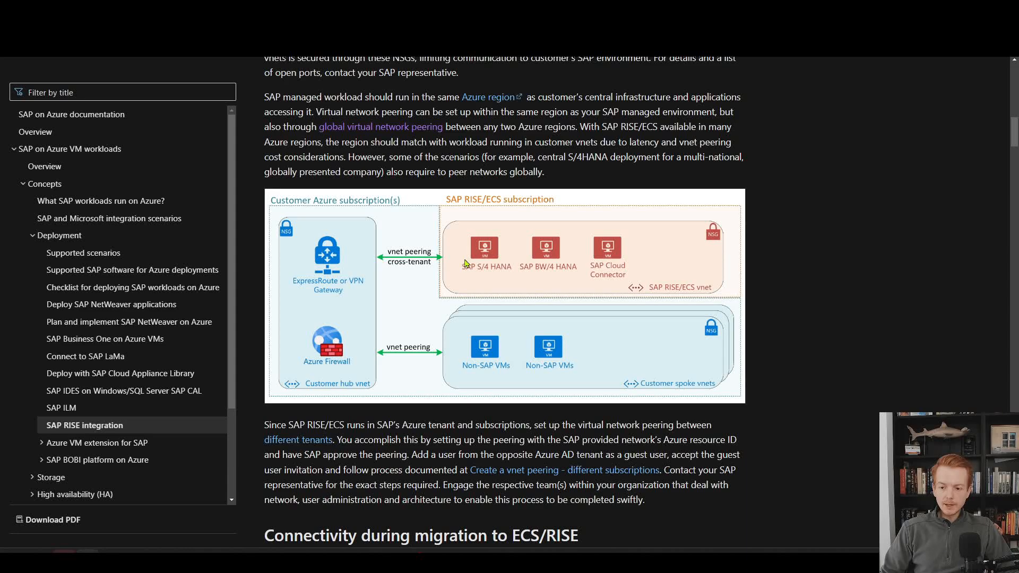
mouse_move(465, 264)
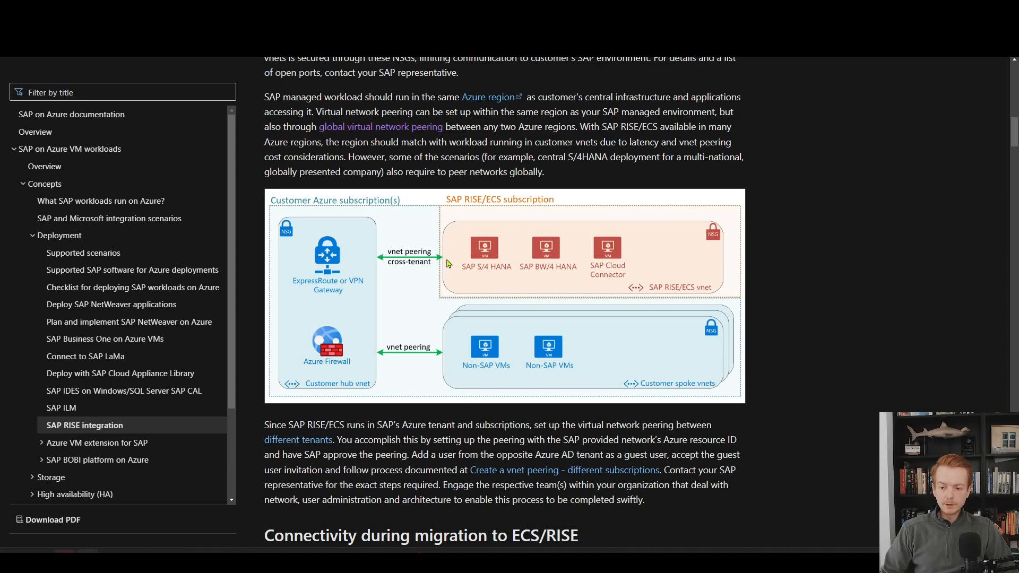
mouse_move(354, 300)
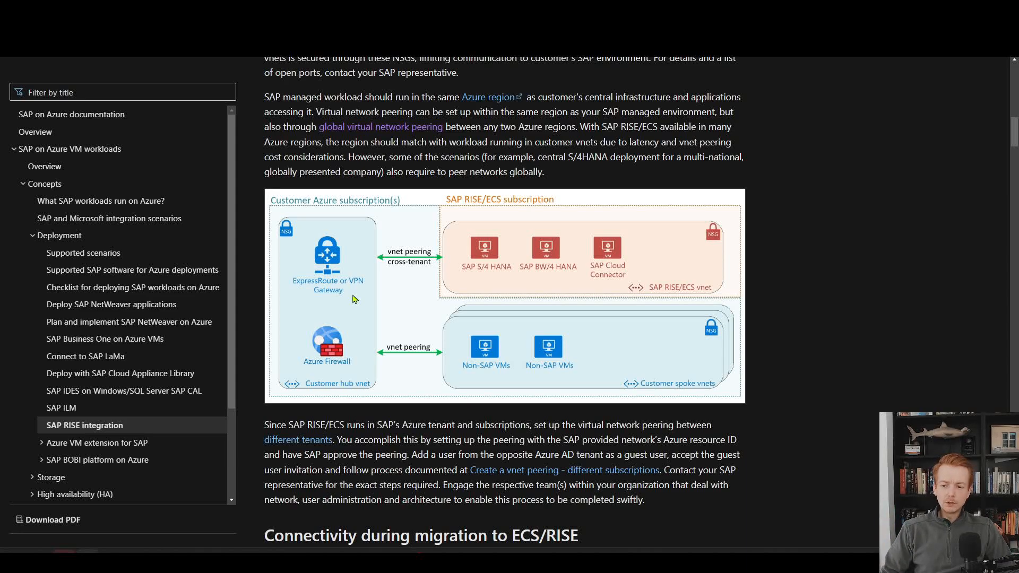
mouse_move(414, 257)
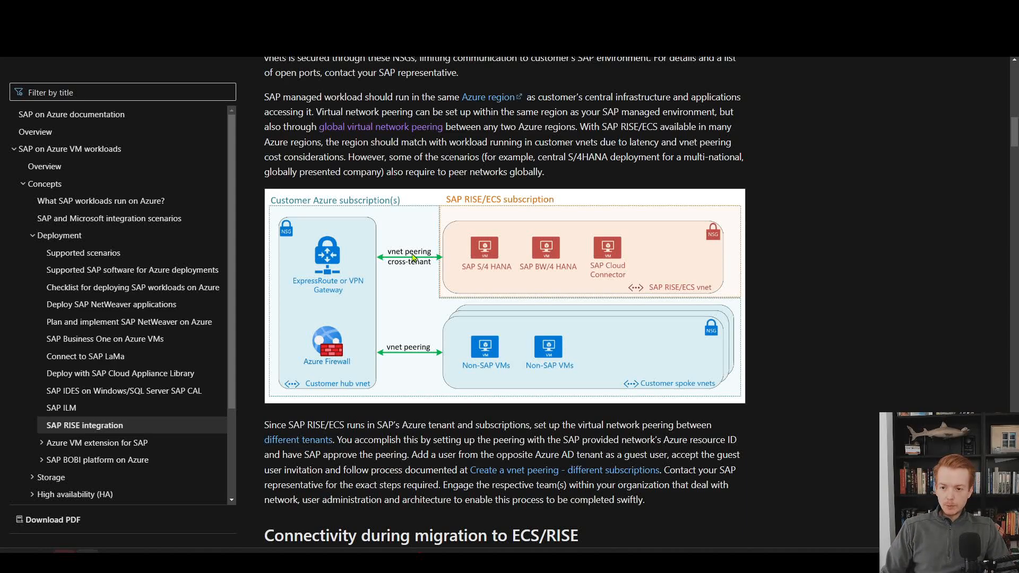
mouse_move(413, 259)
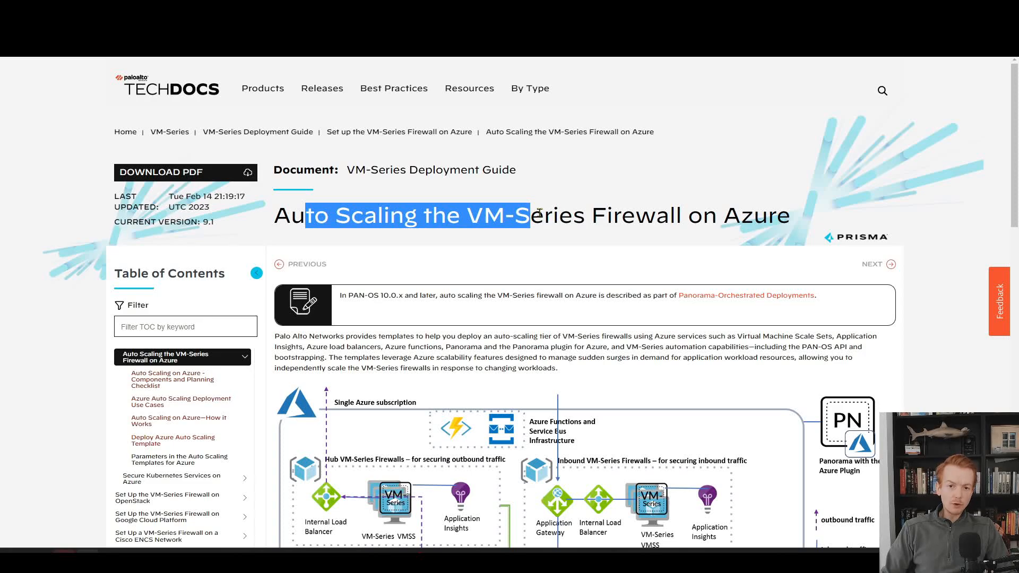
Scroll the Palo Alto TechDocs guide to its hub firewall auto-scaling architecture diagram.
scroll(down, 3)
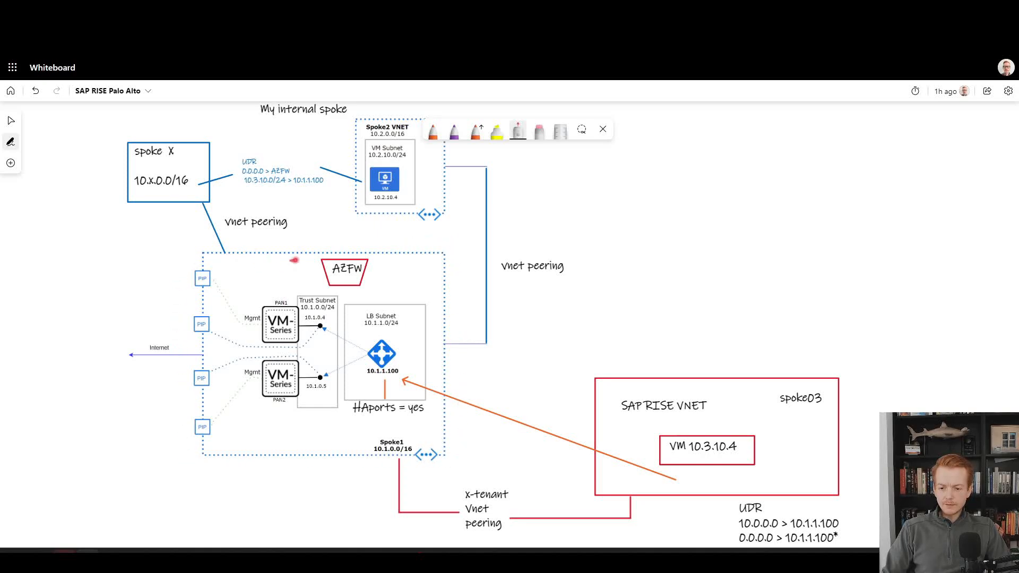
mouse_move(356, 244)
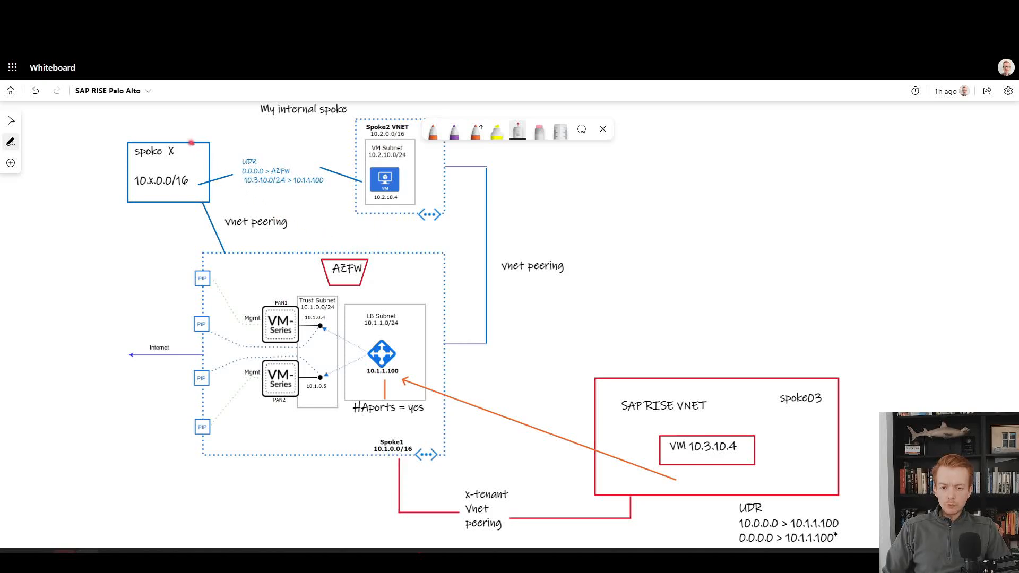
drag(209, 141, 189, 133)
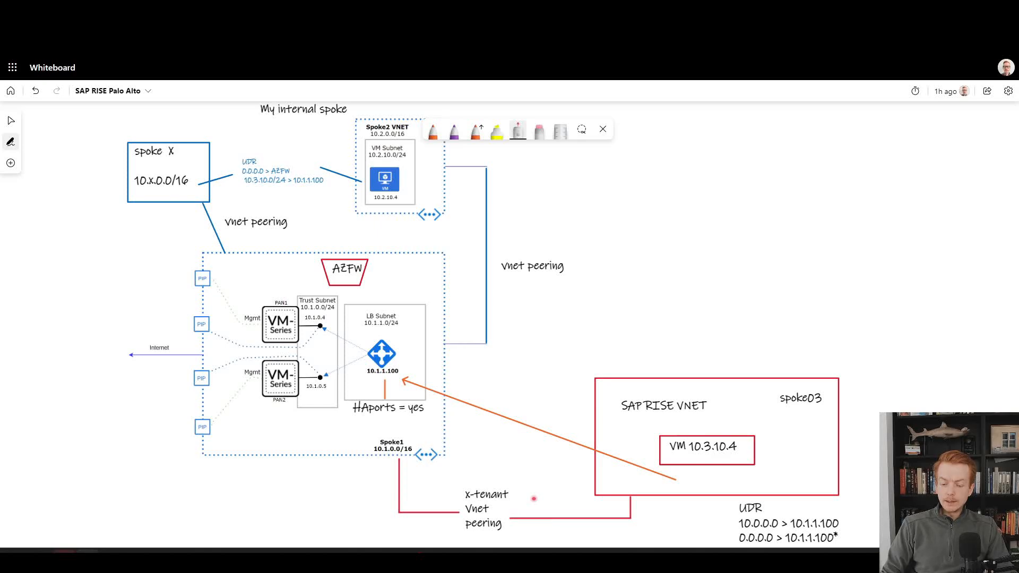
mouse_move(609, 475)
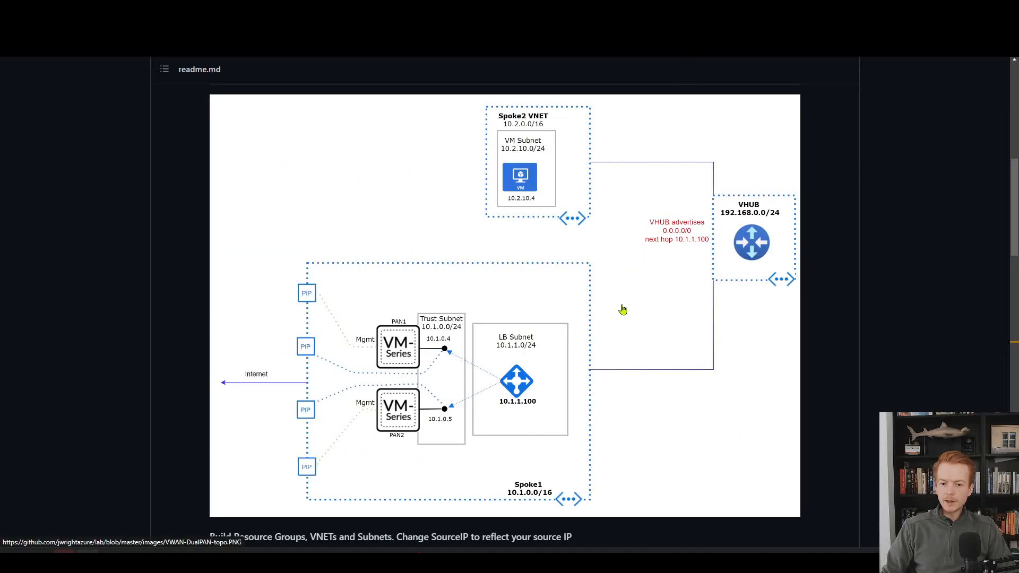
Scroll the VWAN Palo Alto lab readme from the base topology down to the Azure CLI commands for Spoke1 and the 10.1.1.100 load balancer.
scroll(up, 3)
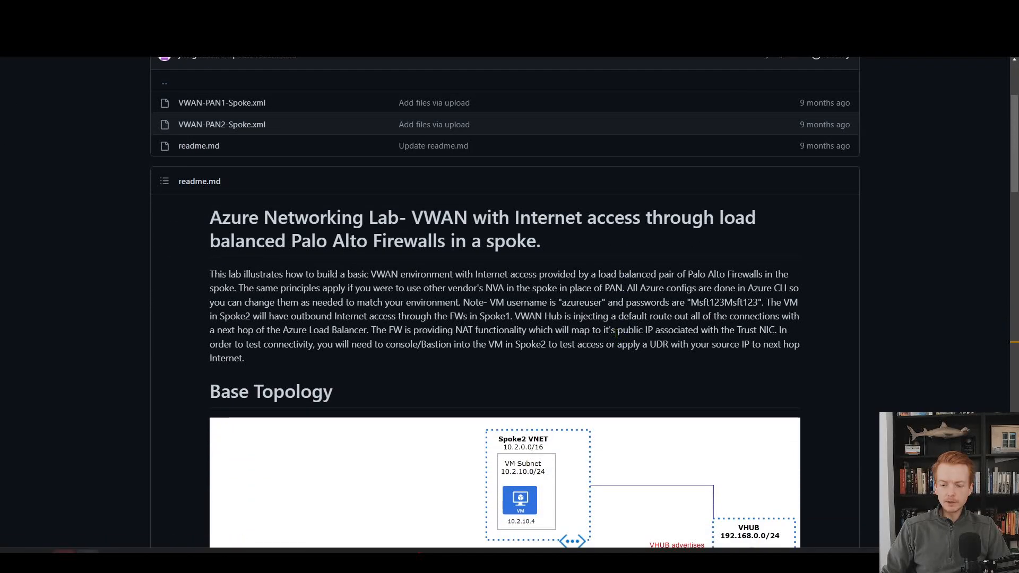
scroll(down, 3)
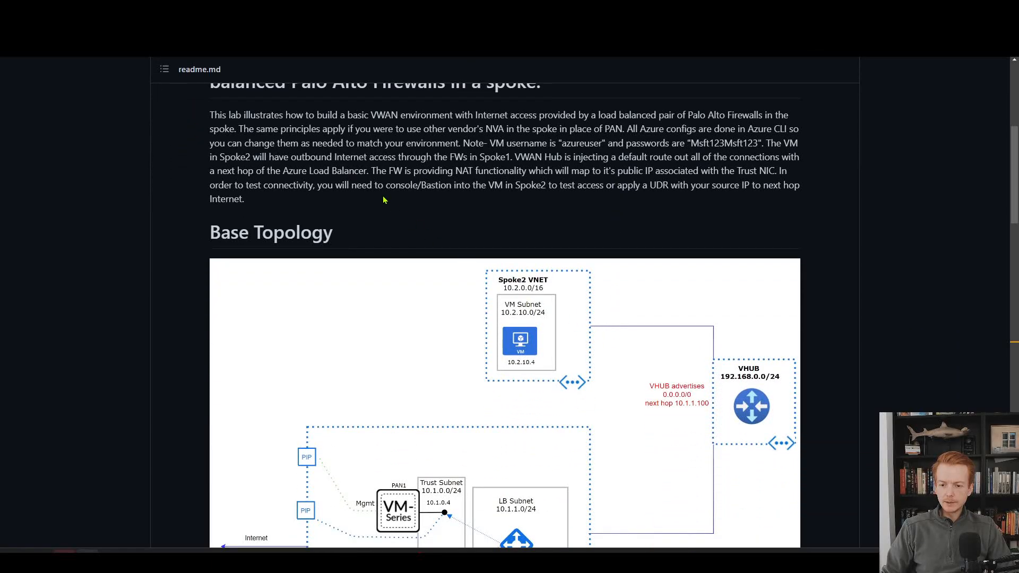
scroll(down, 3)
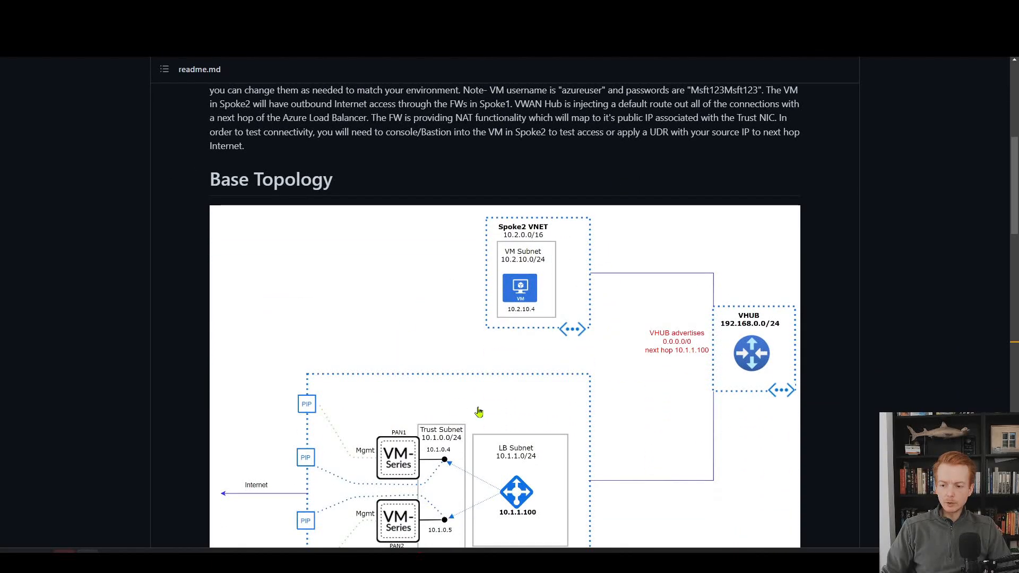
scroll(down, 3)
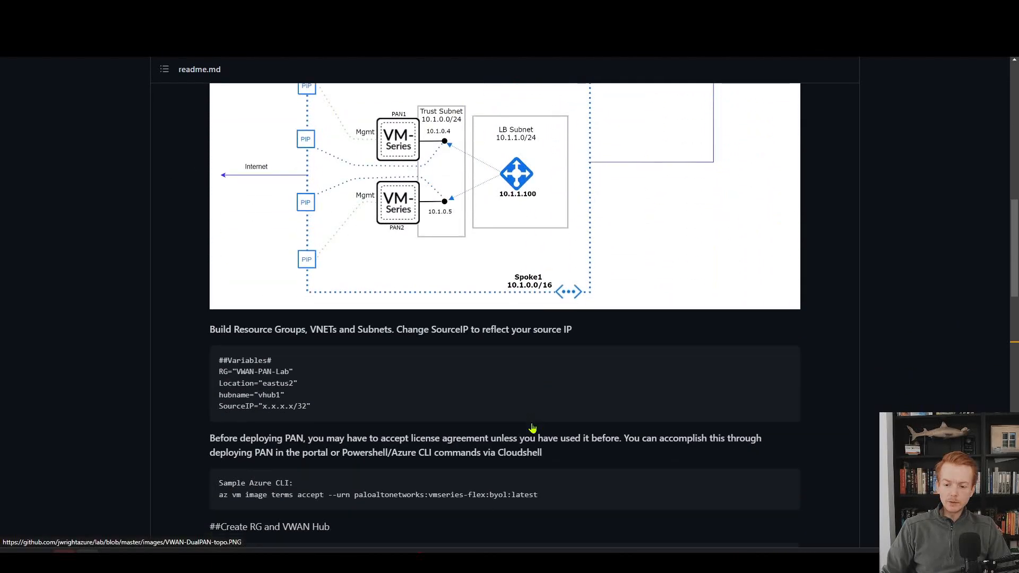
scroll(down, 3)
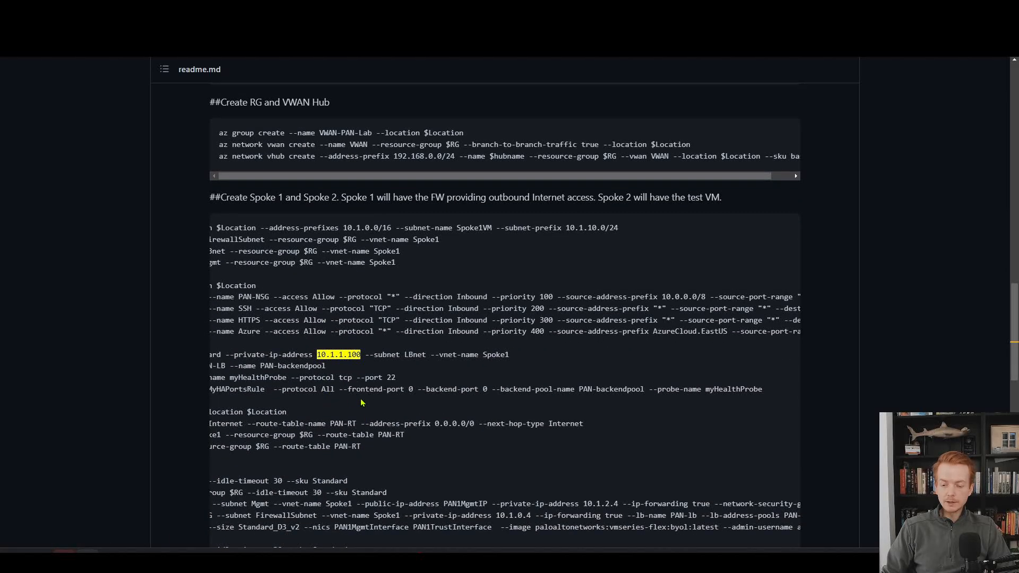
scroll(down, 3)
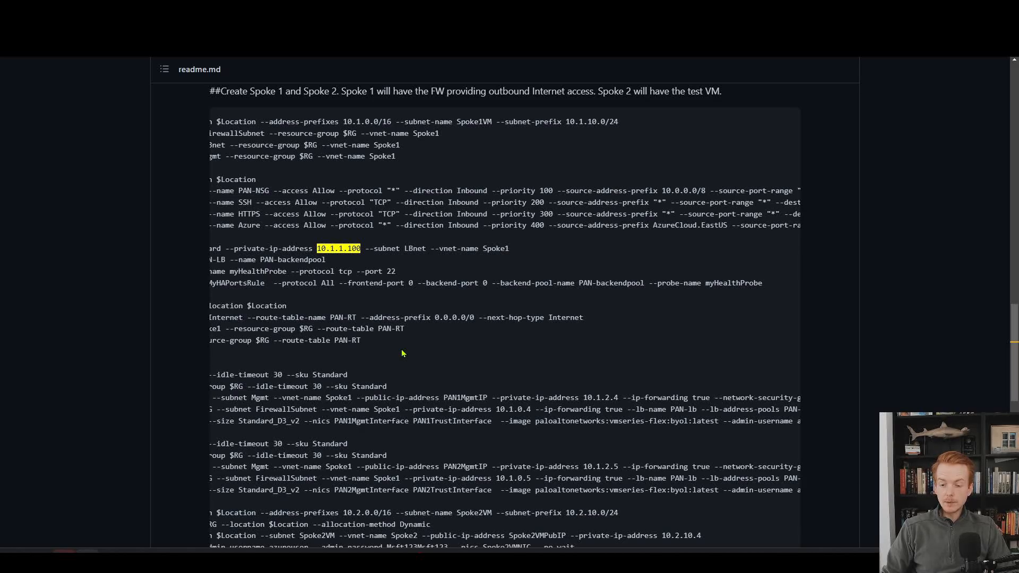
scroll(up, 3)
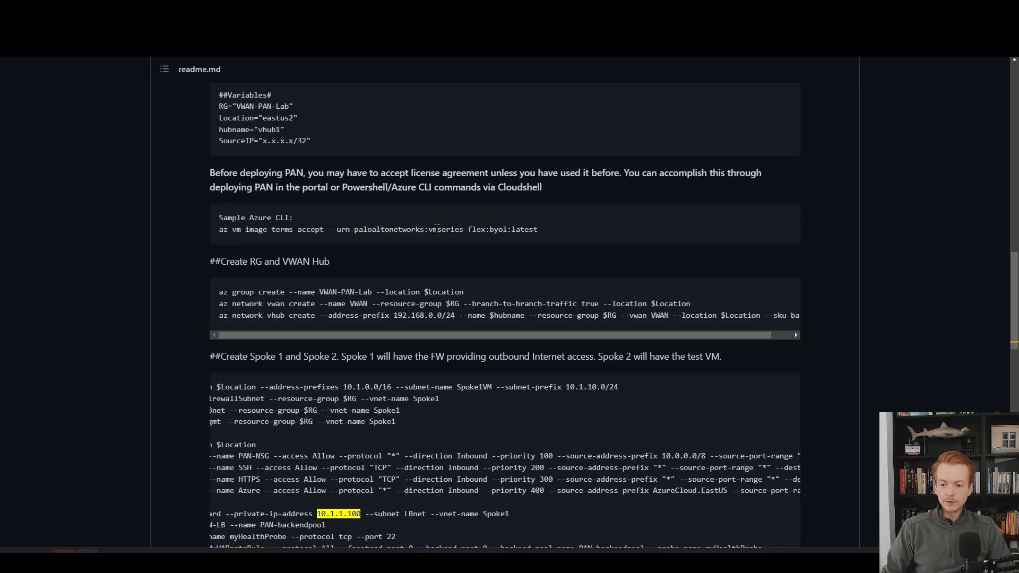
double_click(455, 229)
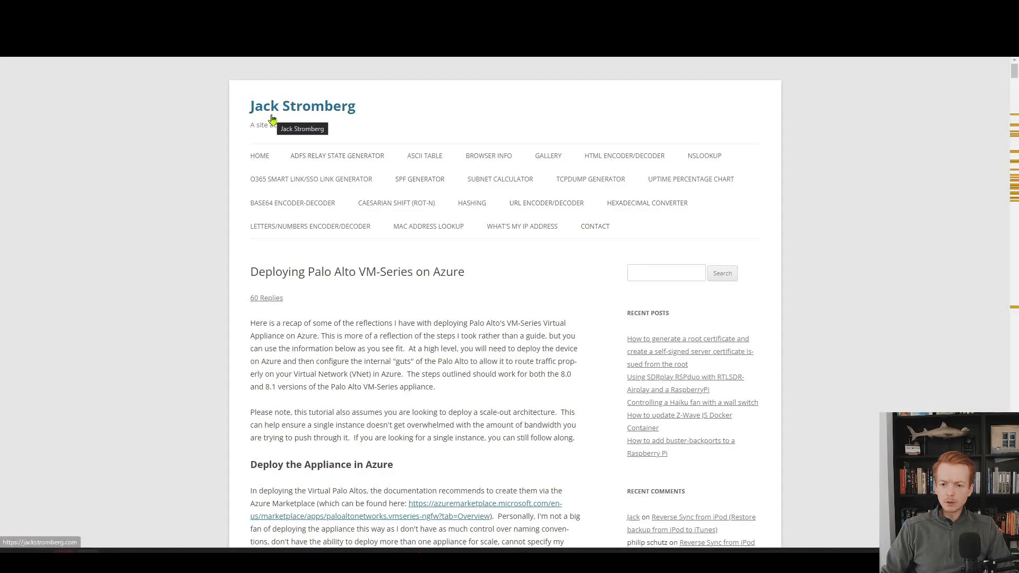
mouse_move(198, 163)
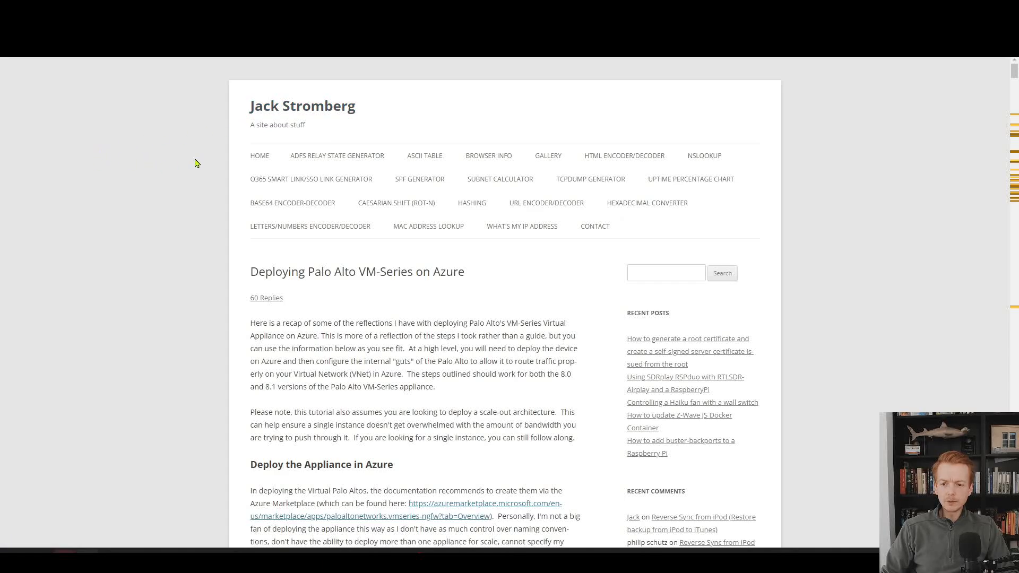
mouse_move(246, 255)
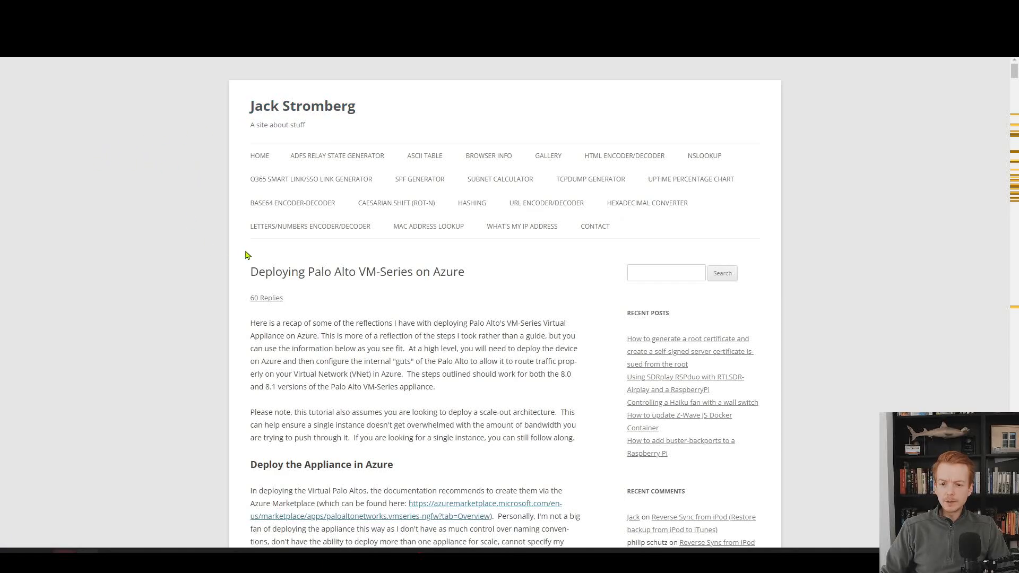
Highlight the post title Deploying Palo Alto VM-Series on Azure and scroll toward the design diagram.
scroll(down, 3)
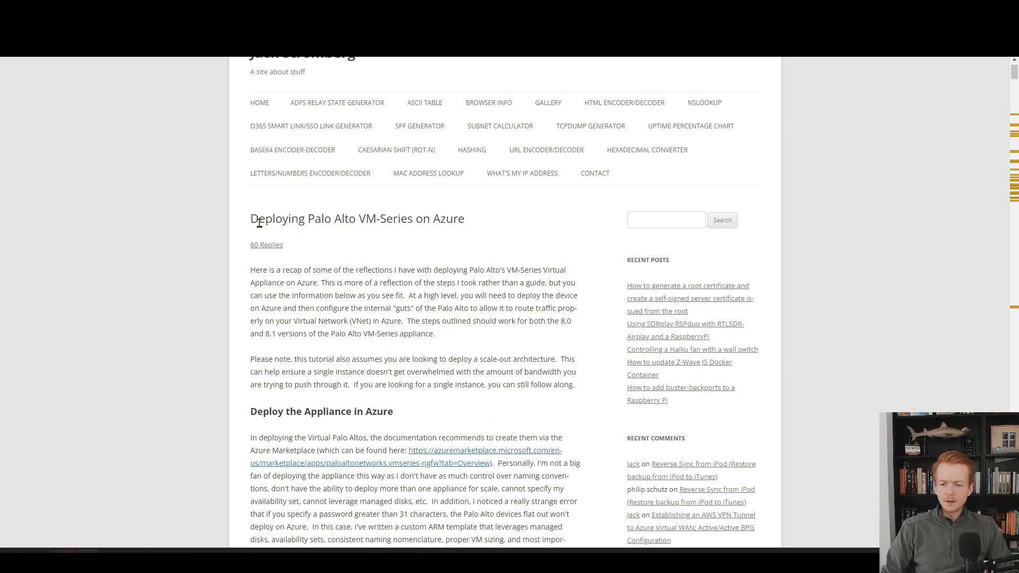
triple_click(358, 219)
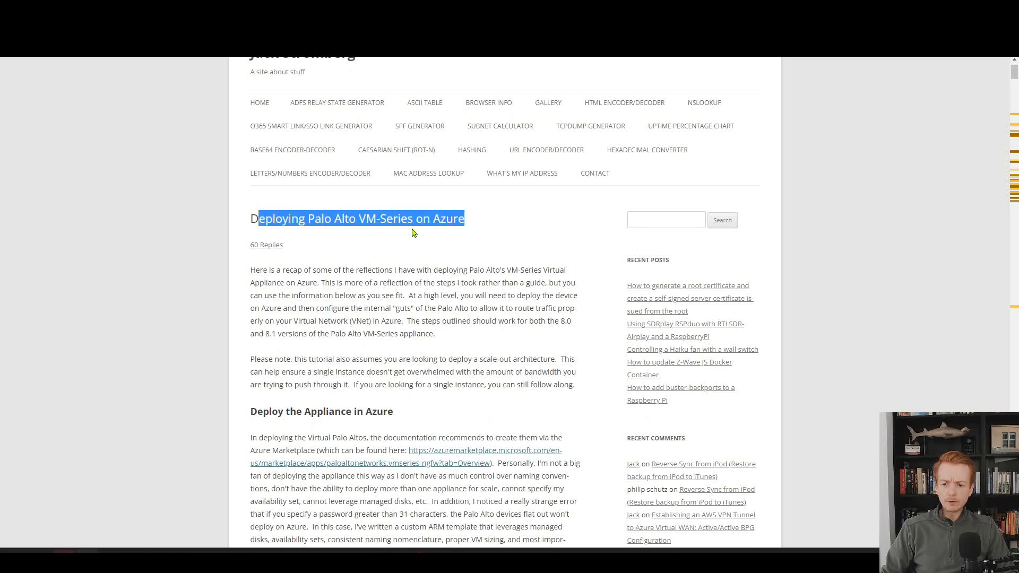
mouse_move(391, 258)
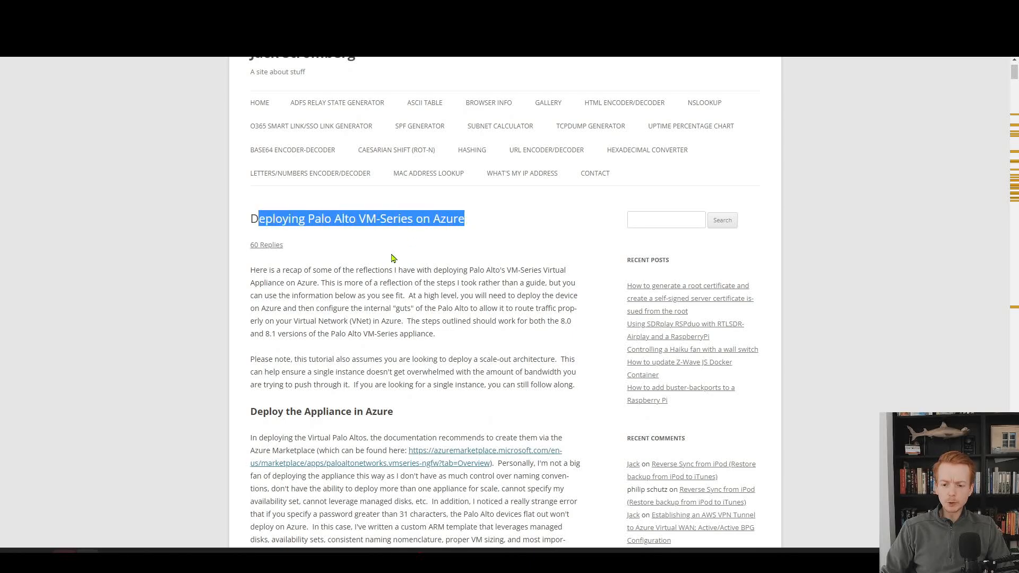
scroll(down, 3)
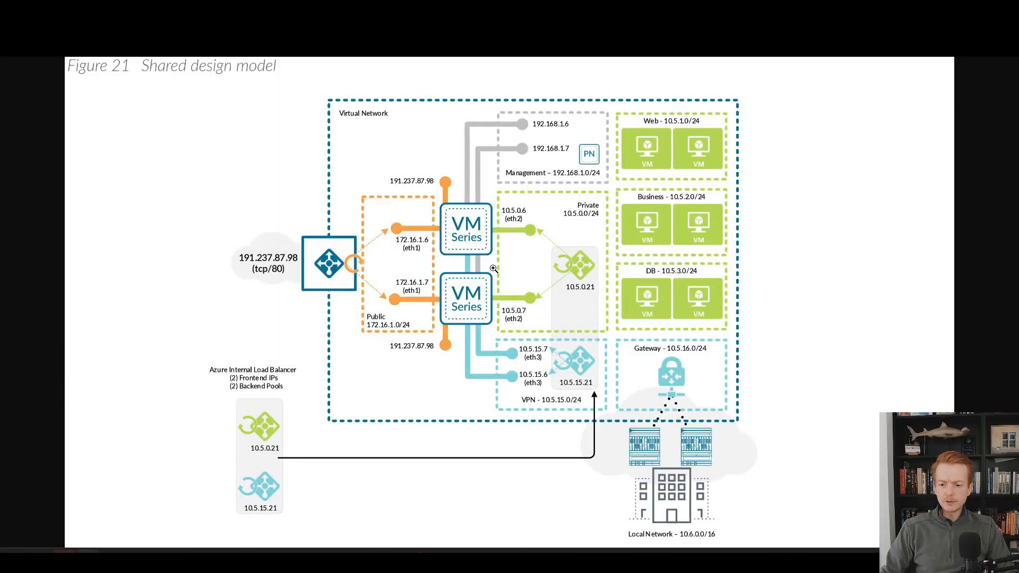
mouse_move(432, 137)
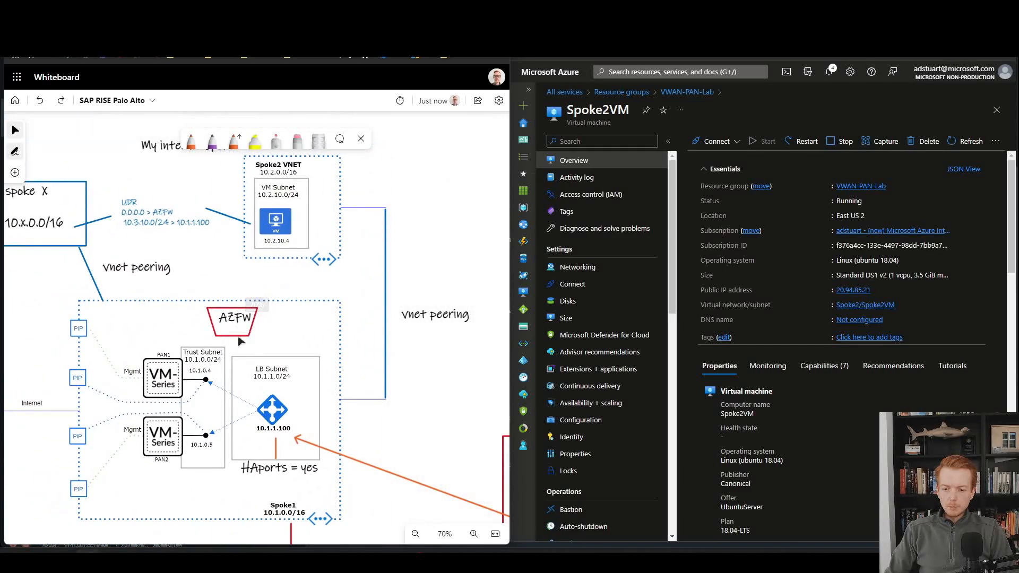
mouse_move(233, 138)
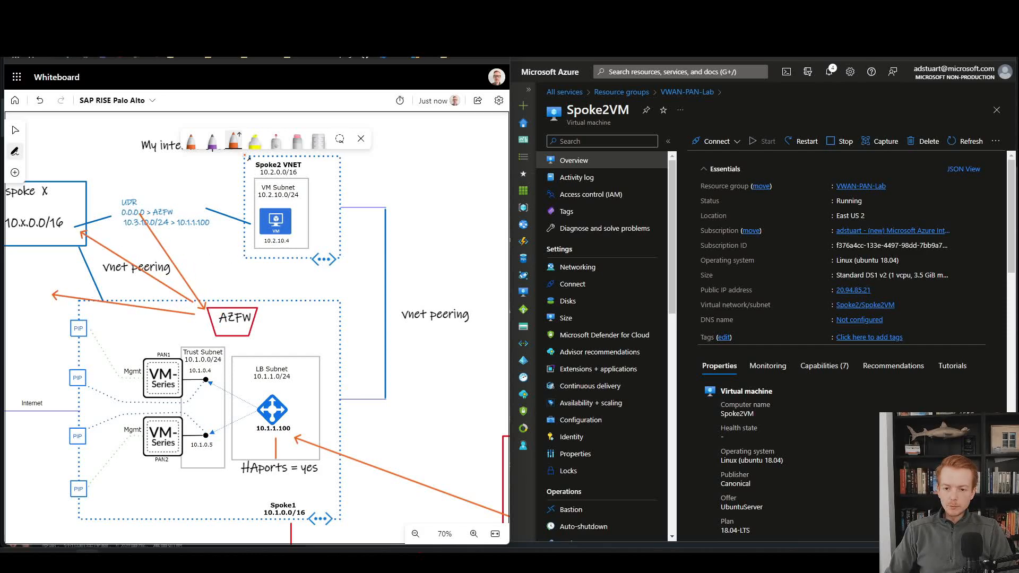
Pick the orange pen to draw arrows from AZFW to Spoke X, the UDR note and outward.
click(233, 138)
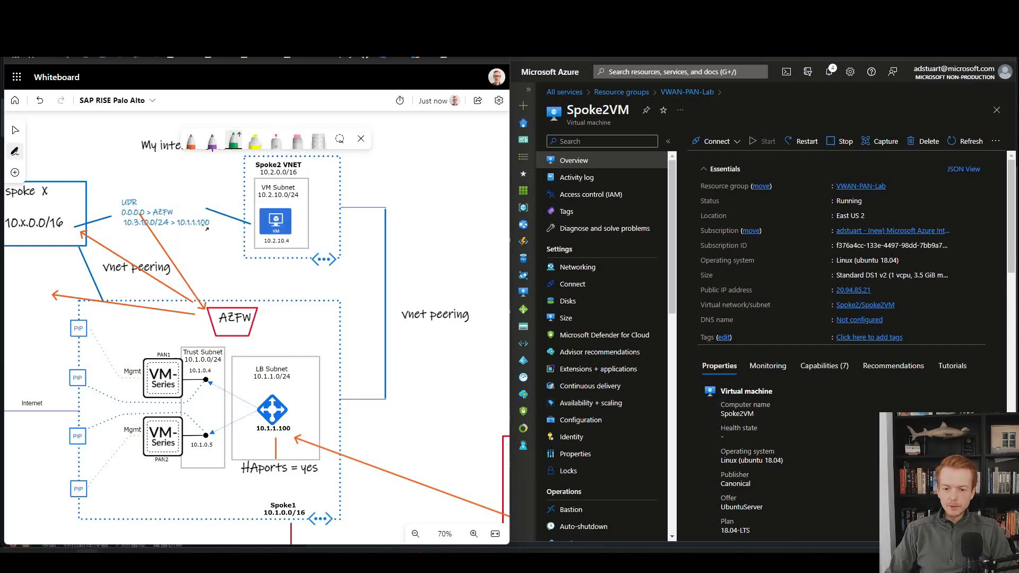
click(233, 140)
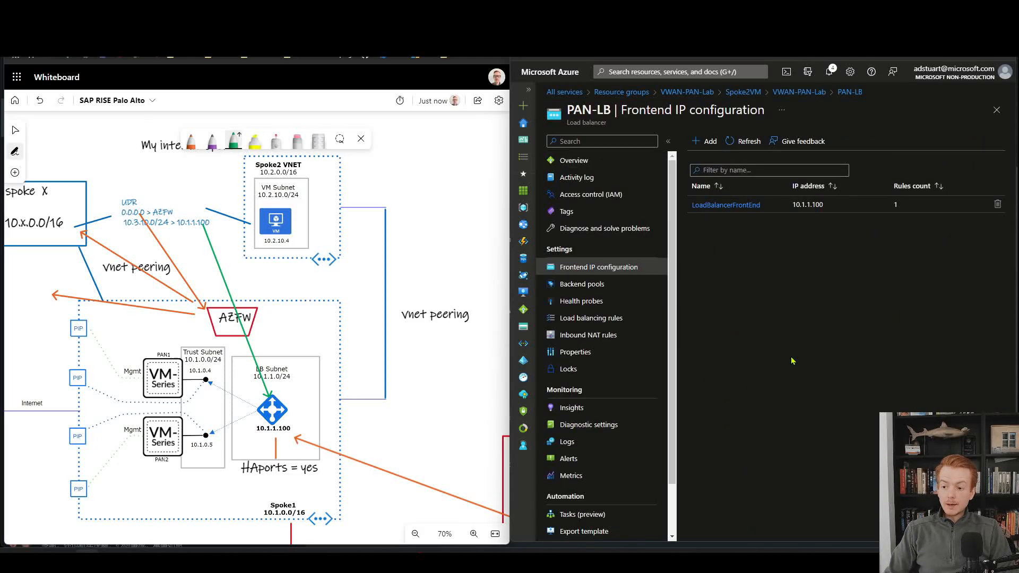
mouse_move(787, 274)
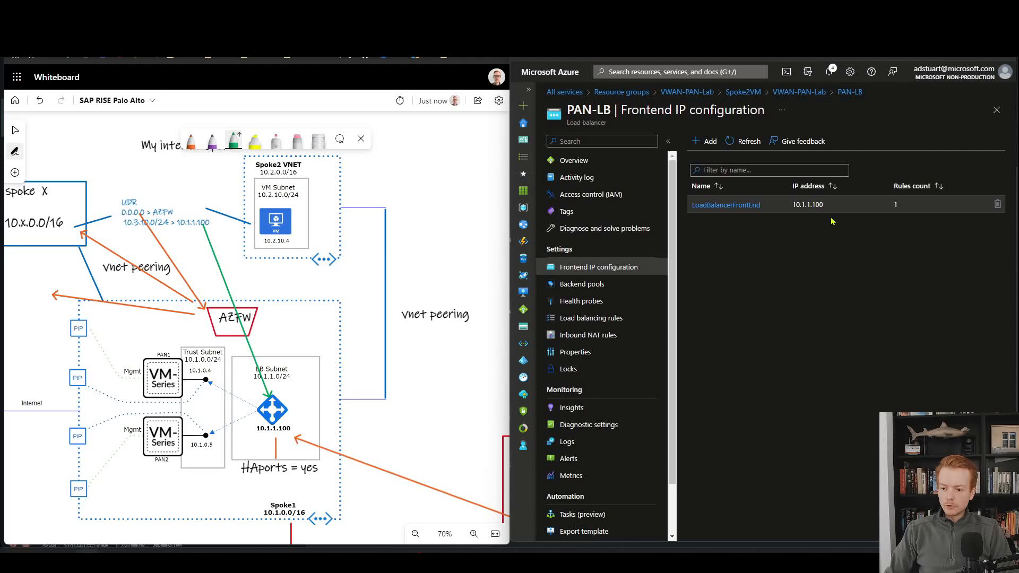
Review PAN-LB's health probes, backend pools and load balancing rules listing MyHAPortsRule.
click(582, 300)
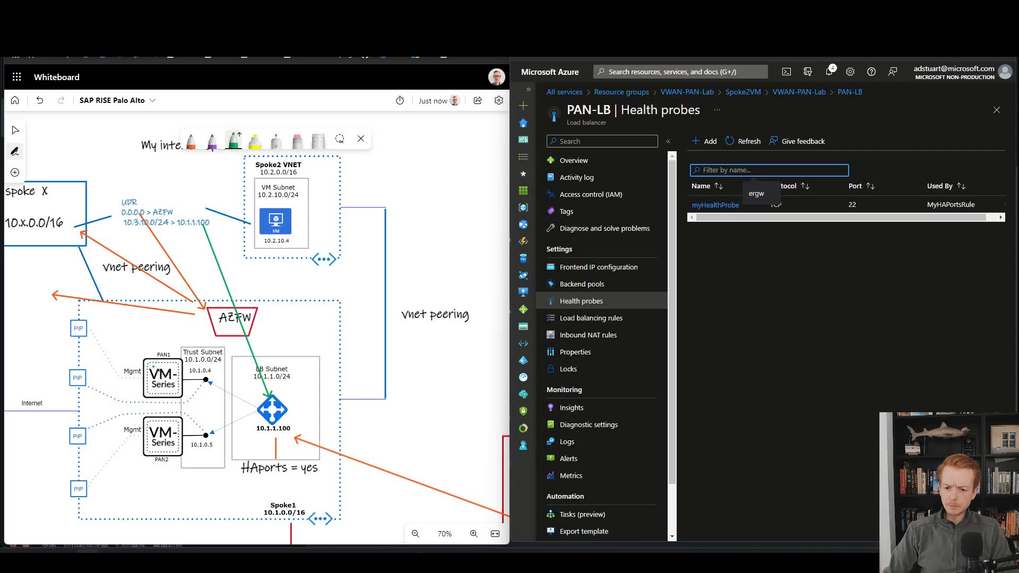
mouse_move(845, 333)
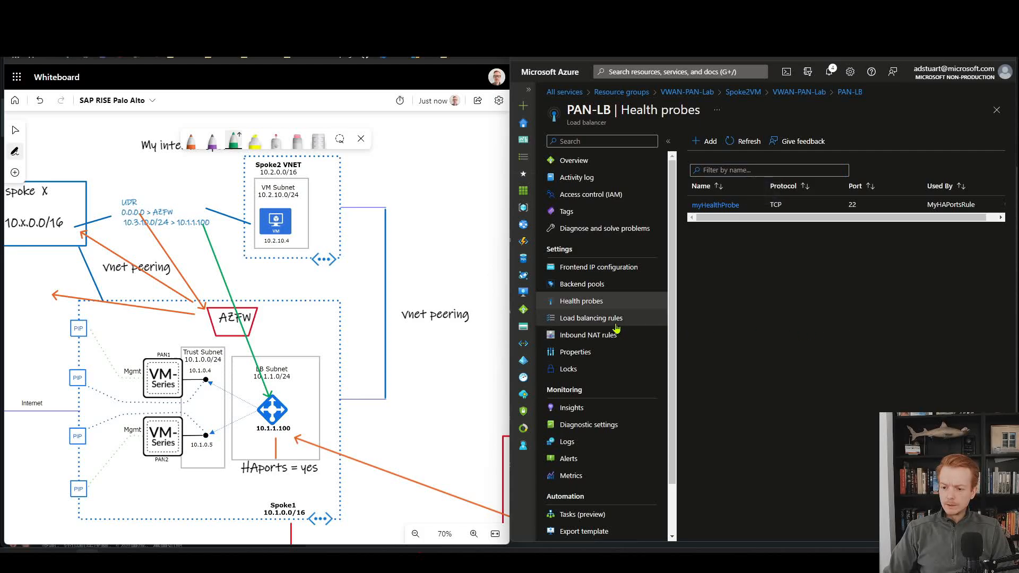
click(580, 285)
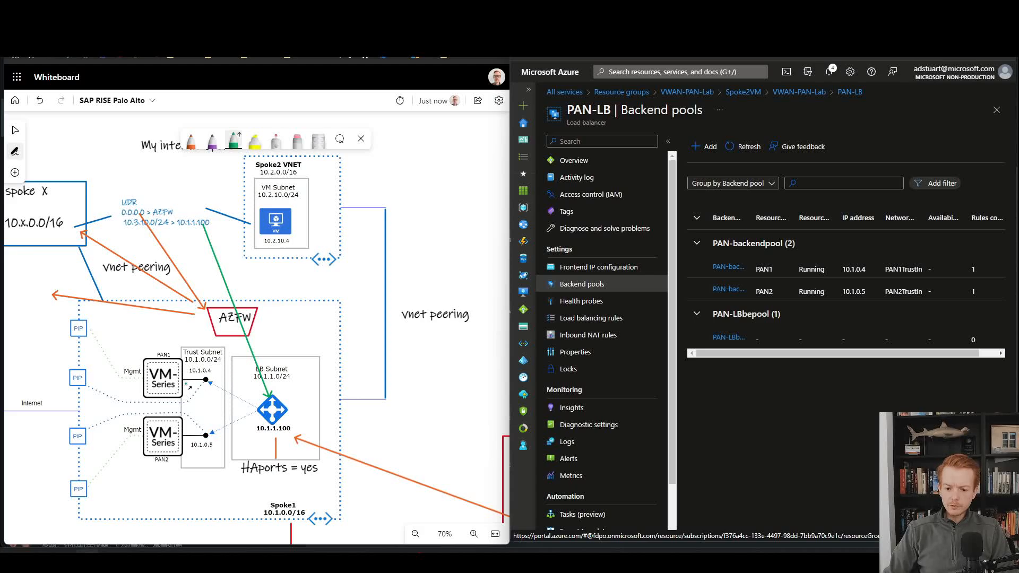
mouse_move(728, 337)
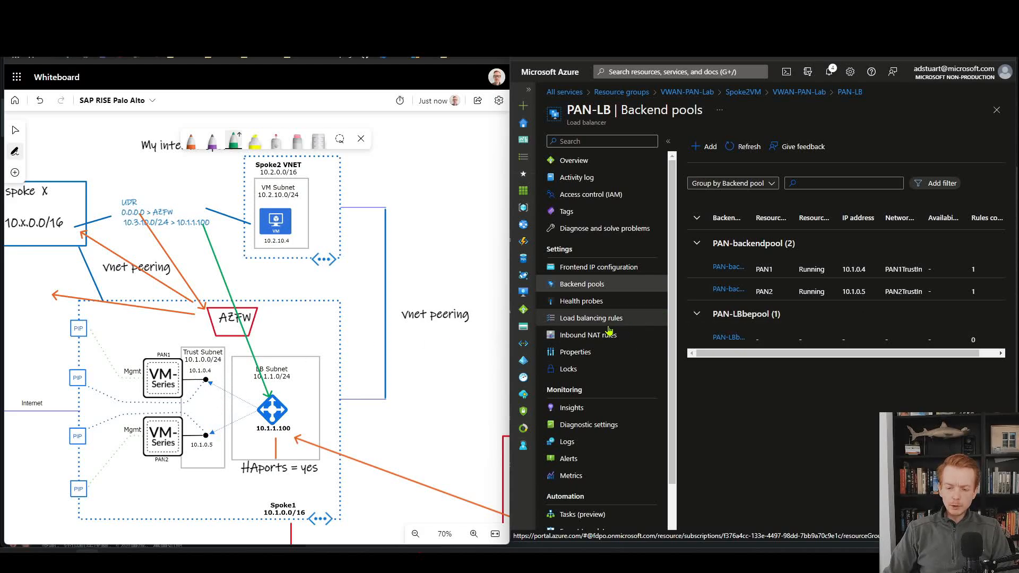
click(588, 318)
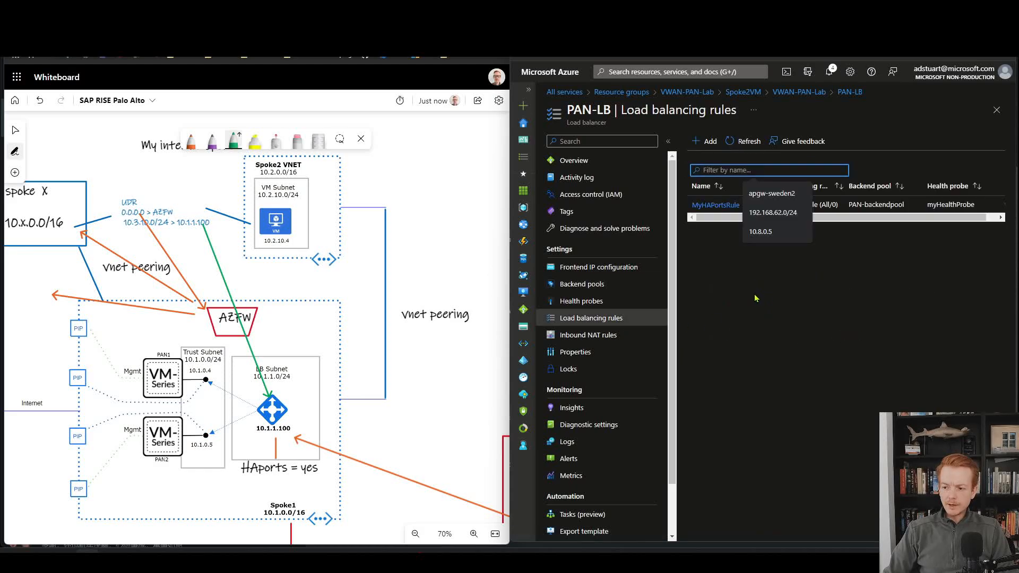
Show MyHAPortsRule settings: frontend 10.1.1.100, PAN-backendpool, HA Ports on, TCP:22 probe.
click(715, 205)
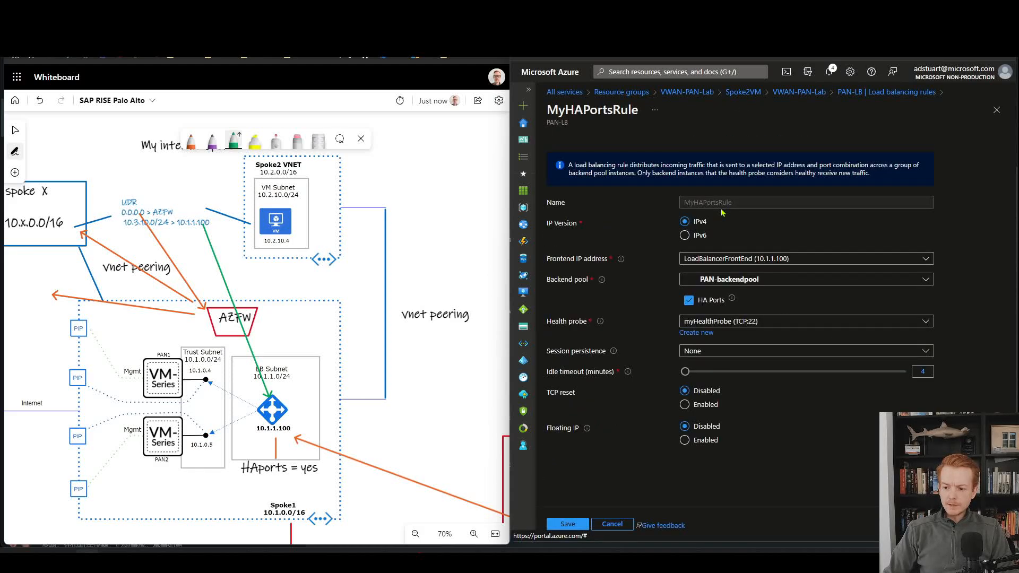
mouse_move(674, 364)
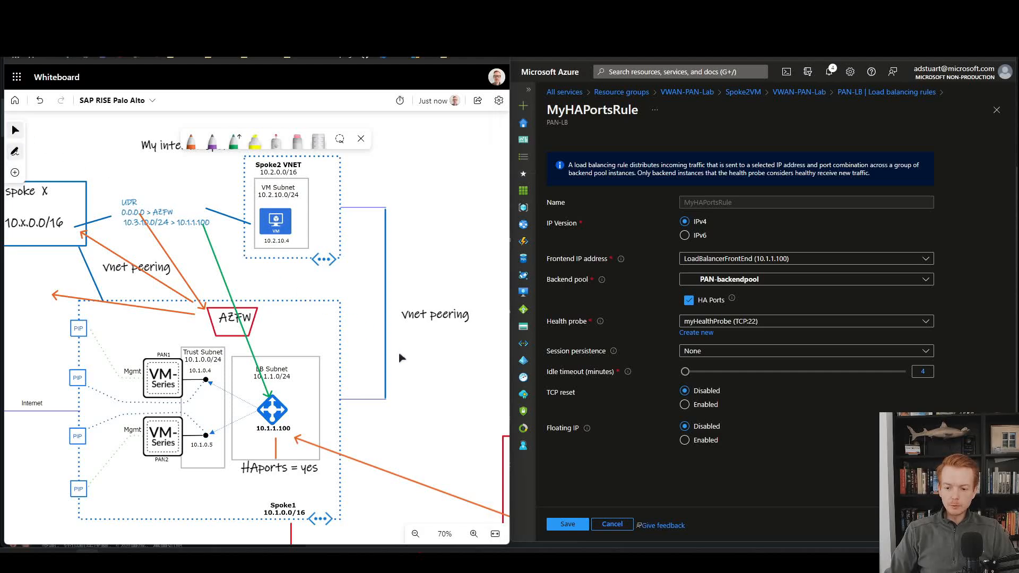
click(414, 534)
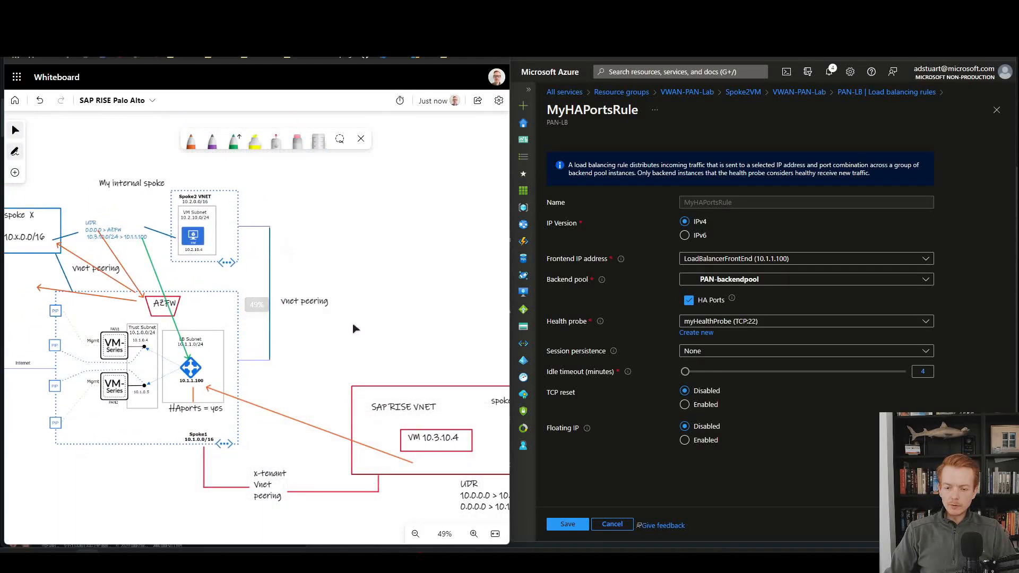
mouse_move(275, 140)
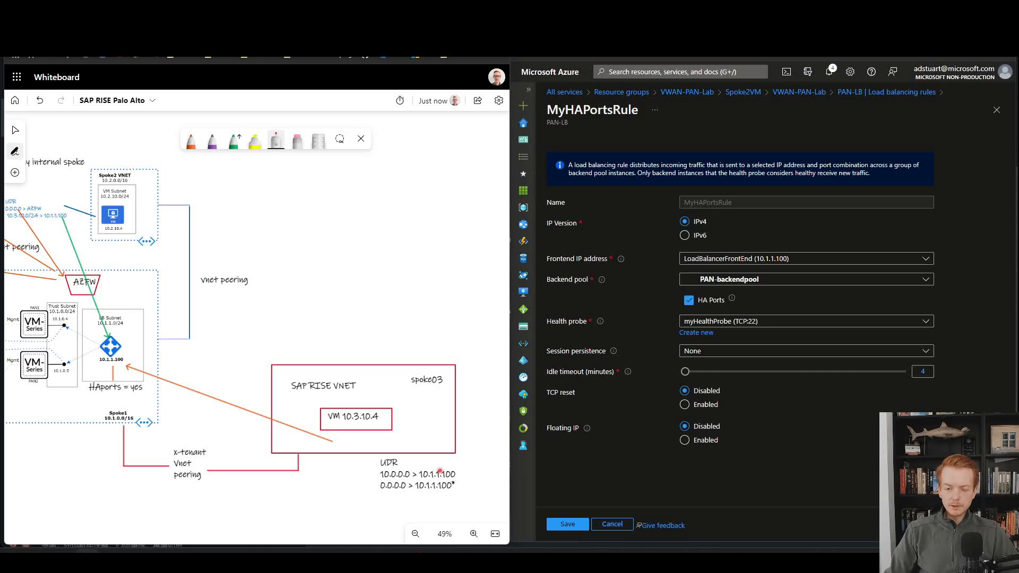
click(224, 262)
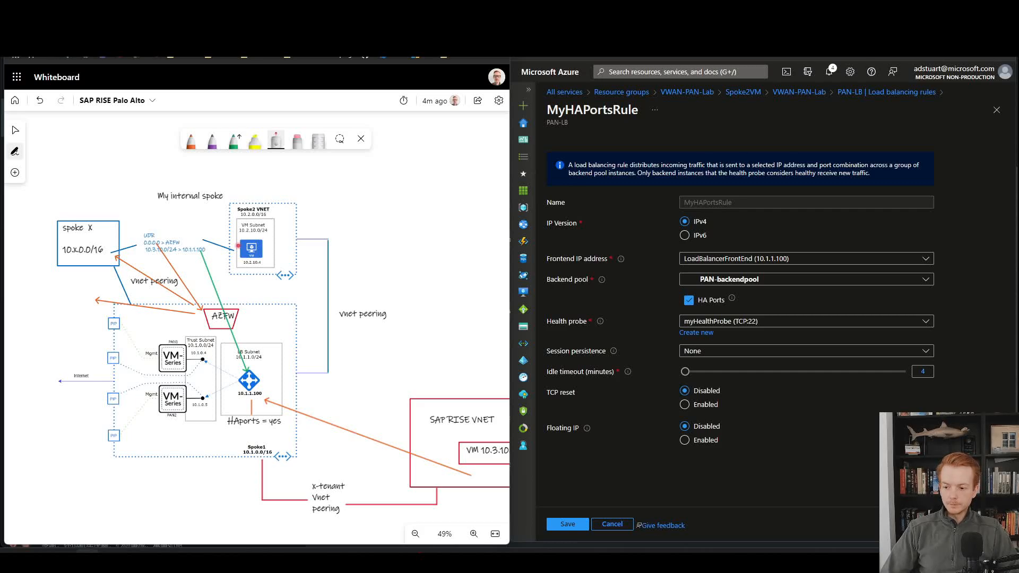
mouse_move(708, 137)
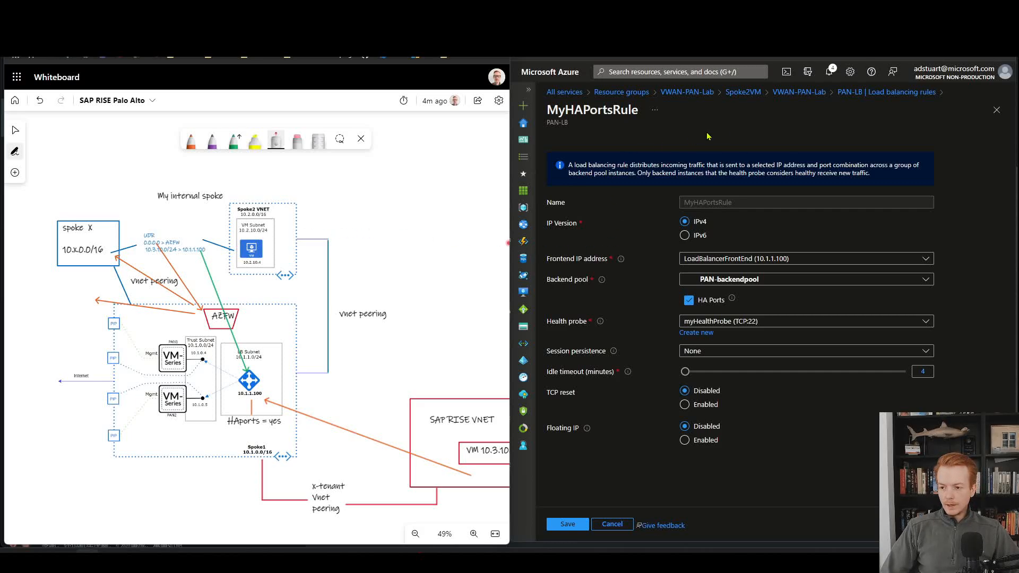
mouse_move(818, 102)
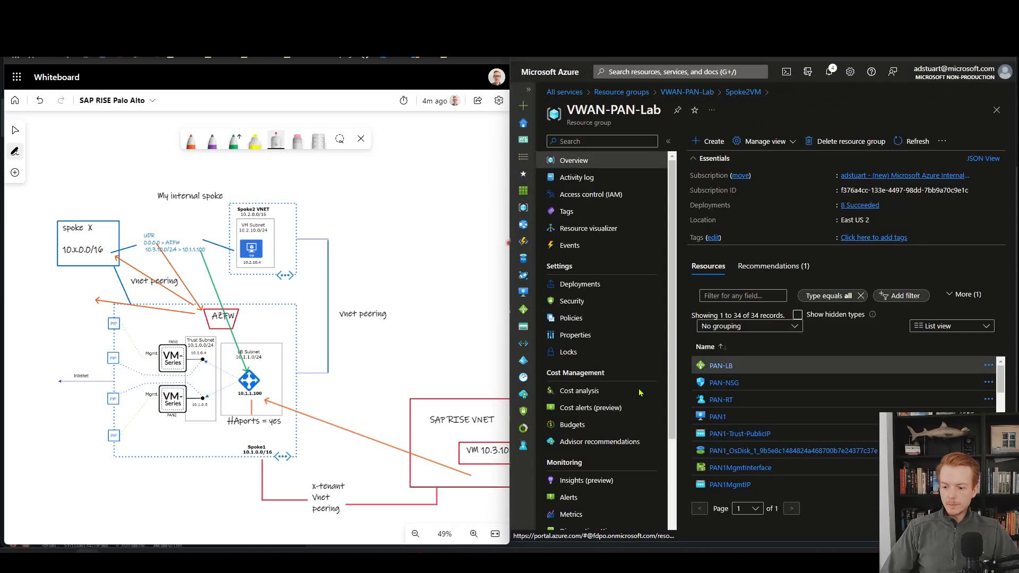
mouse_move(719, 365)
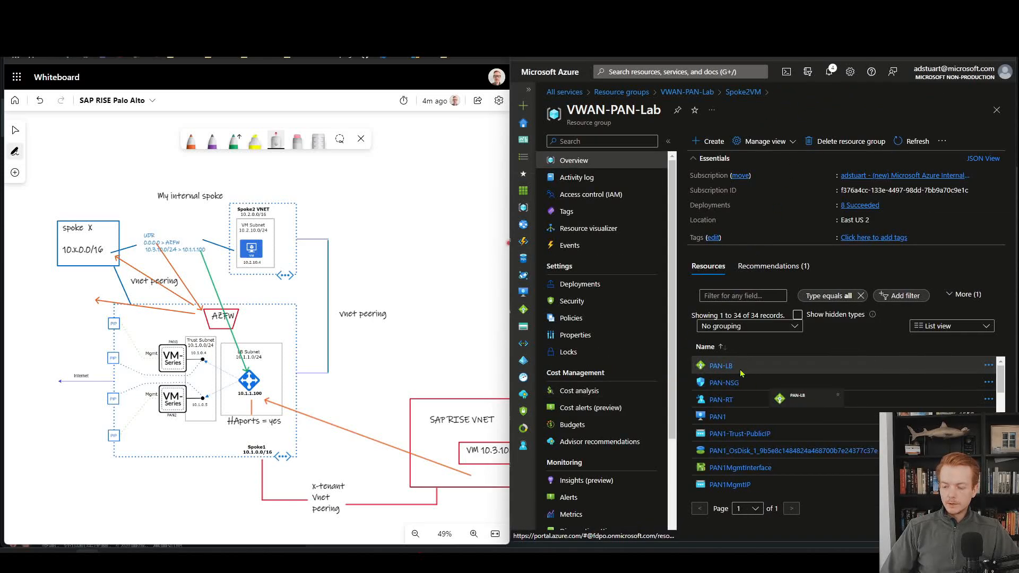
Chart PAN-LB's Health Probe Status metric split by Backend IP Address.
click(720, 365)
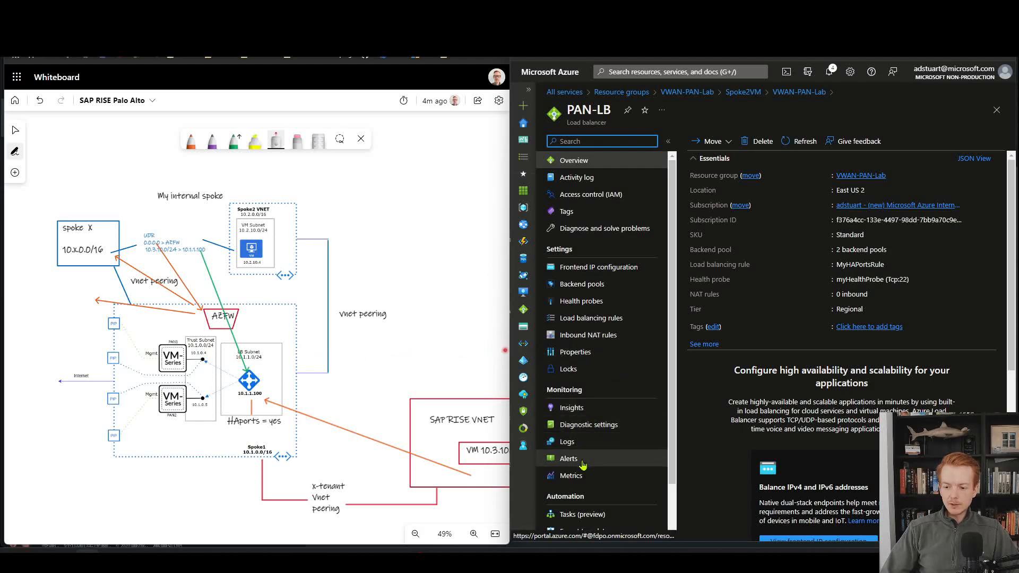
click(571, 476)
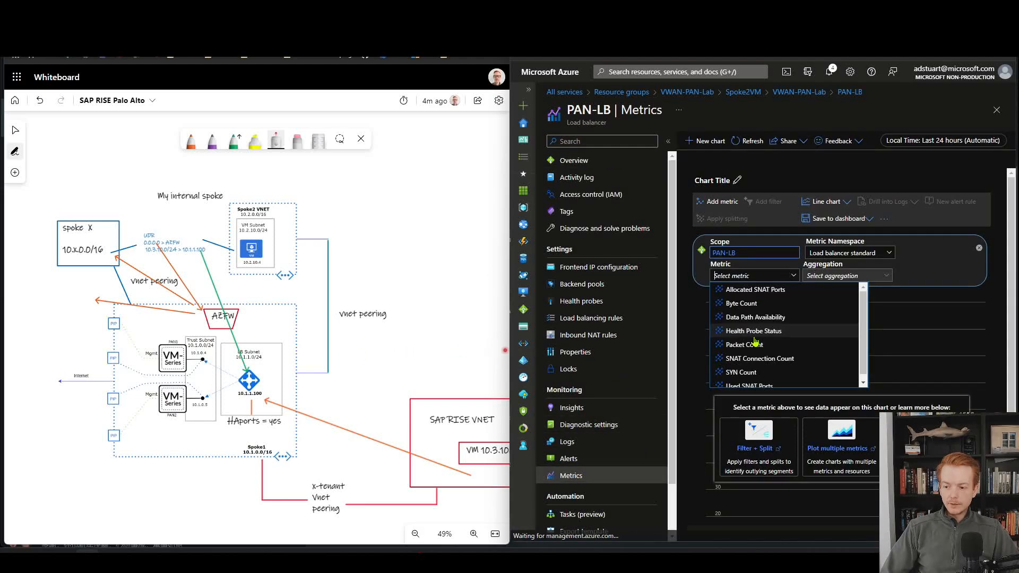
click(754, 331)
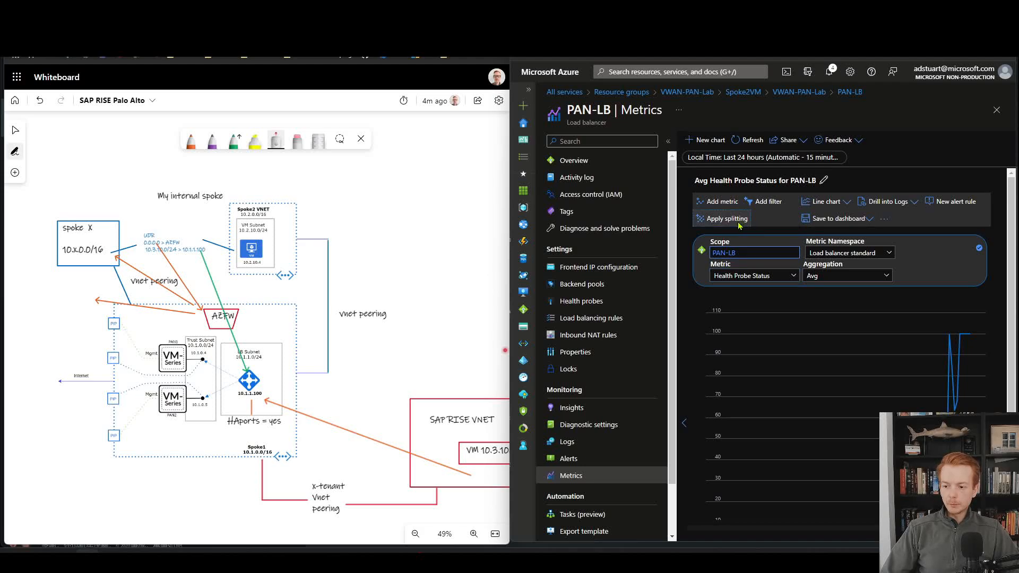
click(726, 218)
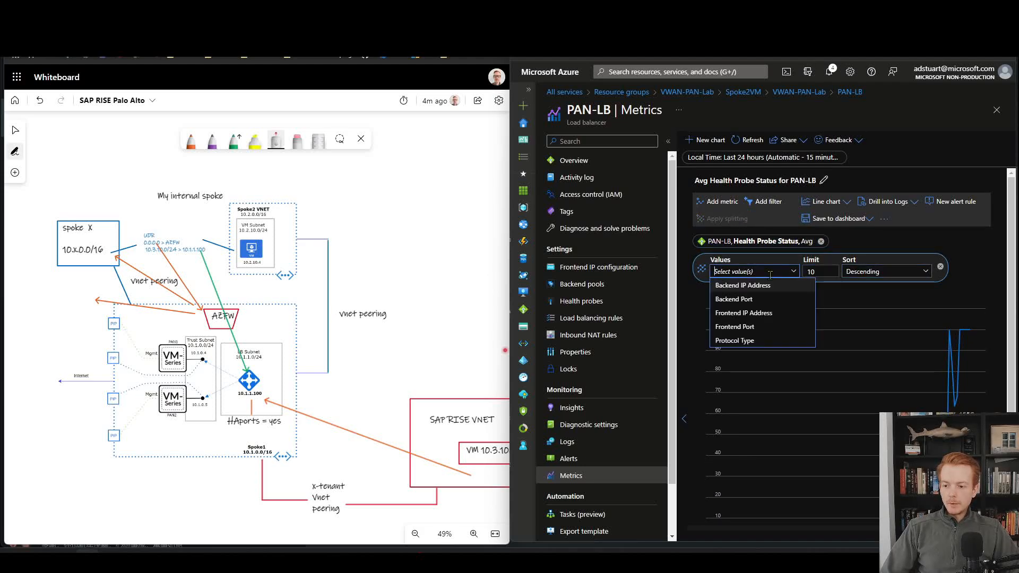
click(743, 285)
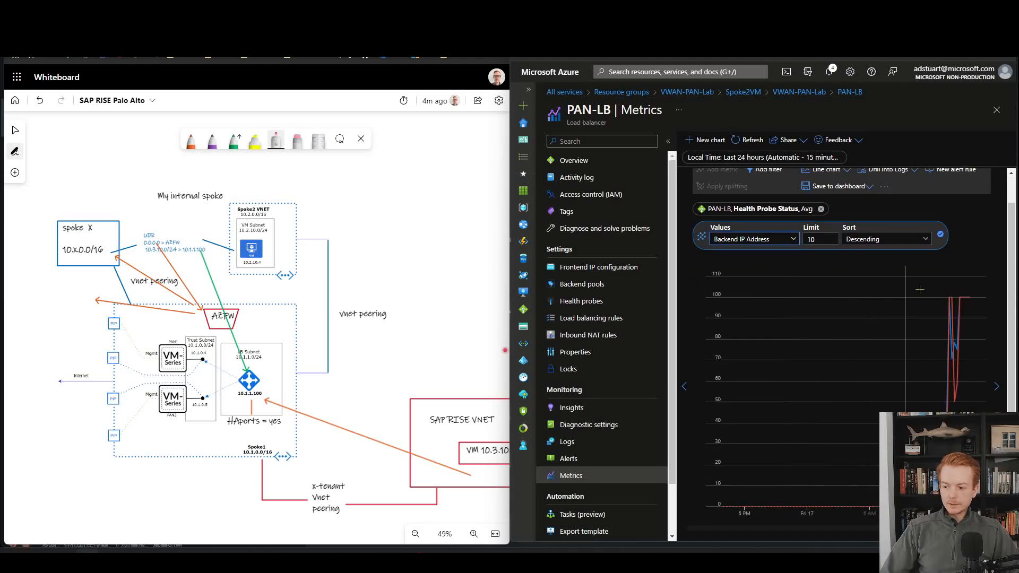
Limit the health probe chart to the last 4 hours at 5-minute granularity.
scroll(up, 3)
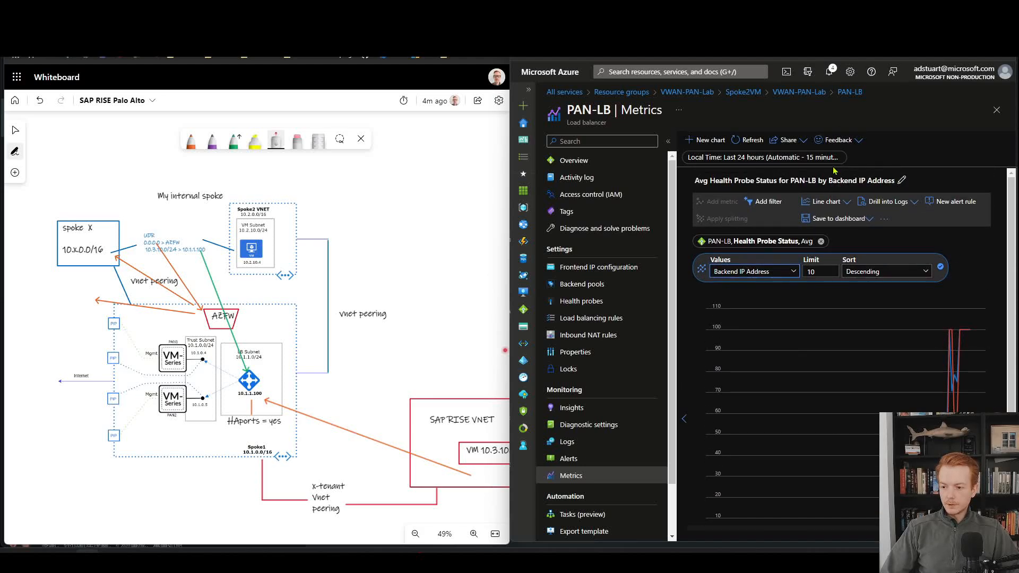
click(763, 157)
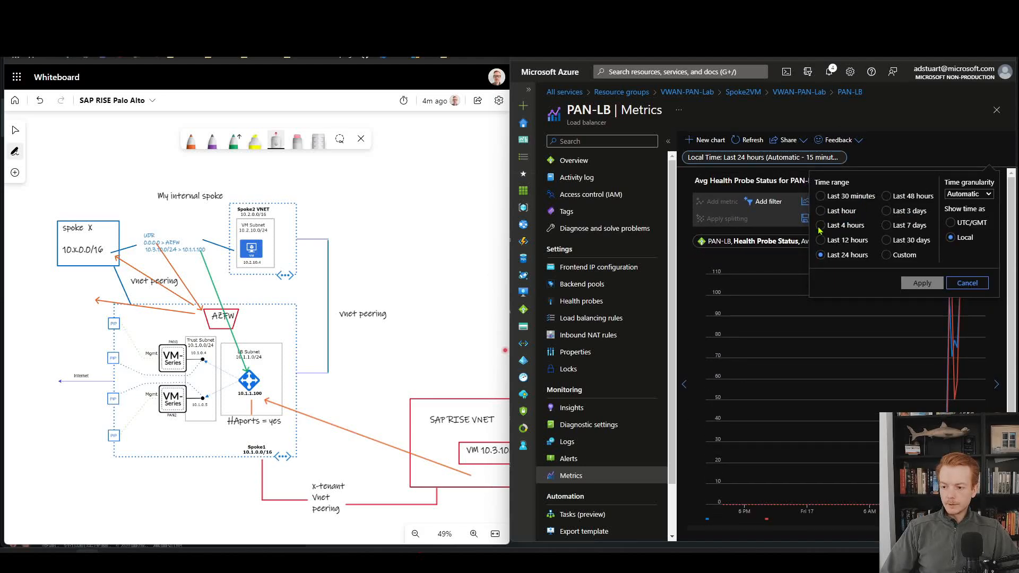
click(822, 225)
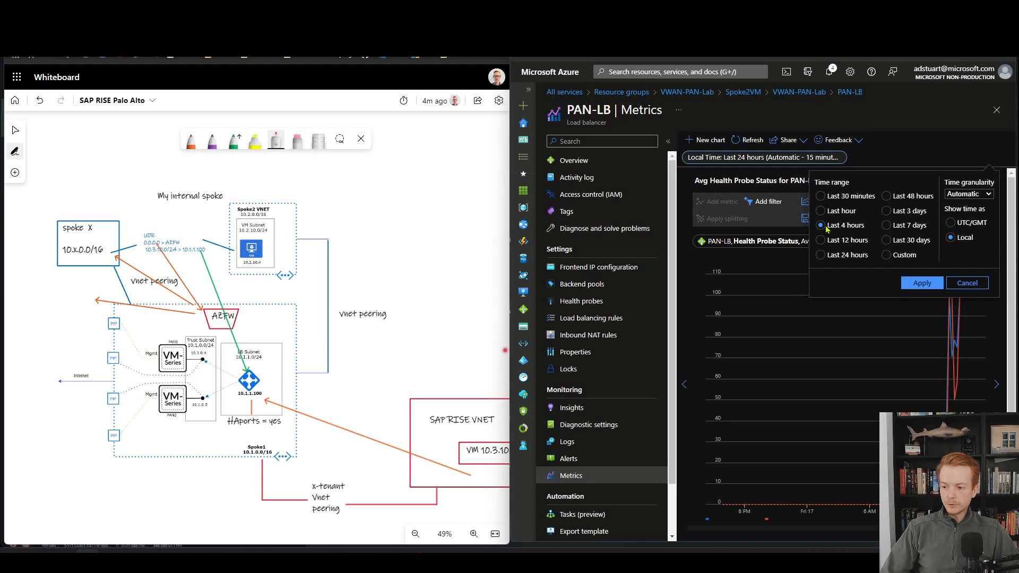
click(968, 193)
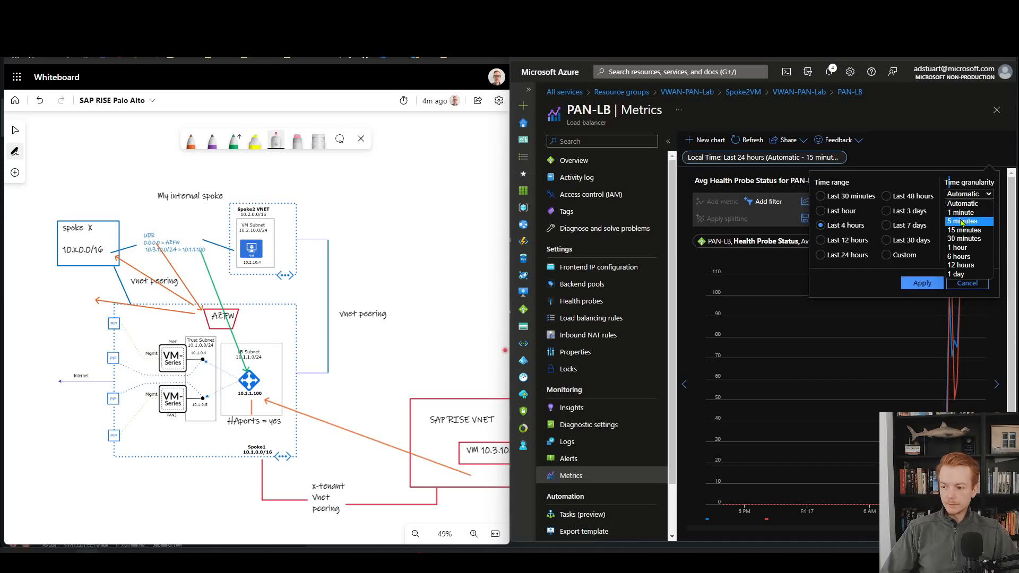
click(922, 282)
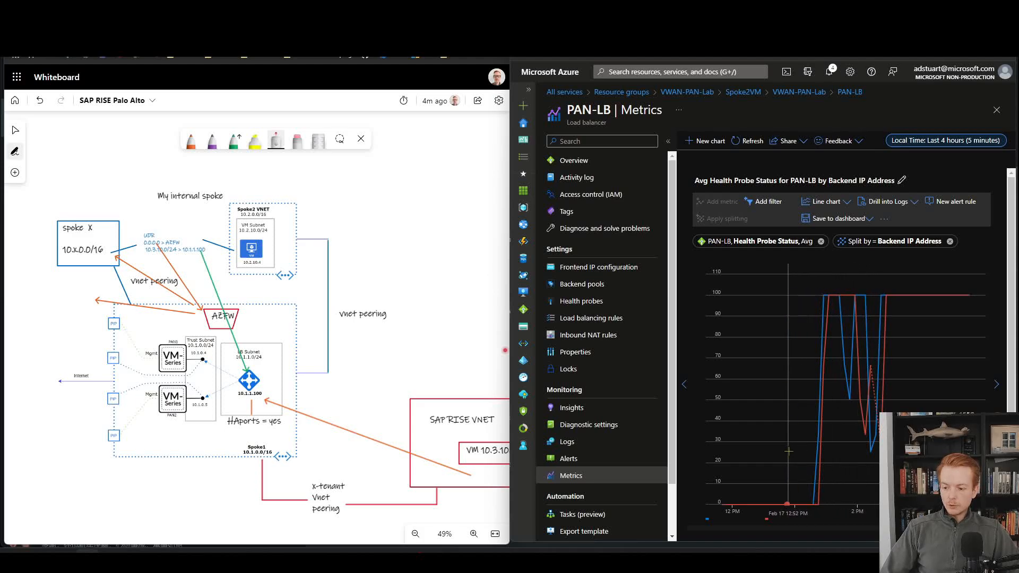
scroll(down, 3)
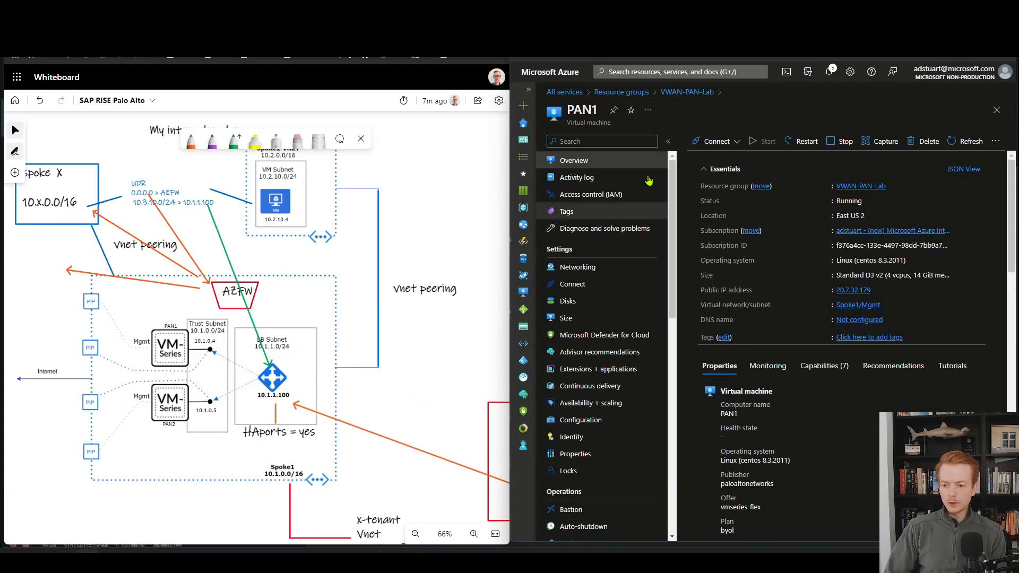
mouse_move(612, 110)
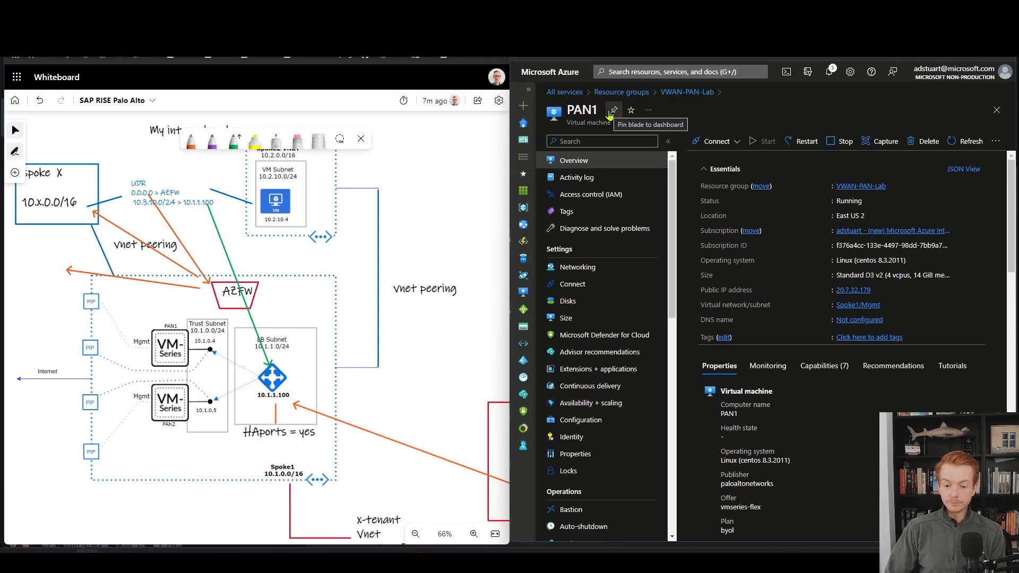
mouse_move(740, 188)
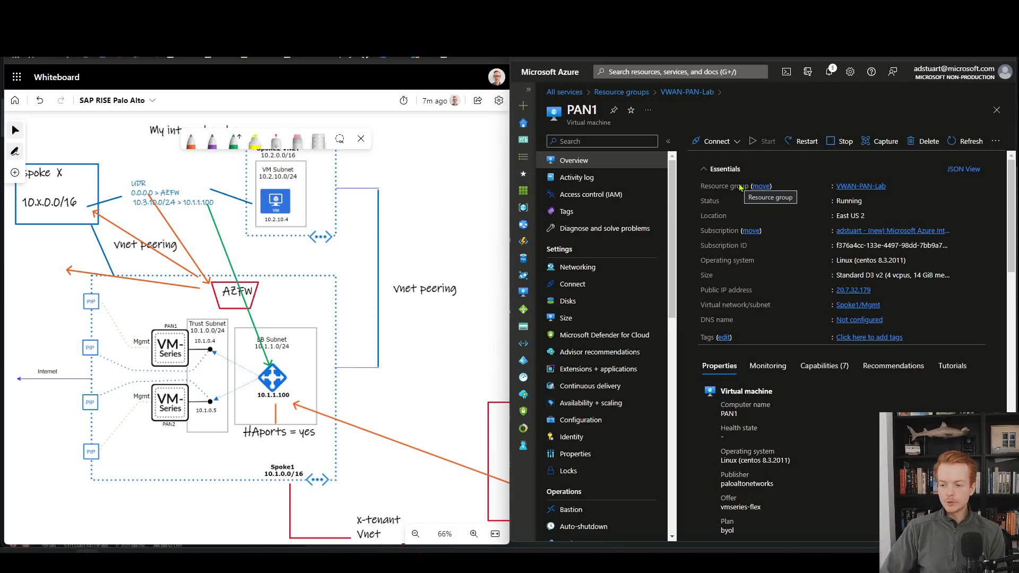
mouse_move(749, 200)
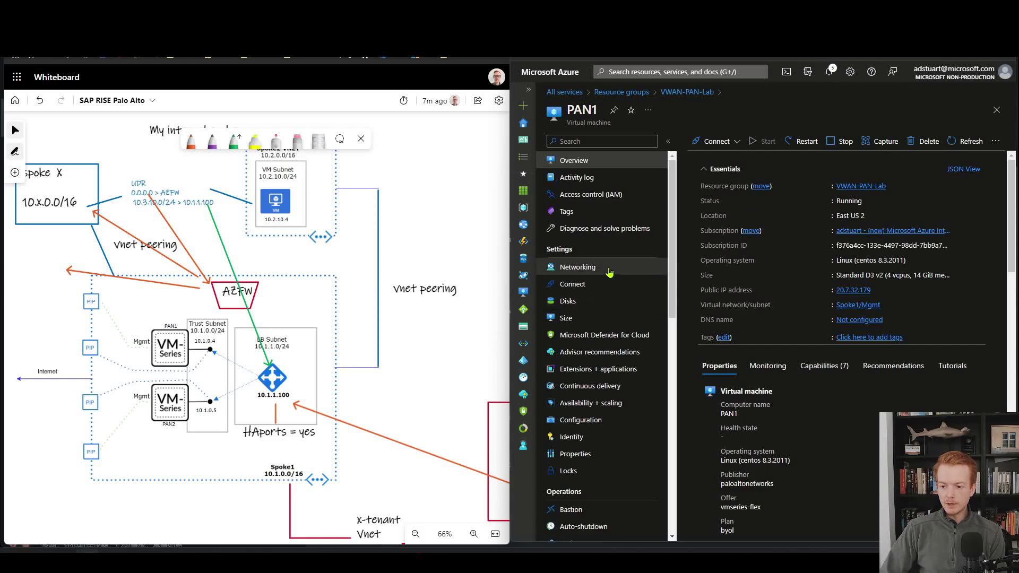
Show PAN1's networking and its PAN1TrustInterface NIC with private IP 10.1.0.4 in Spoke1/FirewallSubnet.
click(575, 266)
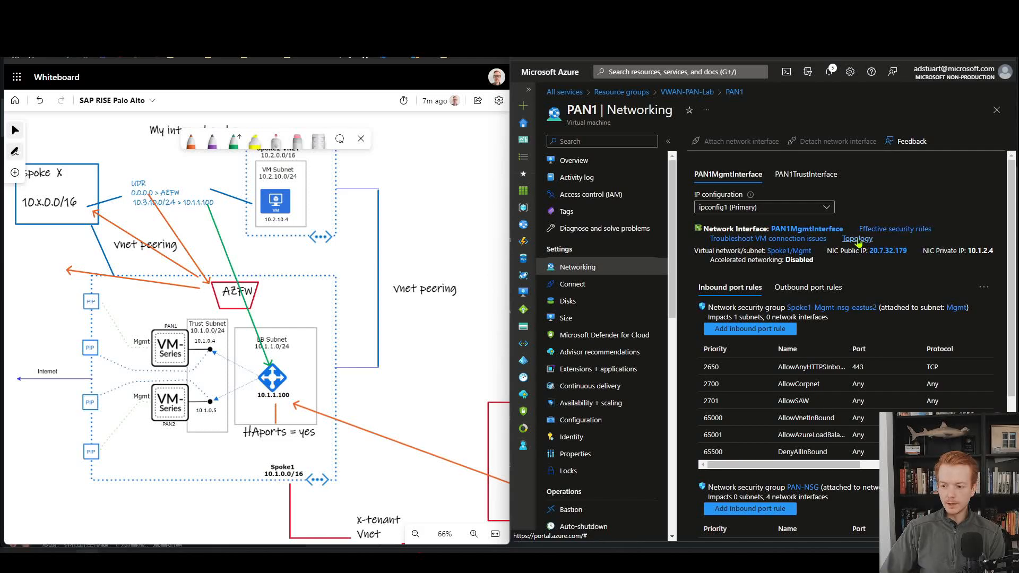
click(805, 174)
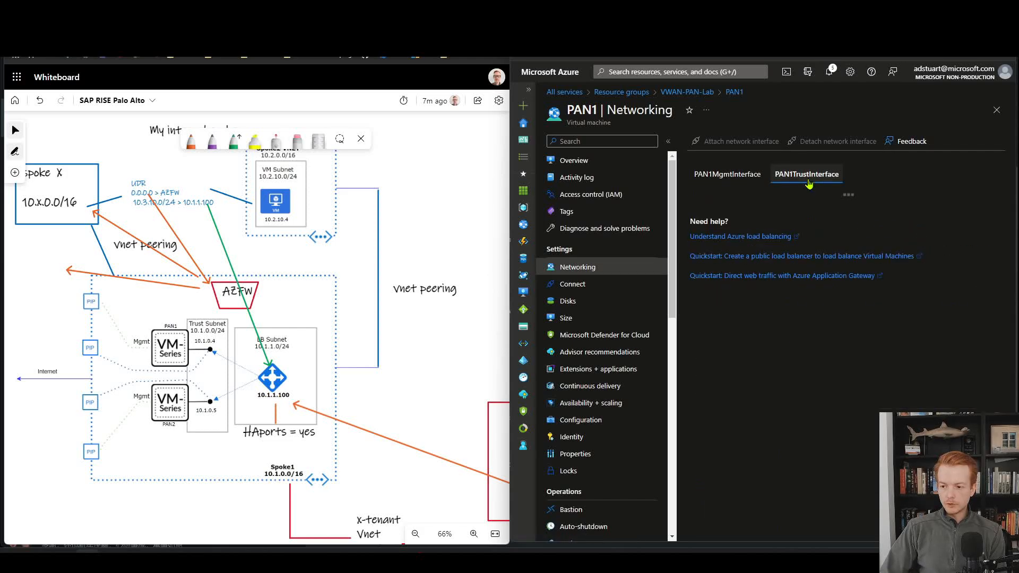
click(805, 173)
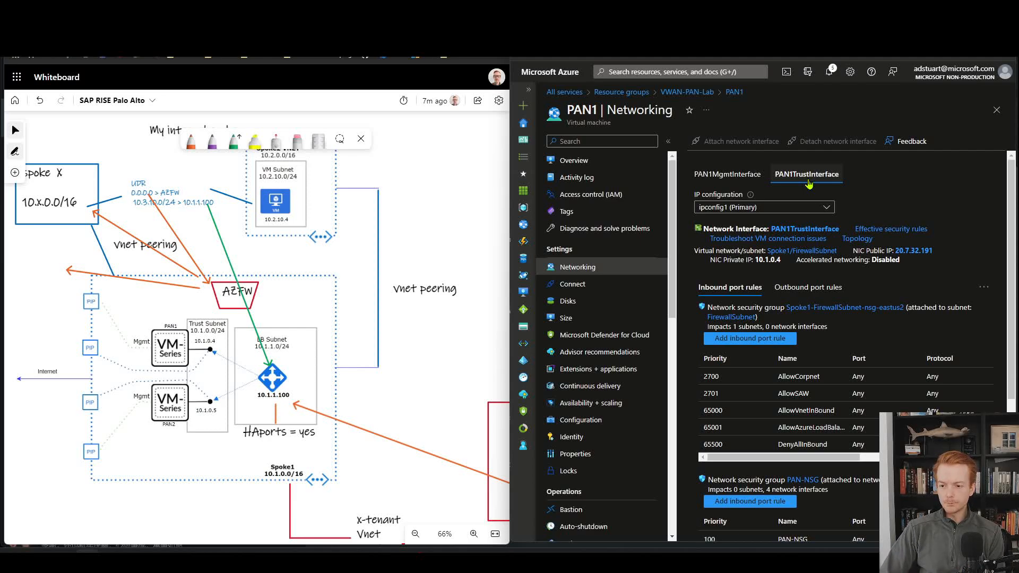
mouse_move(465, 415)
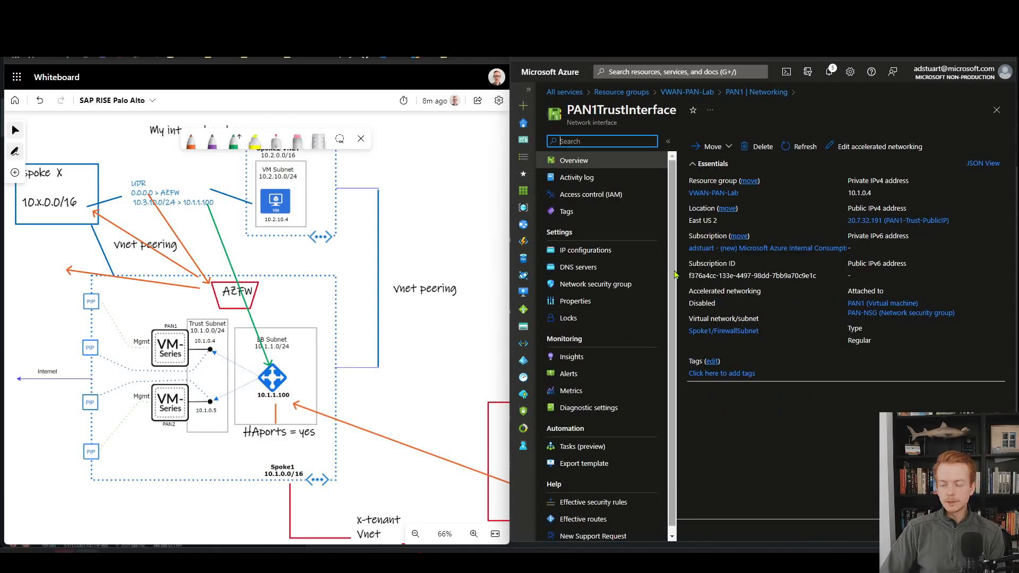
Show PAN1TrustInterface IP configurations with IP forwarding Enabled and ipconfig1 static at 10.1.0.4.
click(585, 250)
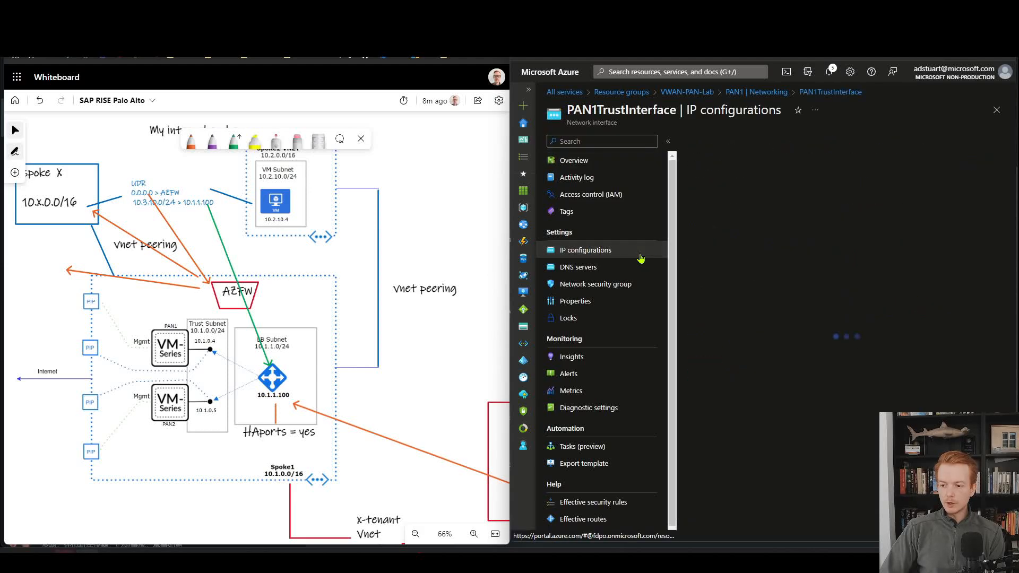
click(585, 249)
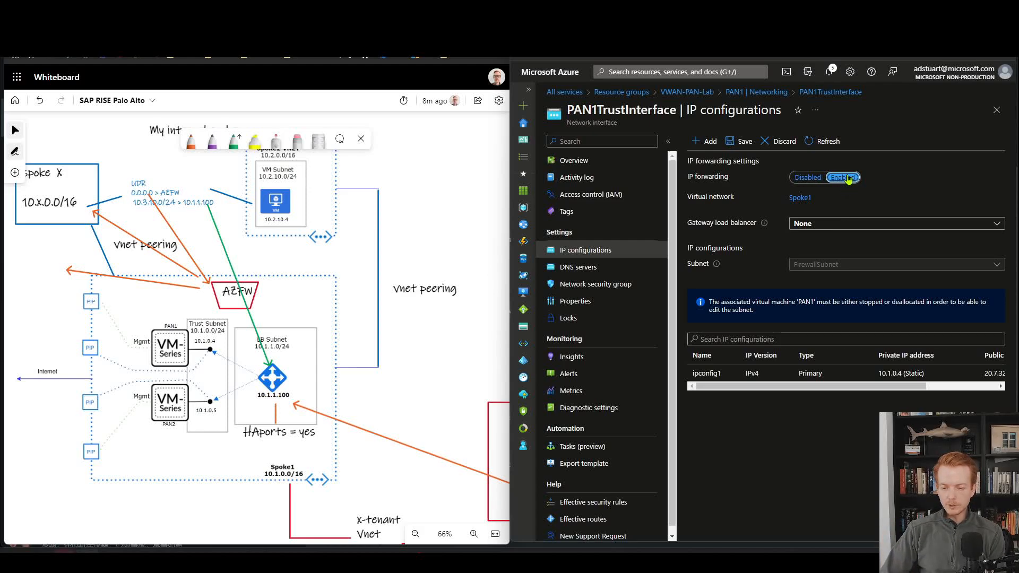
mouse_move(792, 154)
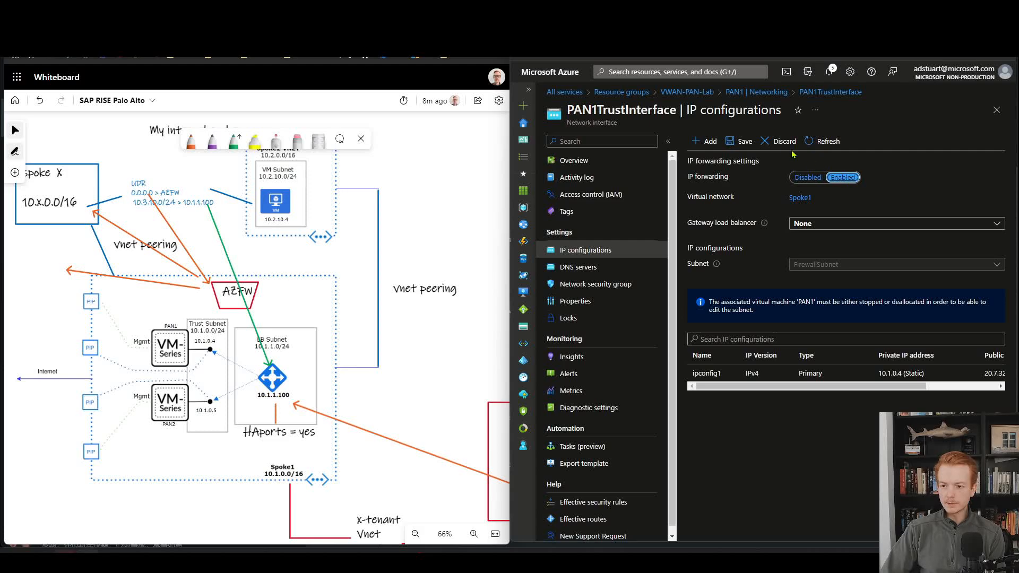
mouse_move(708, 122)
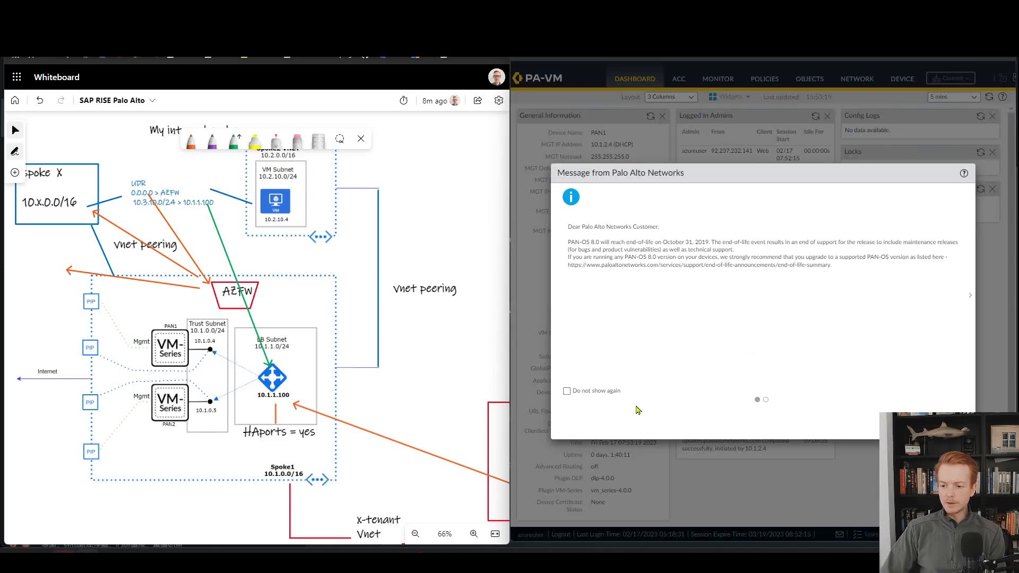
mouse_move(640, 279)
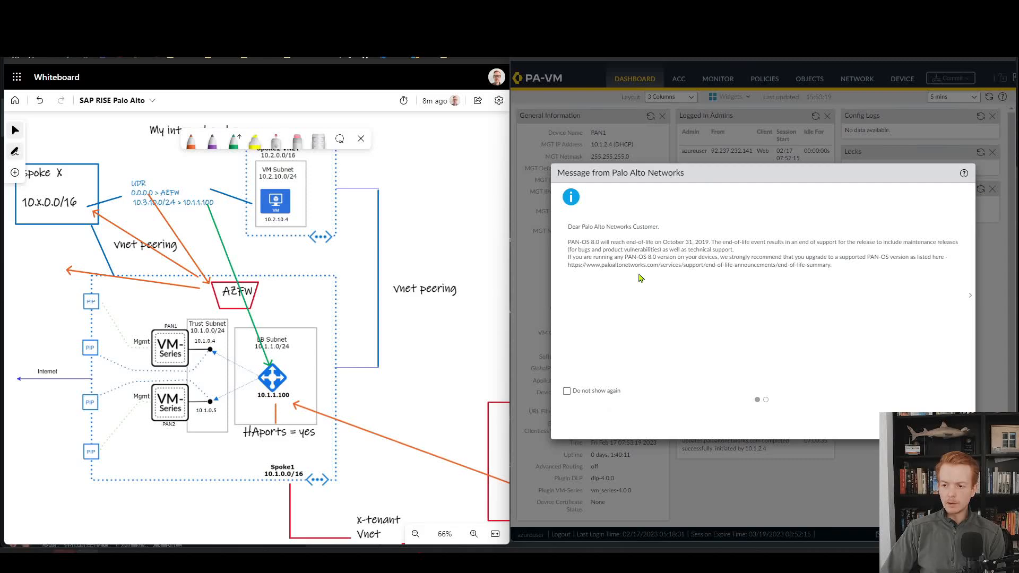
Dismiss the end-of-life and telemetry notices, then view PAN1's Security policy rules.
click(567, 391)
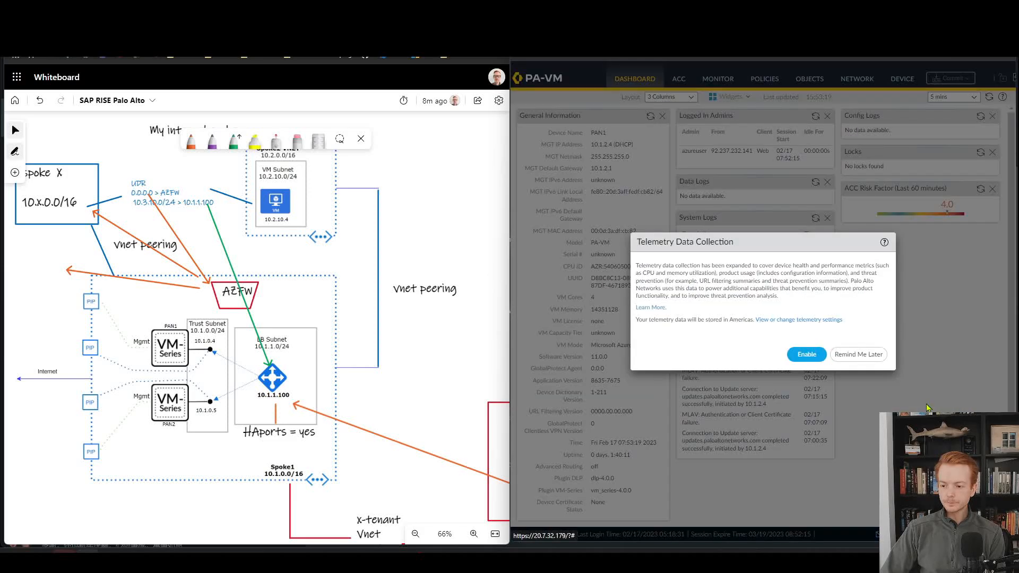
click(858, 354)
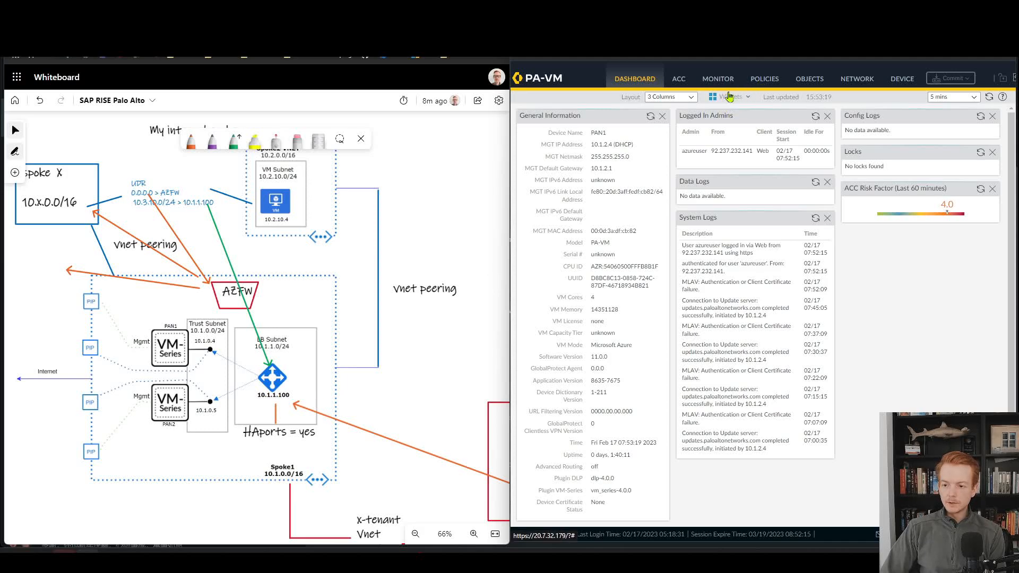
click(764, 77)
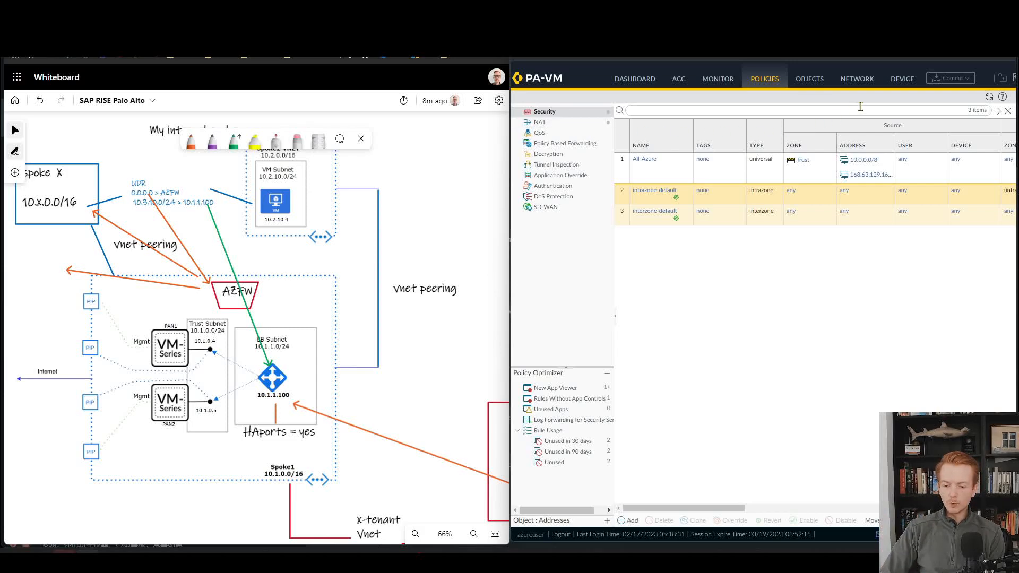
mouse_move(870, 96)
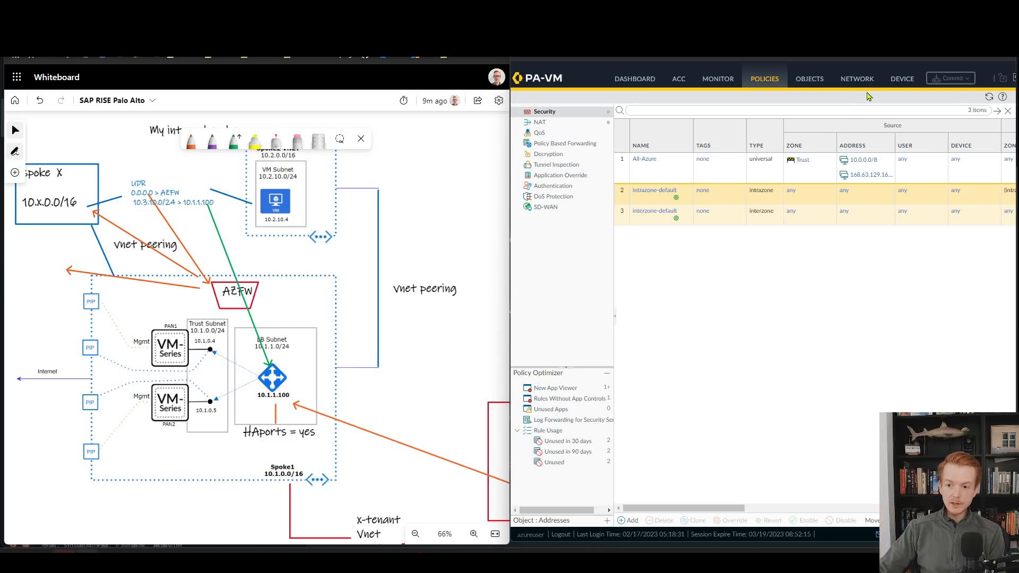
mouse_move(743, 110)
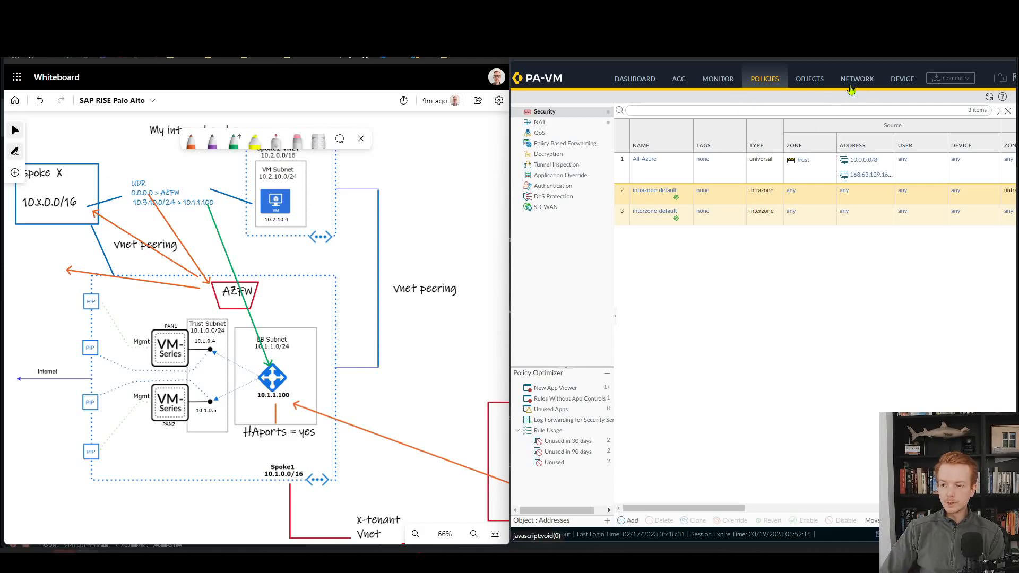
Review the default virtual router's IPv4 static route 0.0.0.0/0 via next hop 10.1.0.1.
click(857, 77)
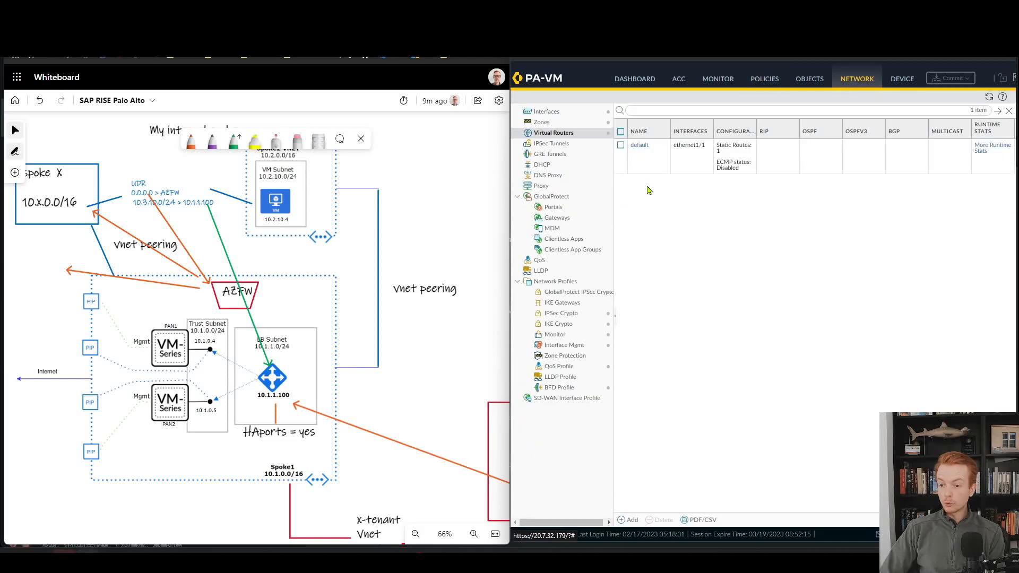
click(620, 145)
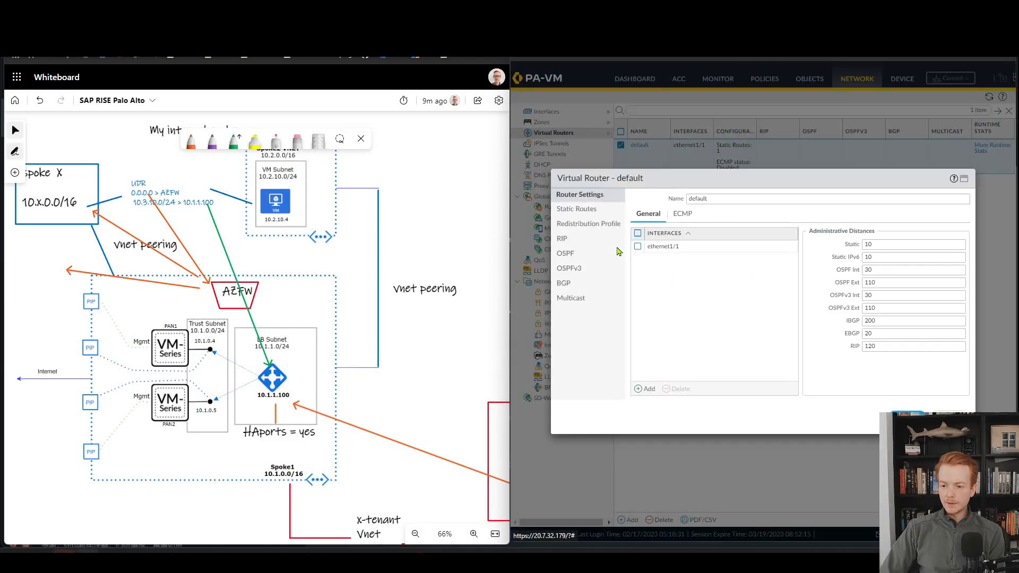
click(575, 210)
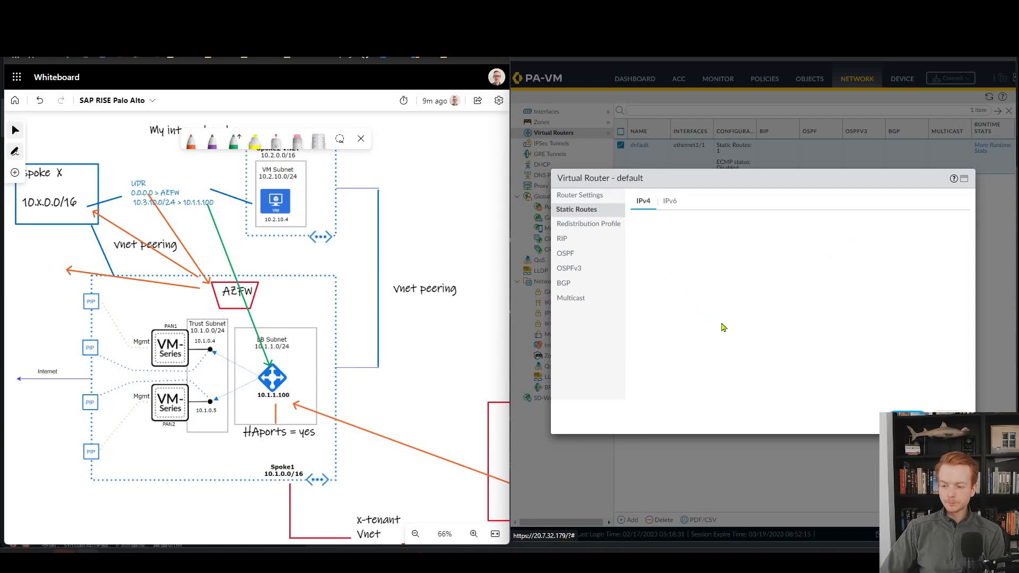
click(576, 210)
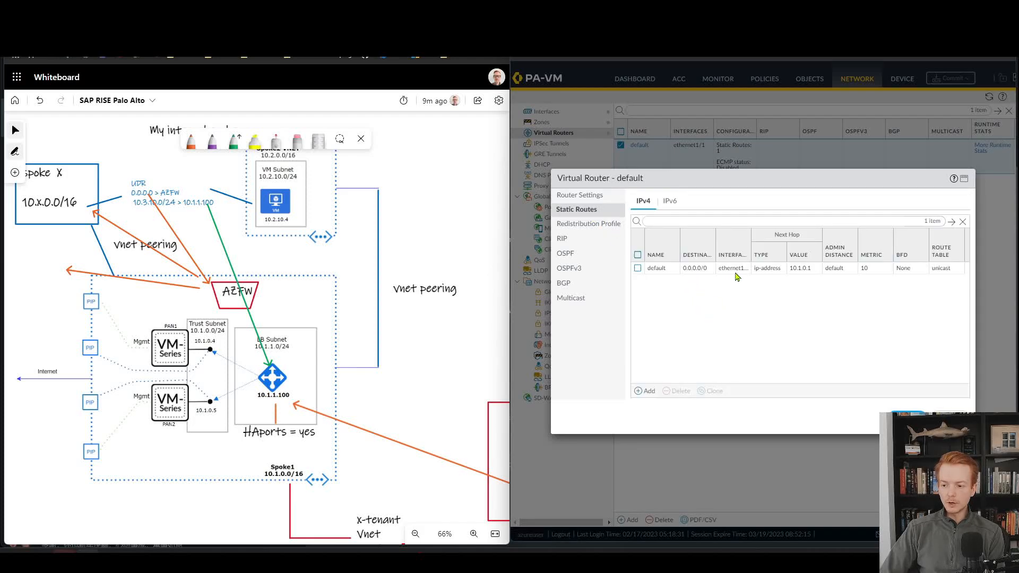
mouse_move(800, 284)
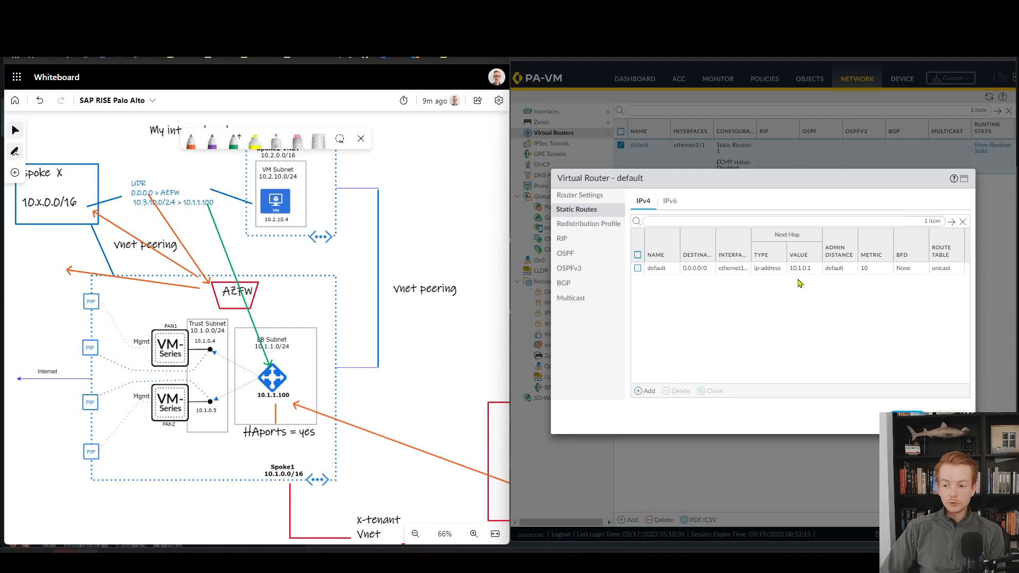
mouse_move(832, 306)
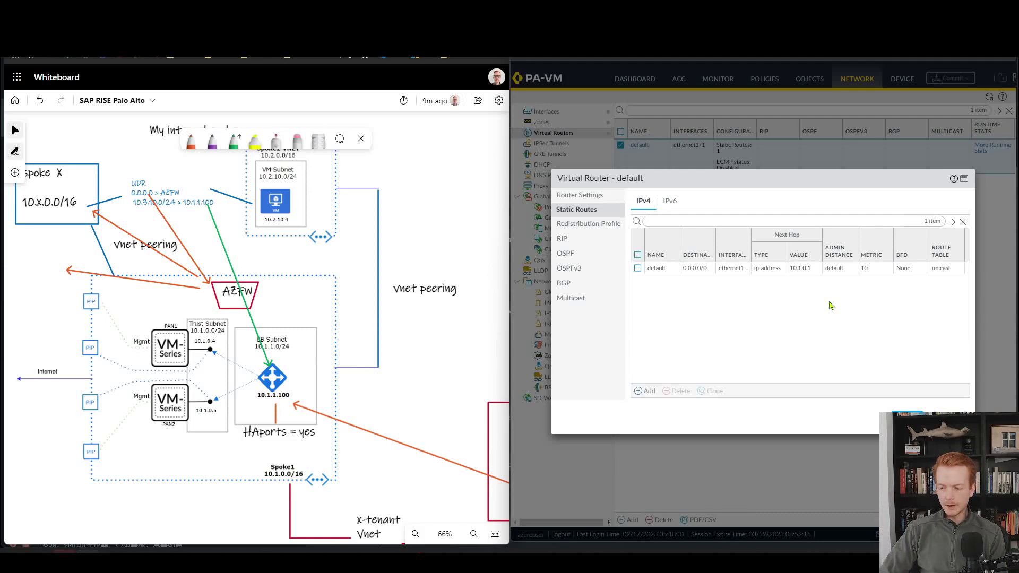
click(963, 221)
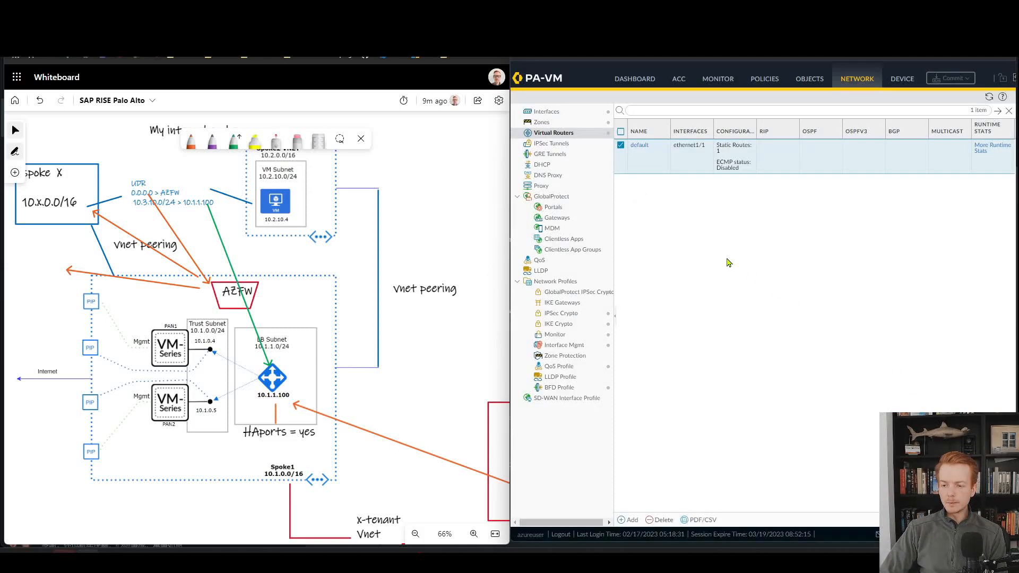
mouse_move(679, 286)
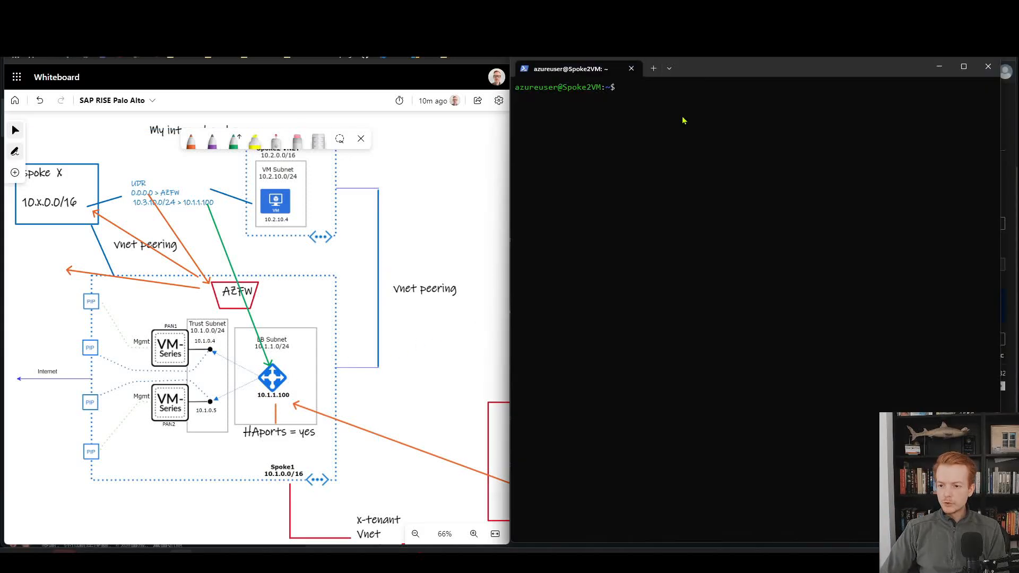
mouse_move(663, 127)
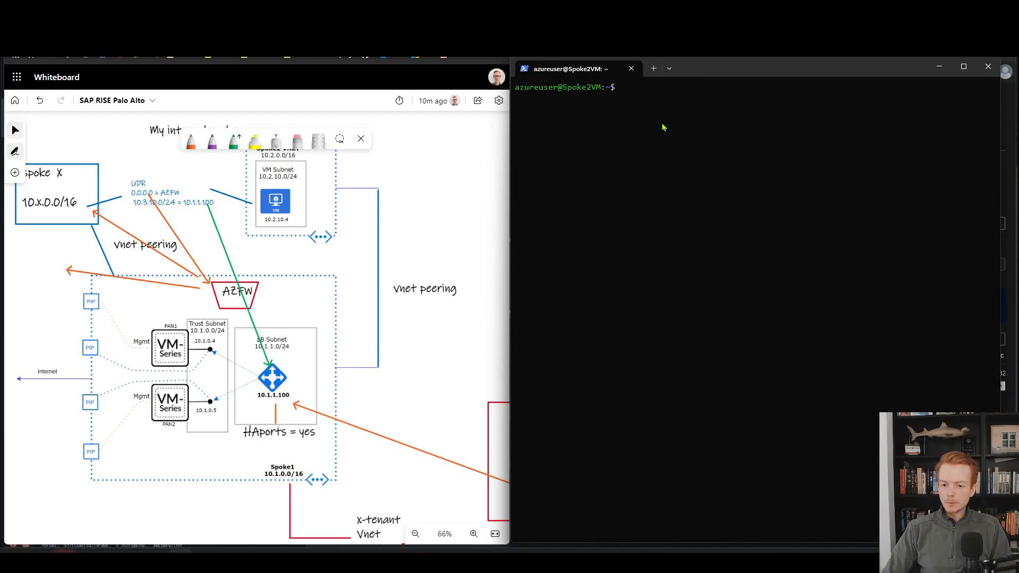
mouse_move(765, 191)
text(ifconfig -a)
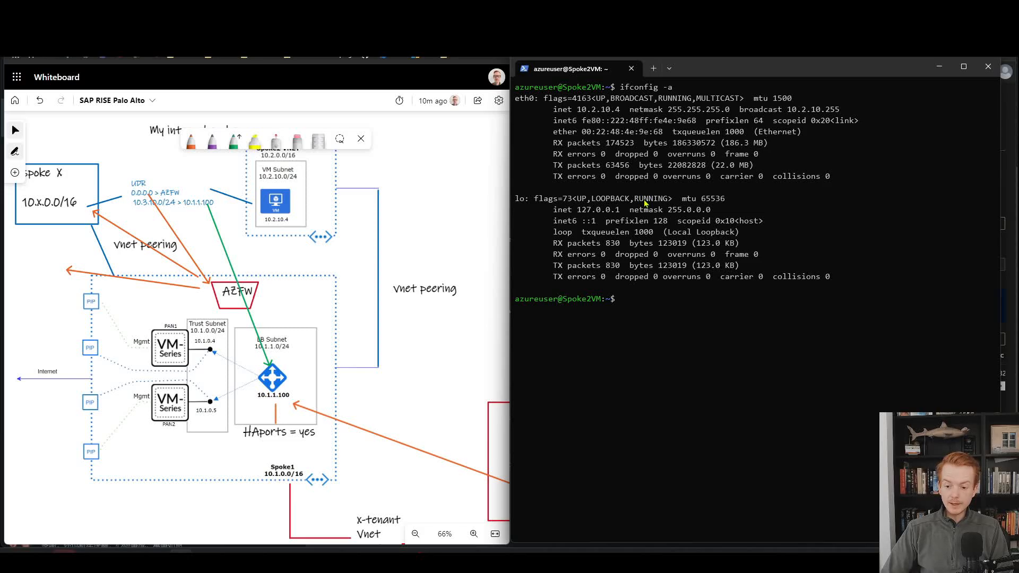
mouse_move(668, 273)
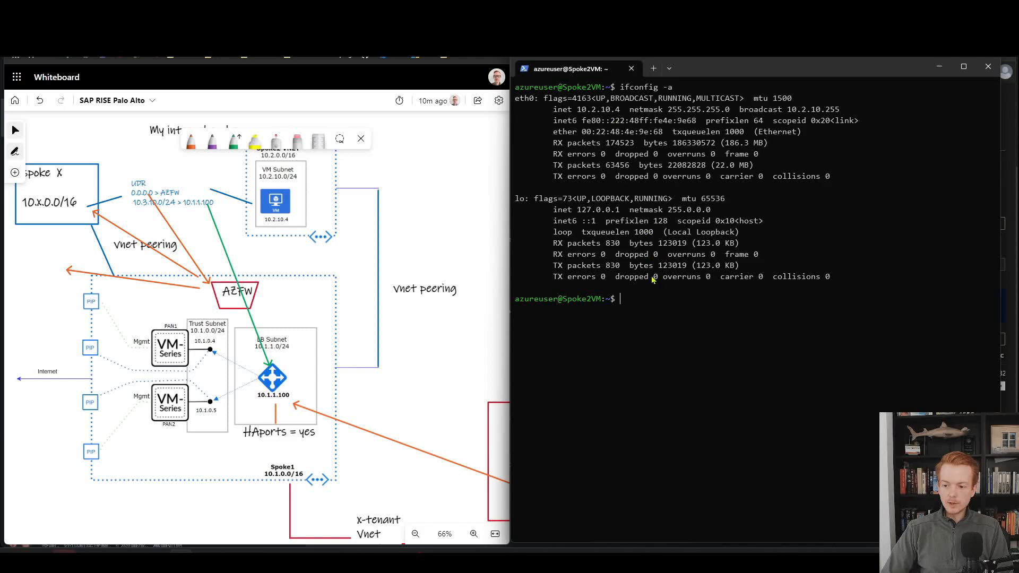
Start a continuous ping from Spoke2VM (10.2.10.4) to 10.3.10.4.
text(ping 1)
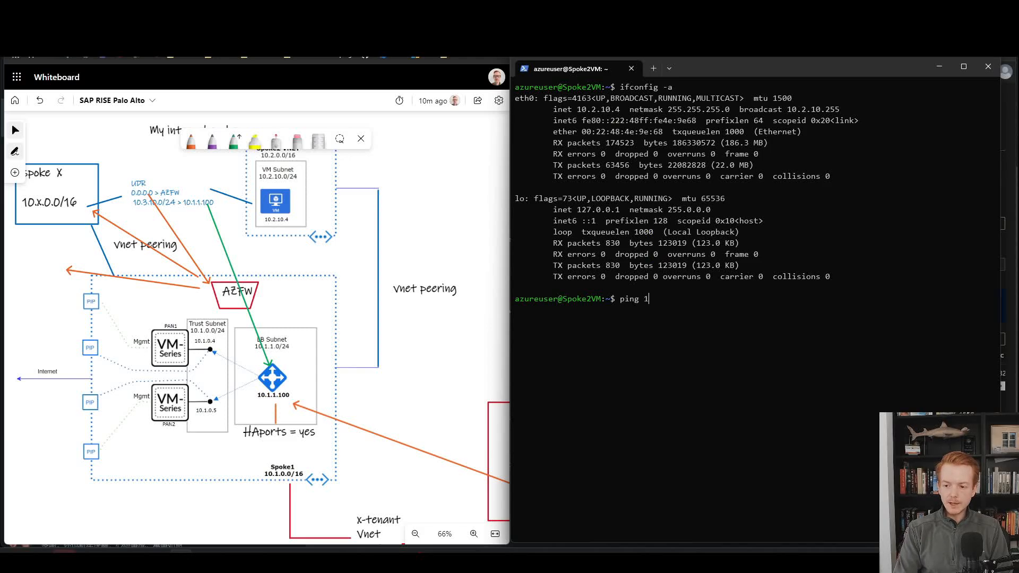
text(0.3.)
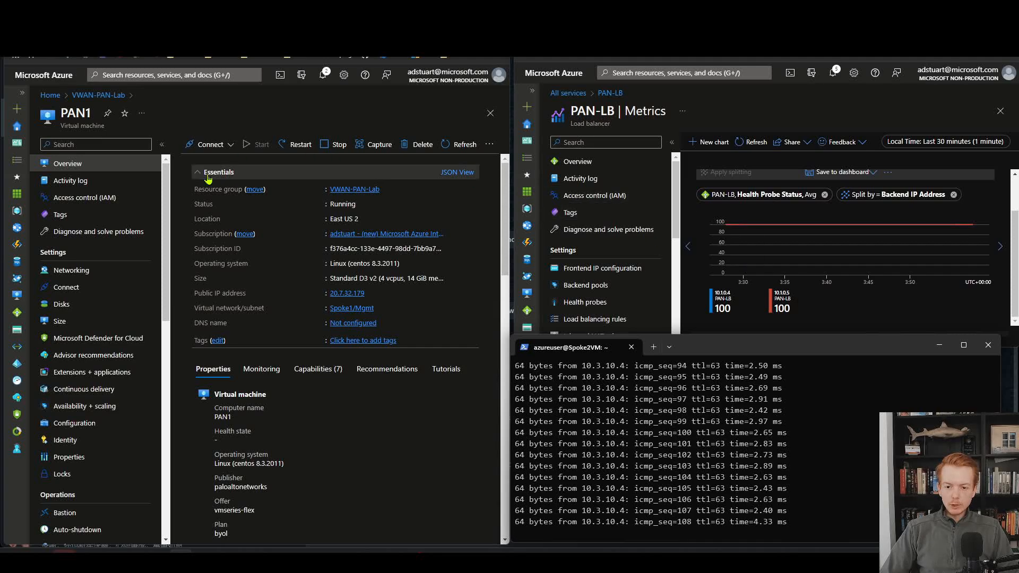
mouse_move(98, 95)
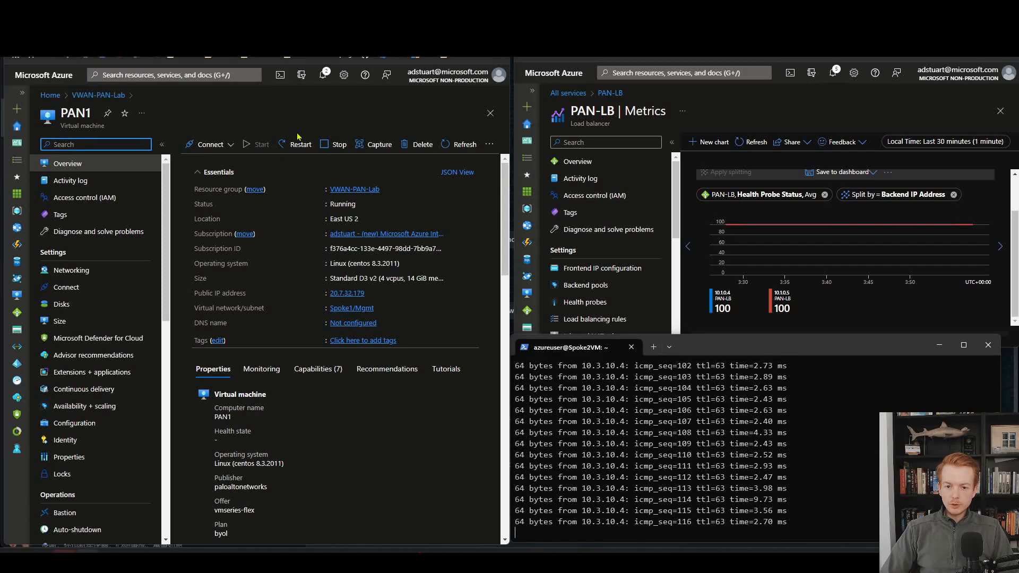
mouse_move(333, 143)
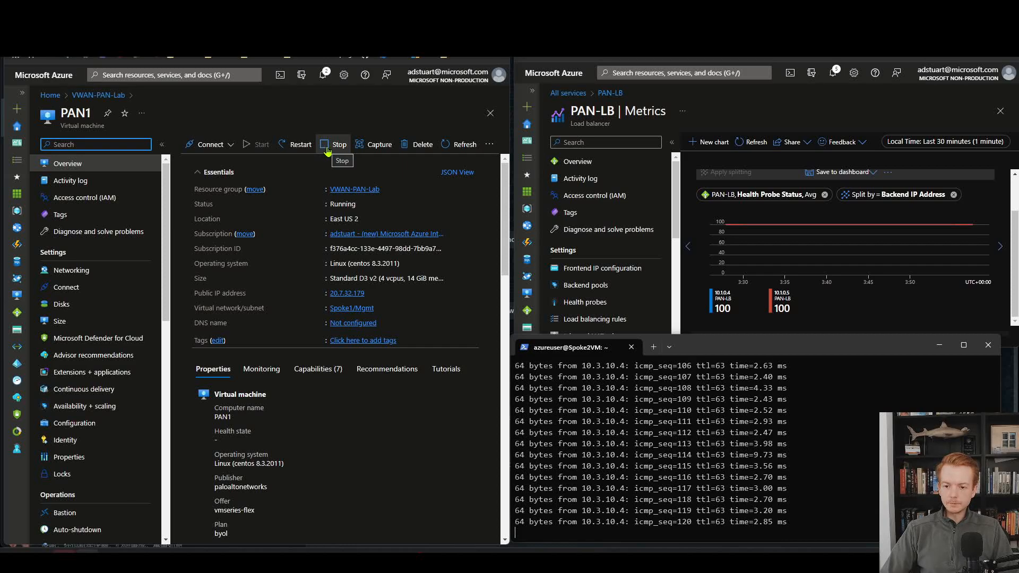
Stop the PAN1 virtual machine and view its PAN1TrustInterface under Networking.
click(337, 143)
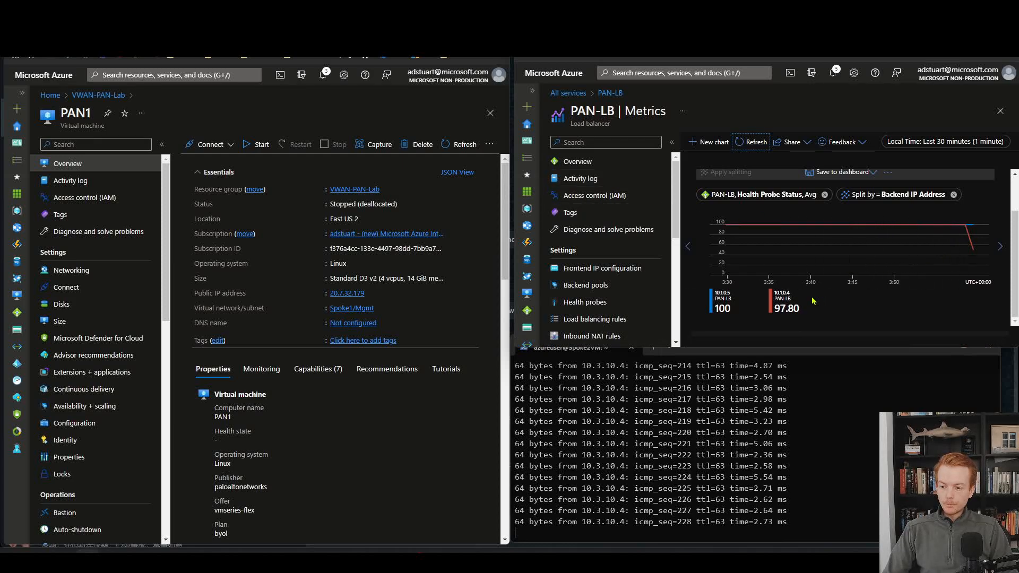
mouse_move(784, 308)
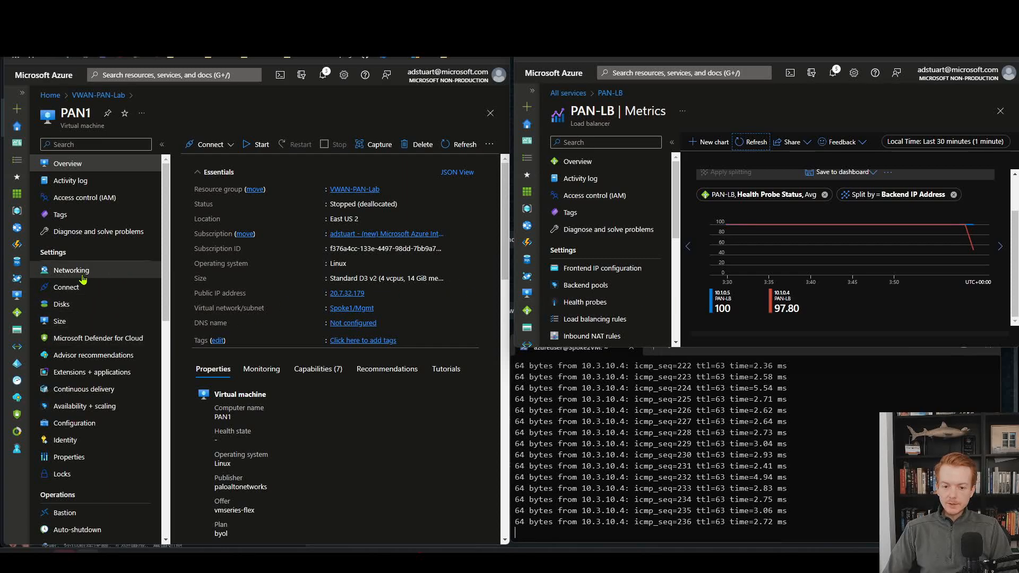
click(71, 270)
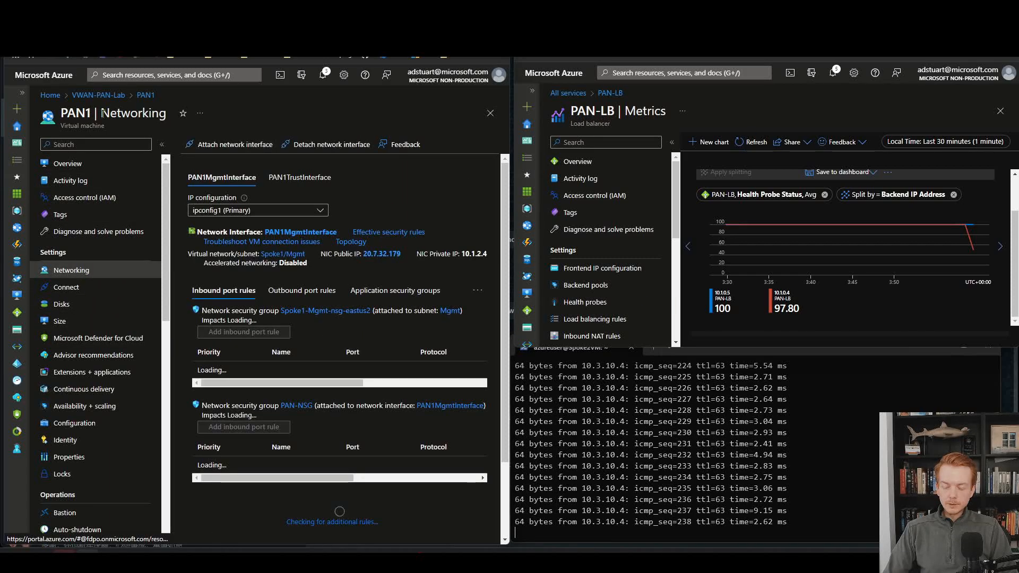
click(300, 177)
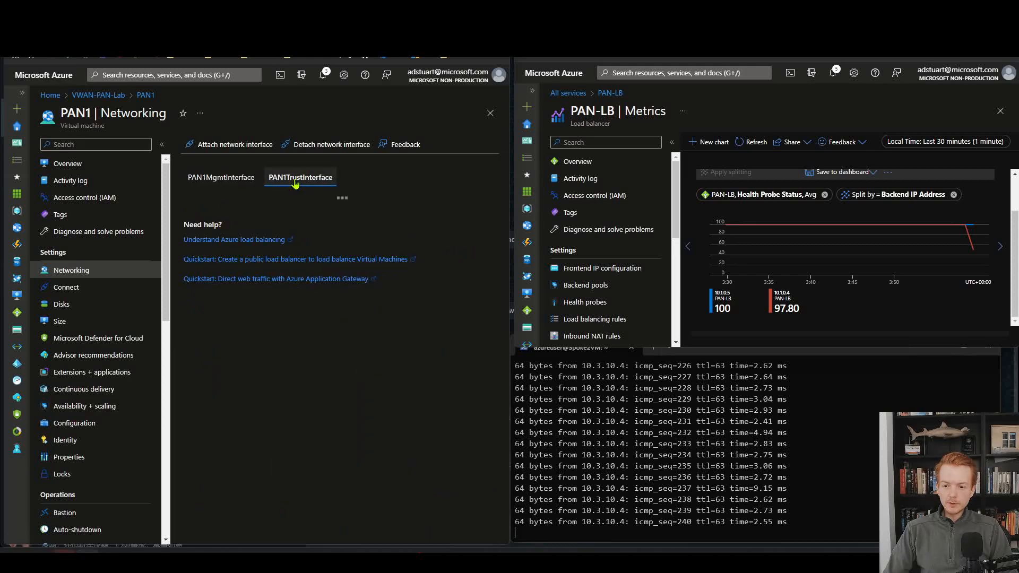
click(299, 177)
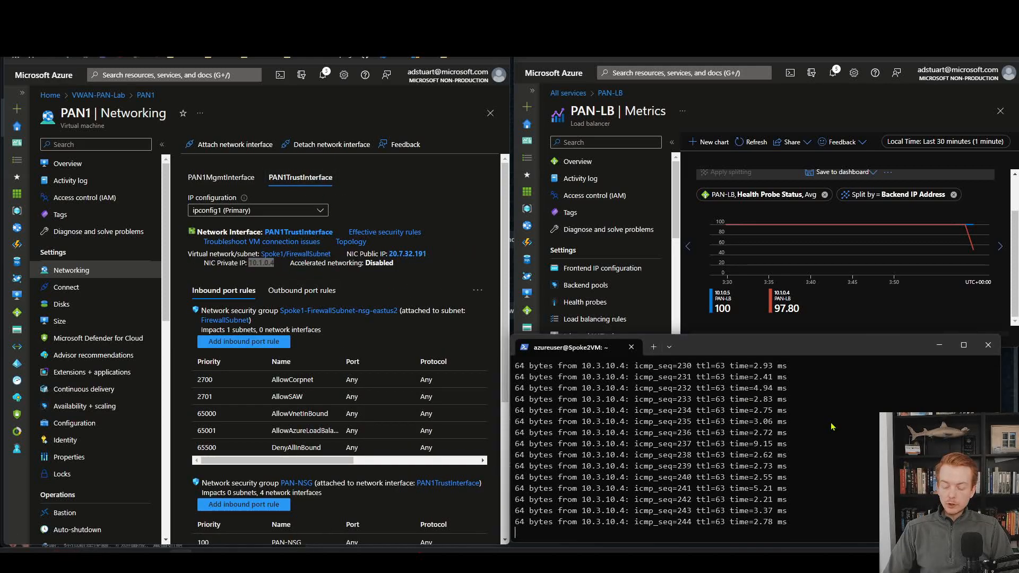
Stop the ping showing 0% loss, restart ping 10.3.10.4, and start PAN1 again.
key(ctrl+c)
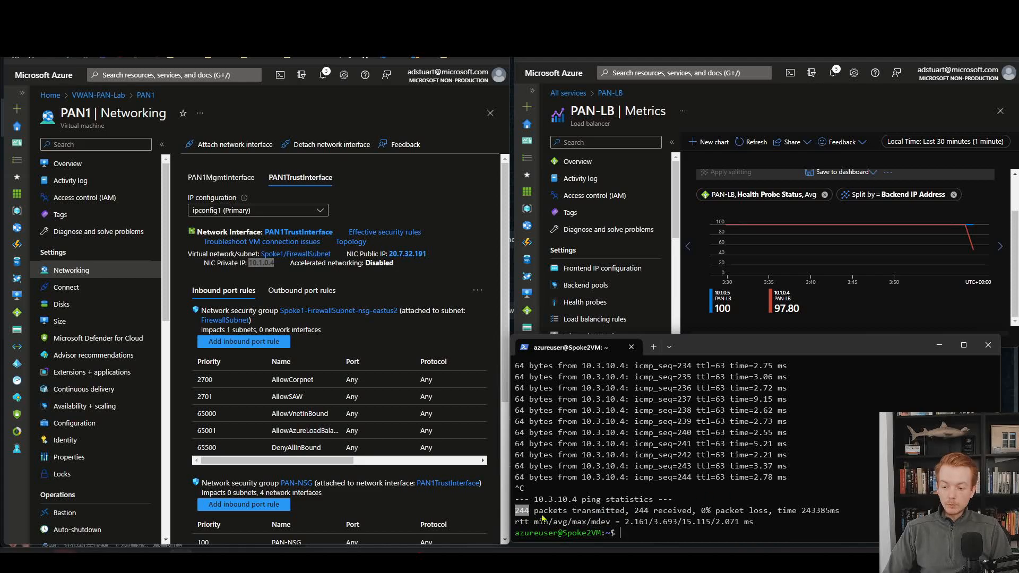
text(ping 10.3.10.4)
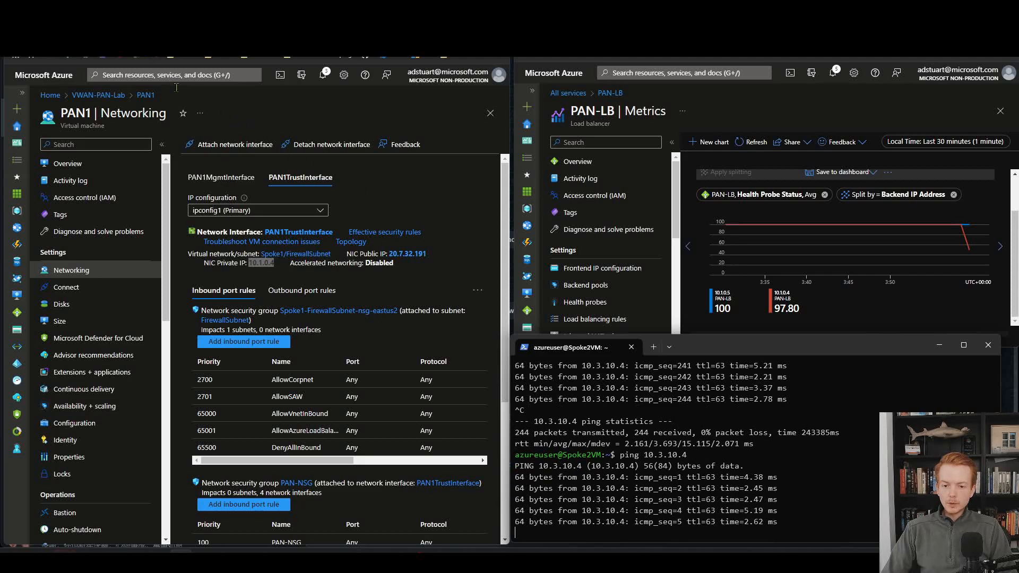
click(68, 164)
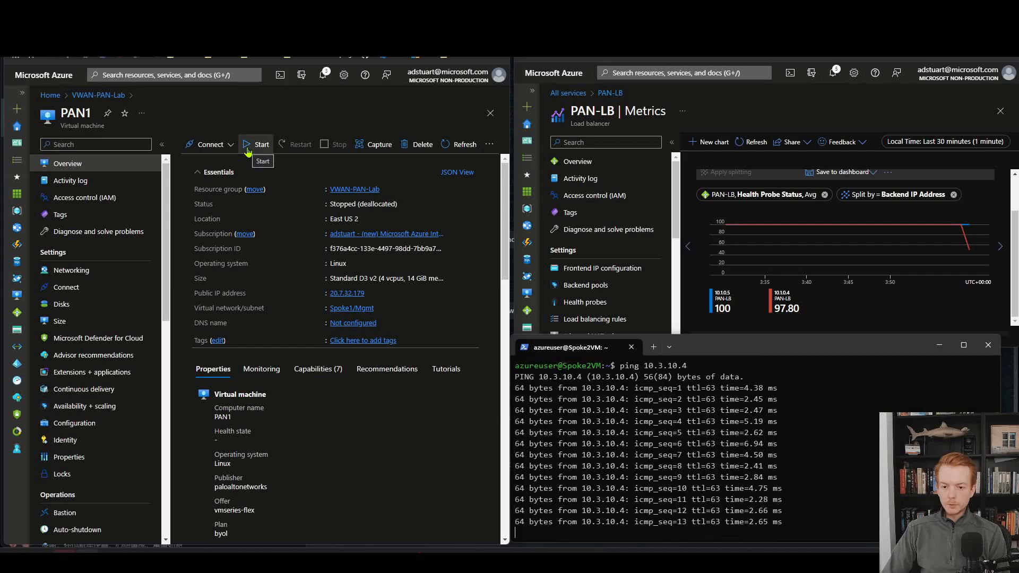
click(261, 144)
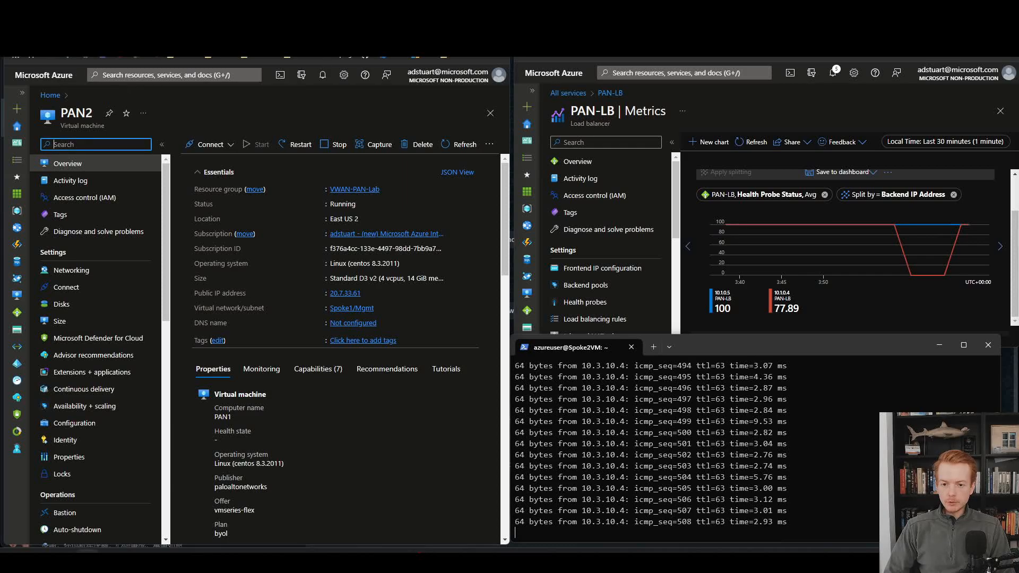
mouse_move(211, 208)
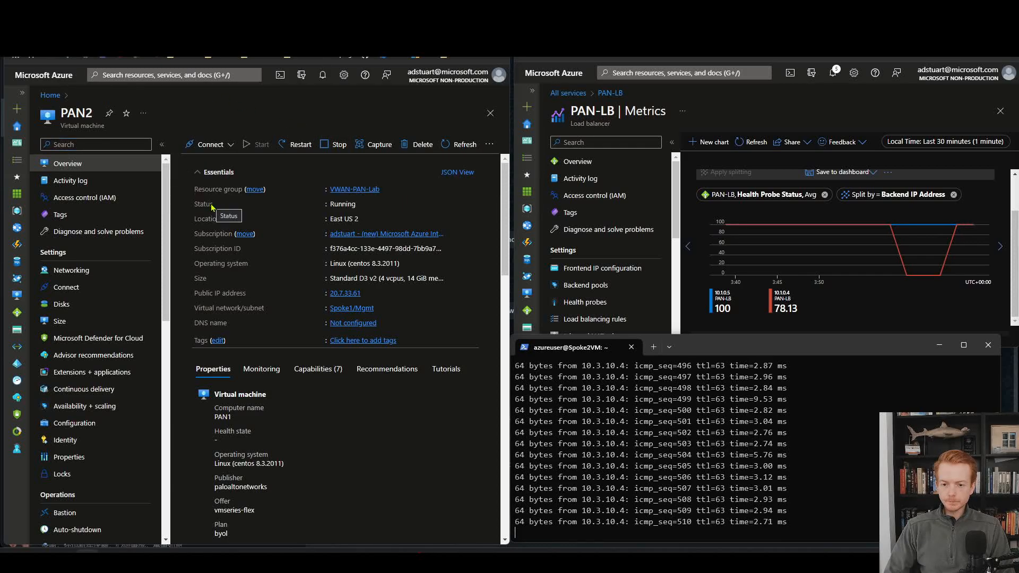
Stop the PAN2 virtual machine and restart ping 10.3.10.4 with 626 replies at 0% loss.
click(338, 144)
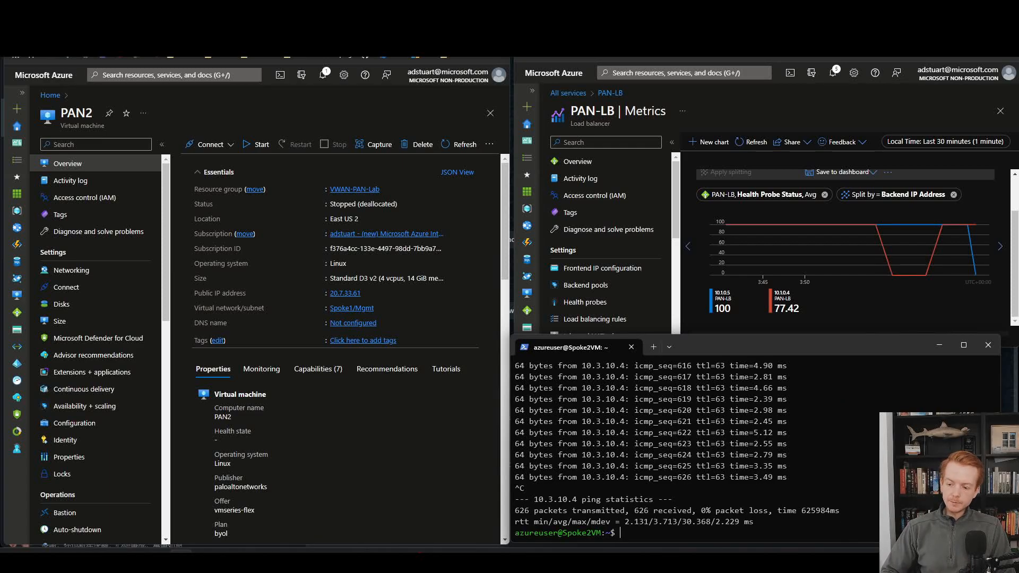
text(ping 10.3.10.4)
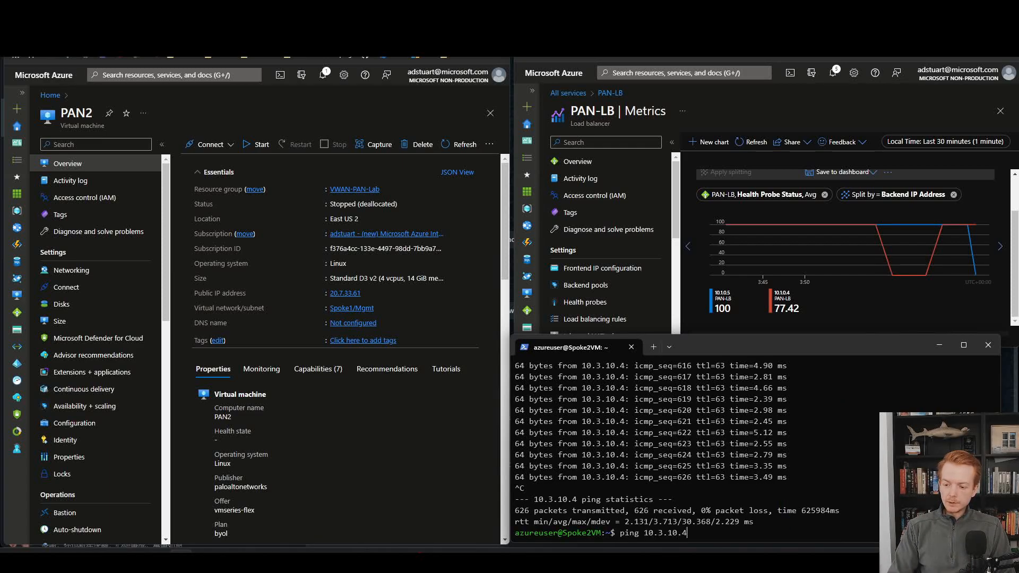
key(Return)
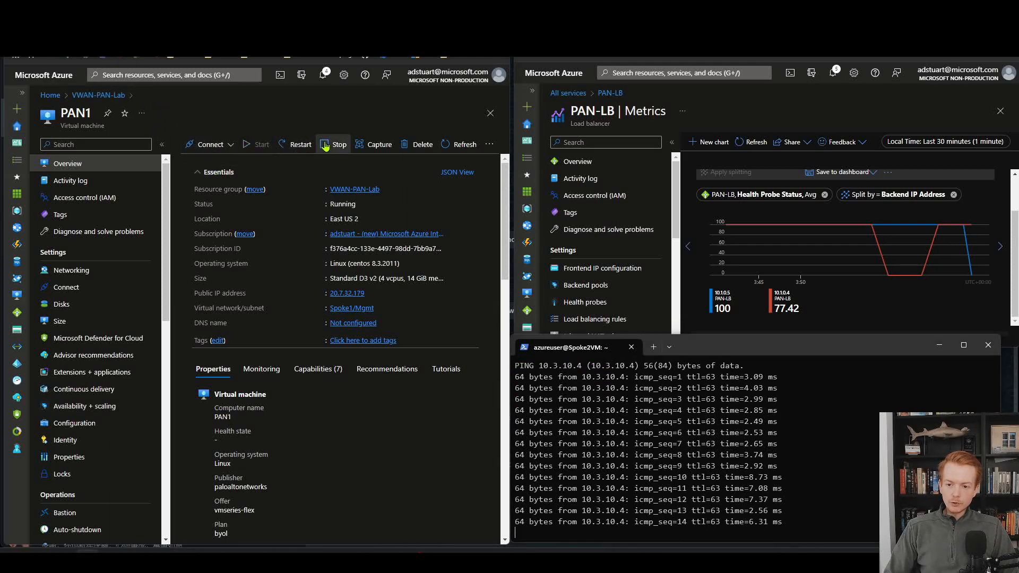
Stop the PAN1 virtual machine while the ping keeps running.
click(333, 143)
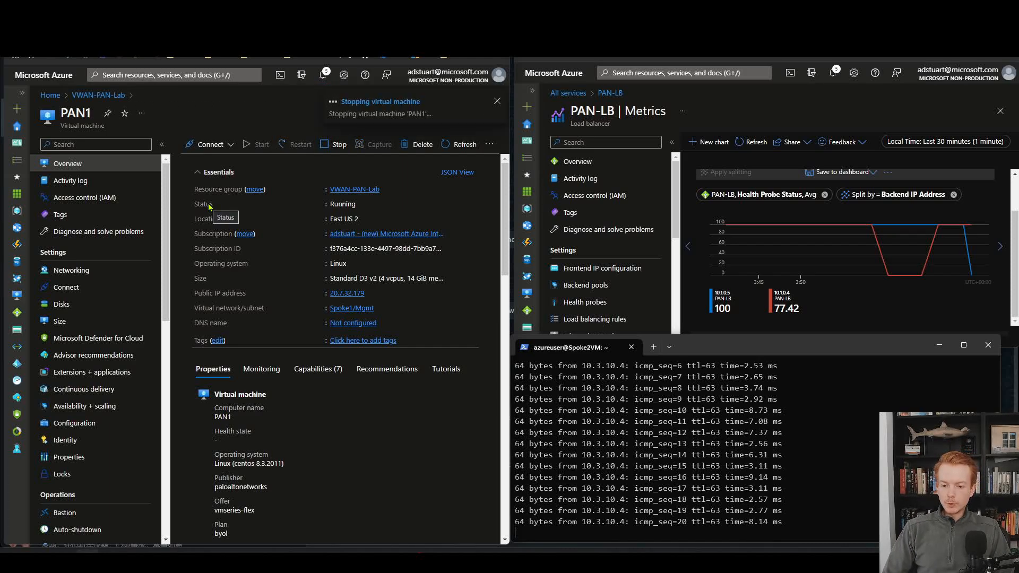
click(497, 101)
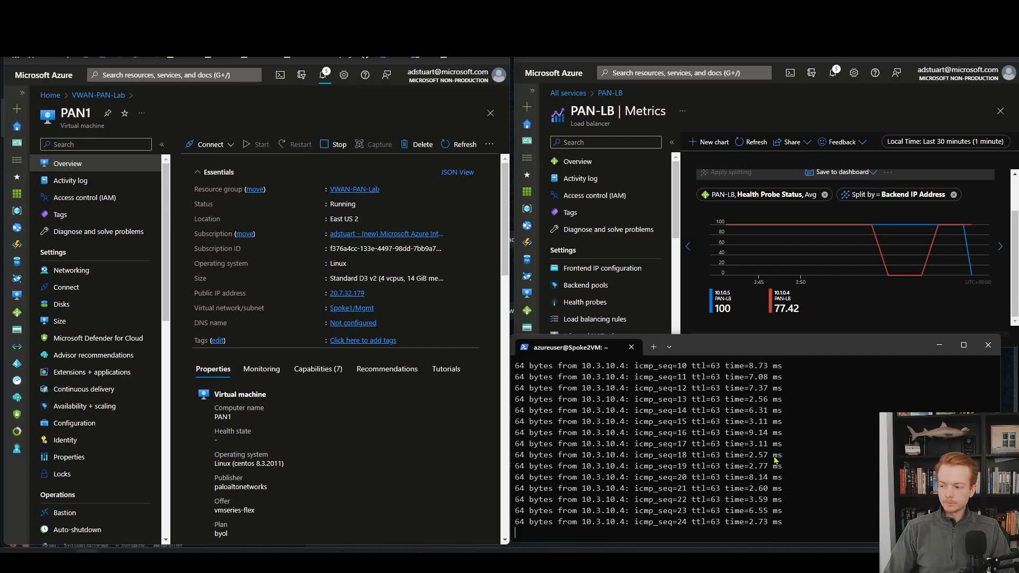
click(338, 144)
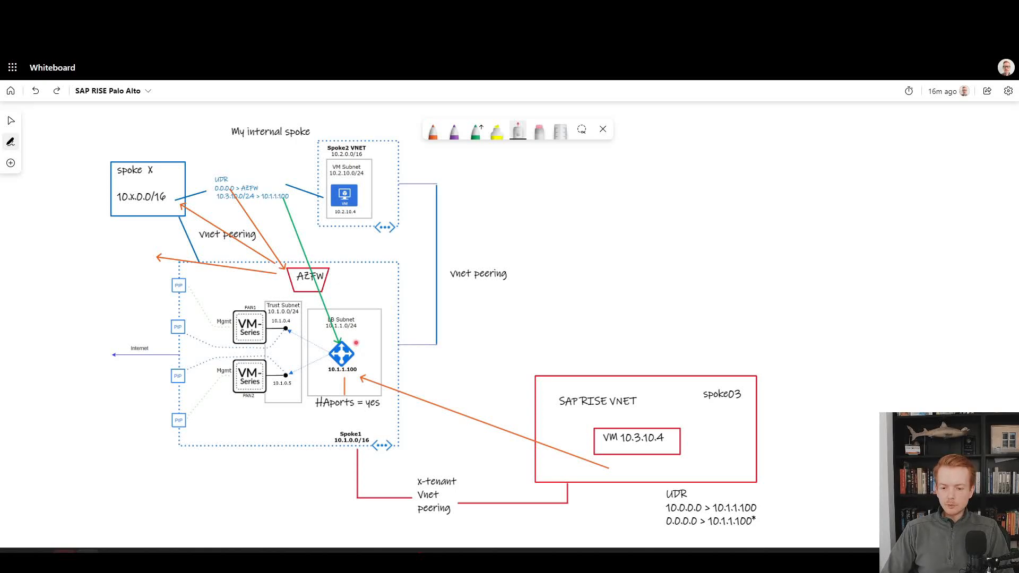
mouse_move(273, 358)
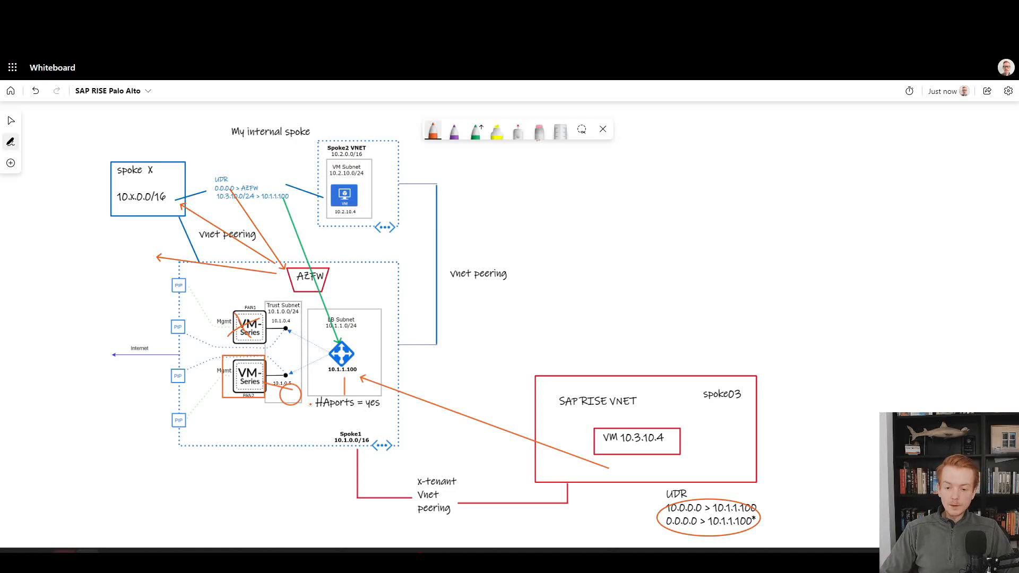
Draw green failover arrows to PAN2's trust address and undo two stray purple strokes.
click(475, 130)
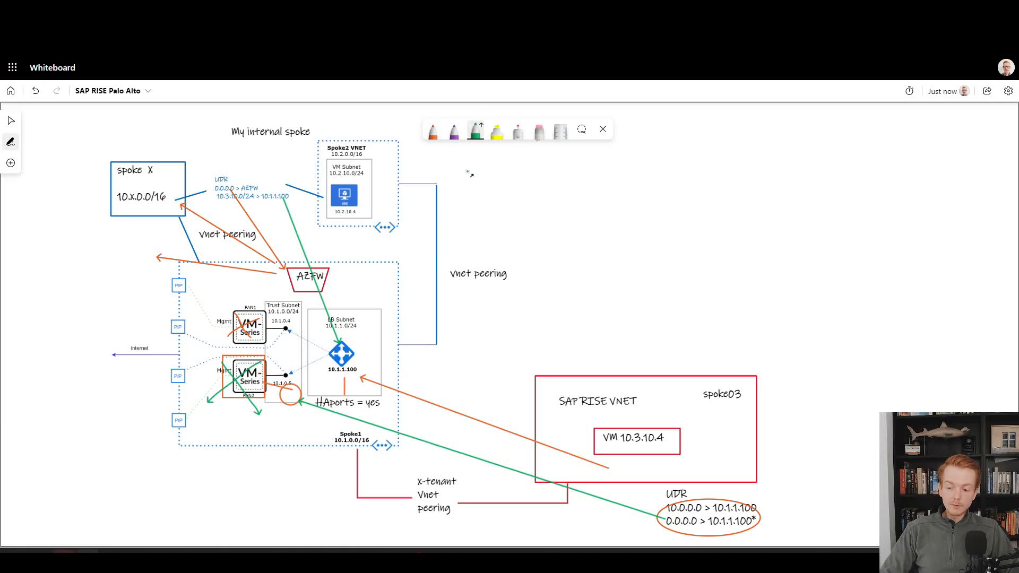
mouse_move(552, 537)
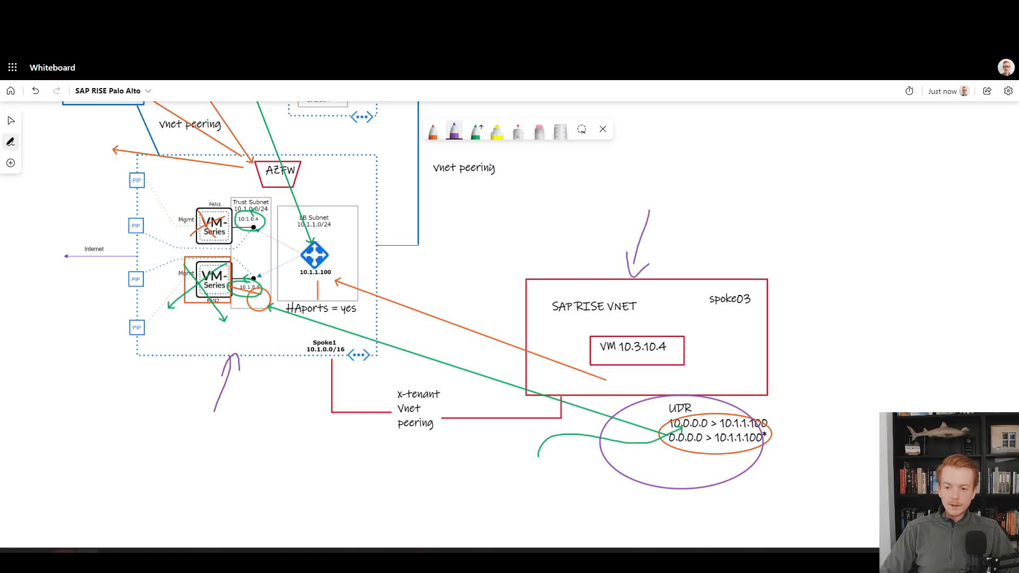
click(35, 90)
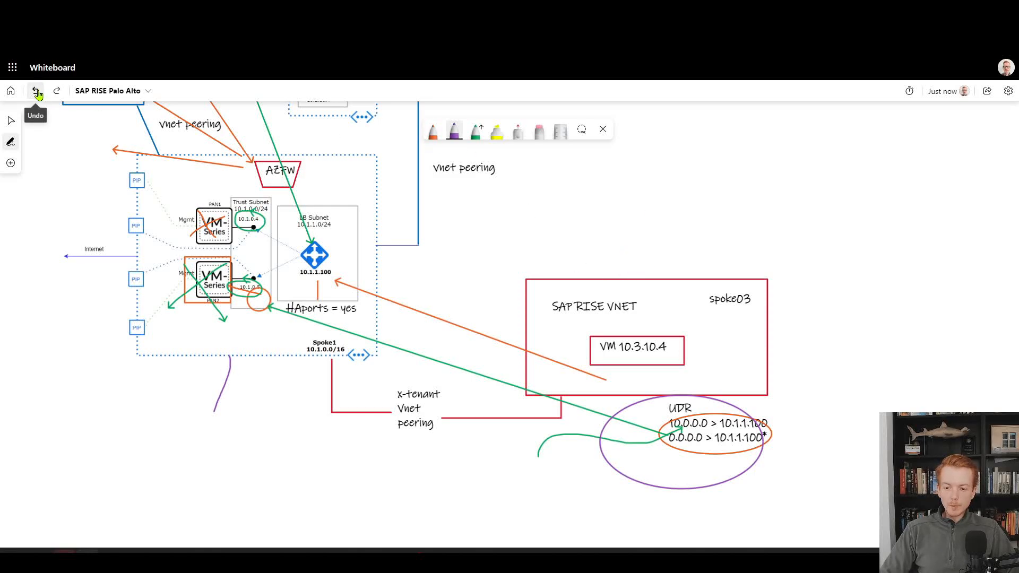
click(36, 91)
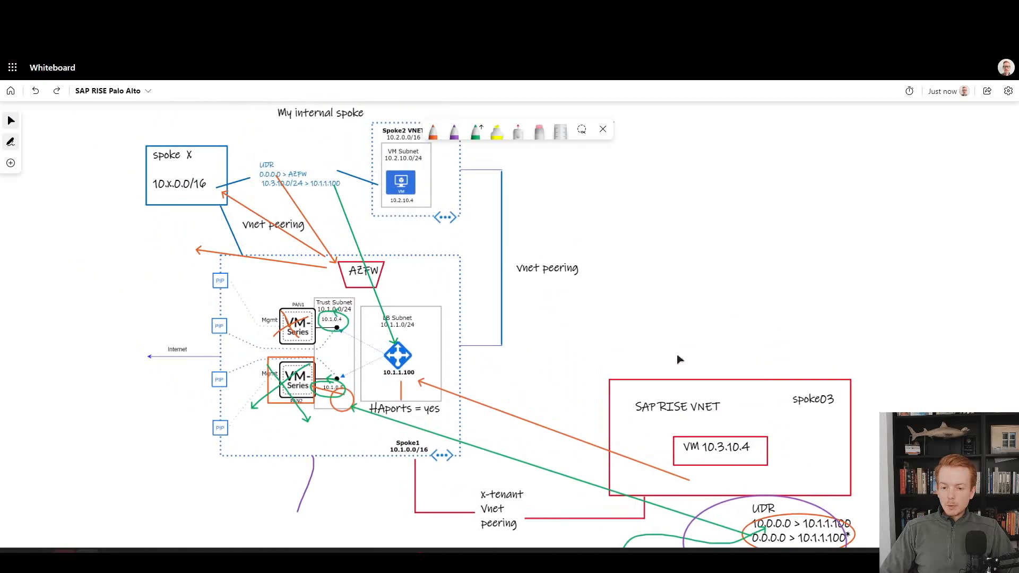